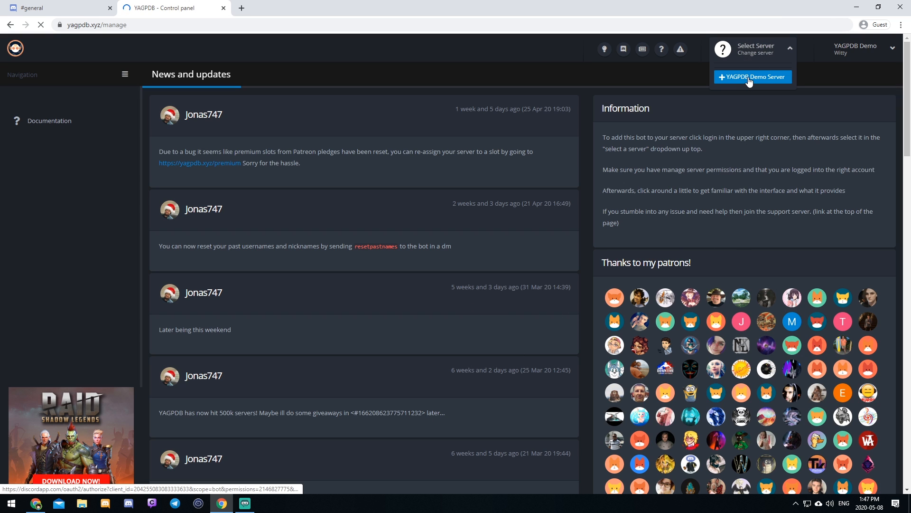
Authorize the YAGPDB.xyz bot with its permissions on the YAGPDB Demo Server and pass the captcha
click(753, 76)
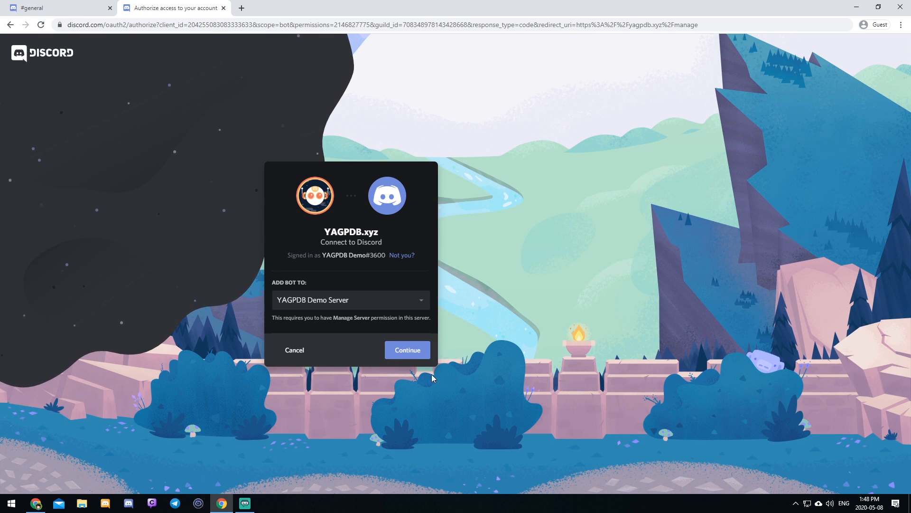
click(407, 350)
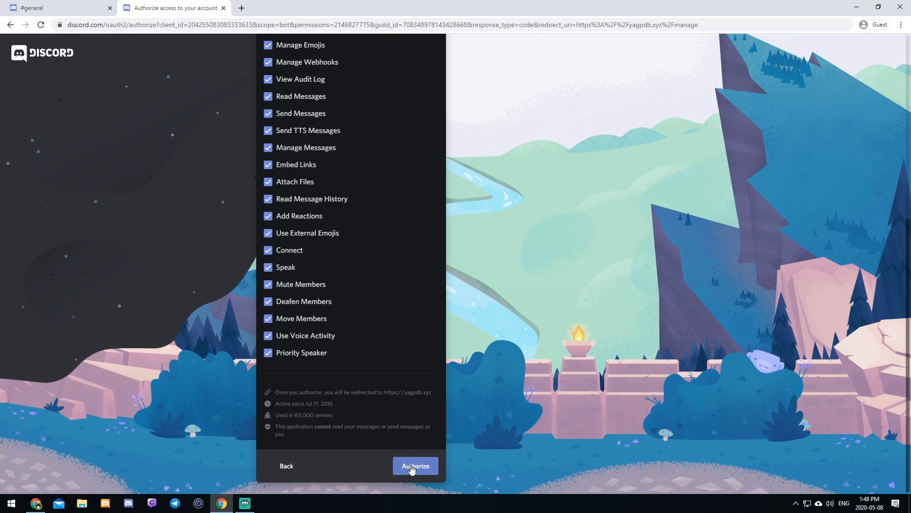
click(414, 465)
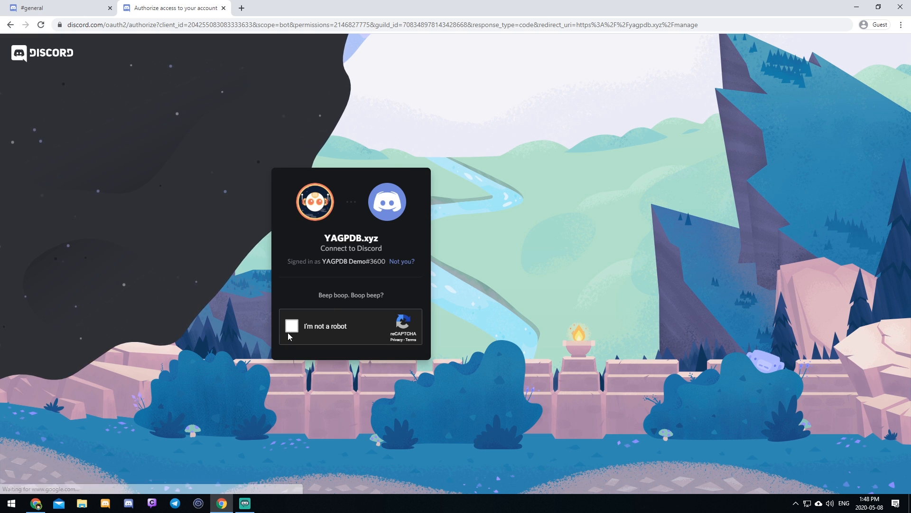
click(292, 325)
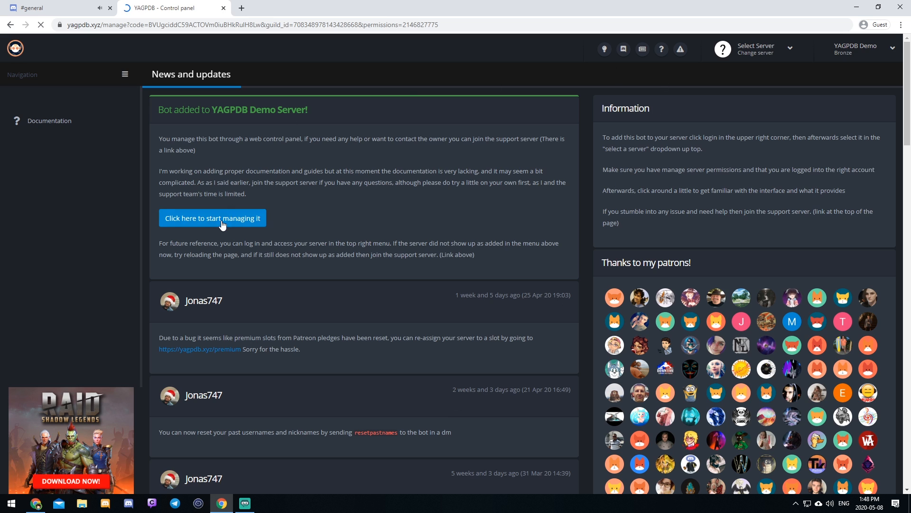
Start managing the newly added demo server, landing on its Combined Overview
click(211, 218)
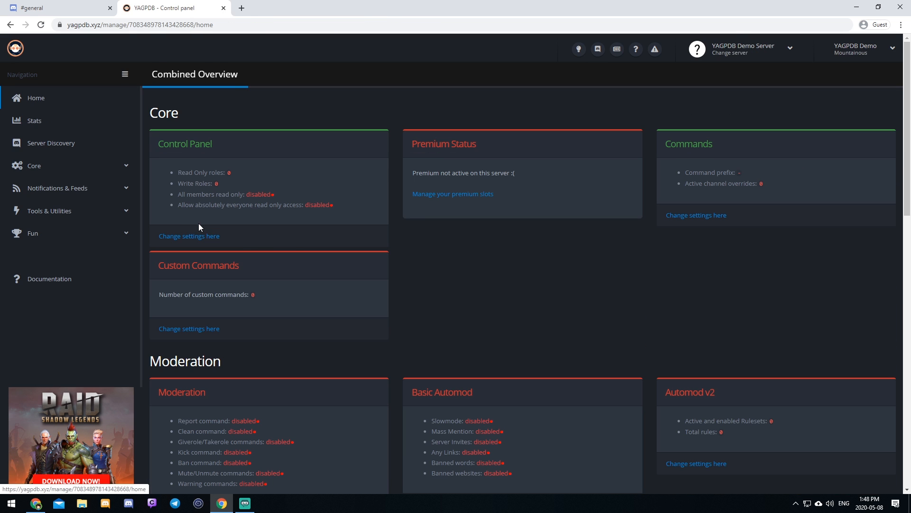
mouse_move(1, 58)
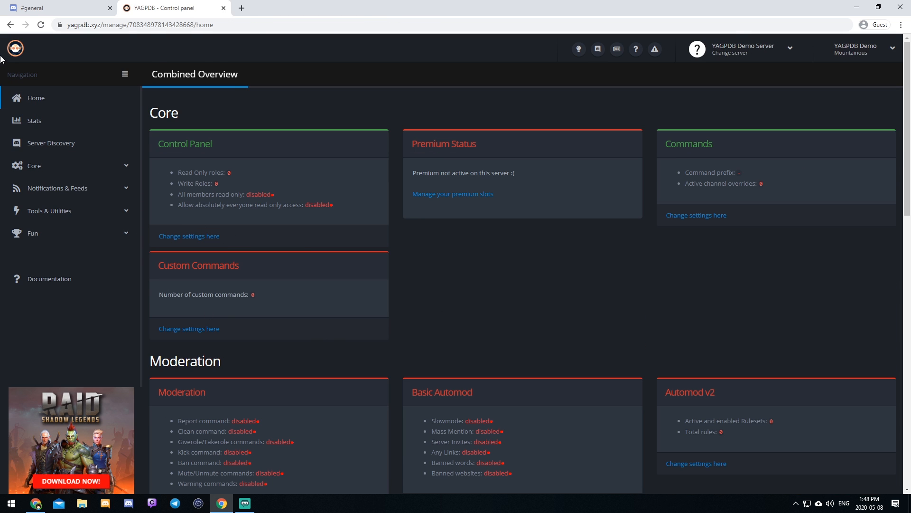
mouse_move(723, 35)
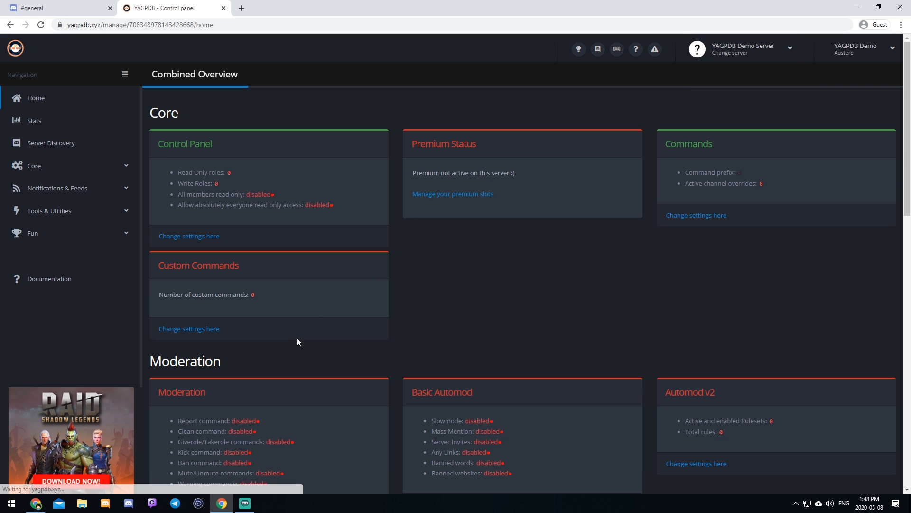
mouse_move(782, 301)
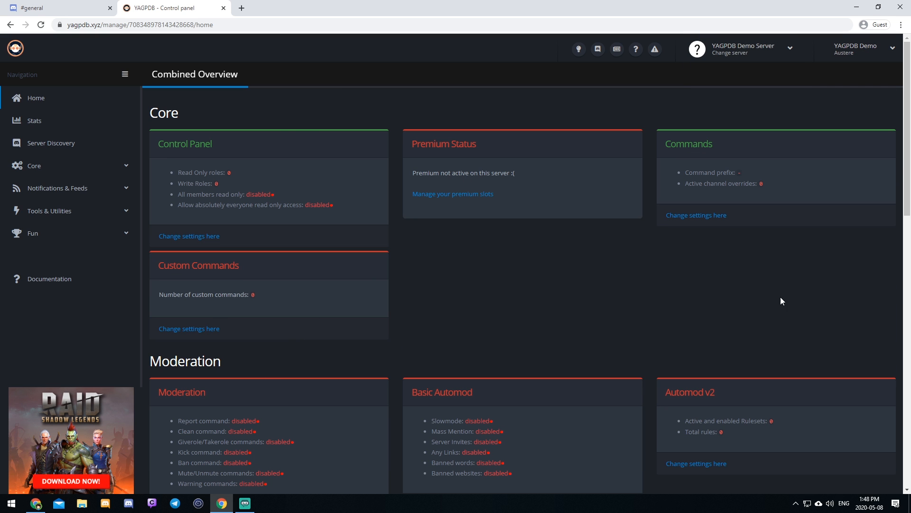
mouse_move(261, 100)
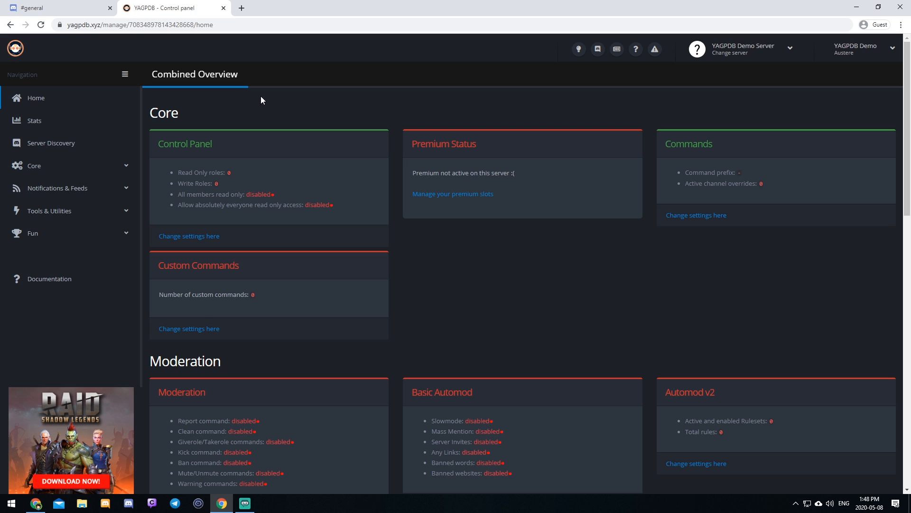
click(58, 7)
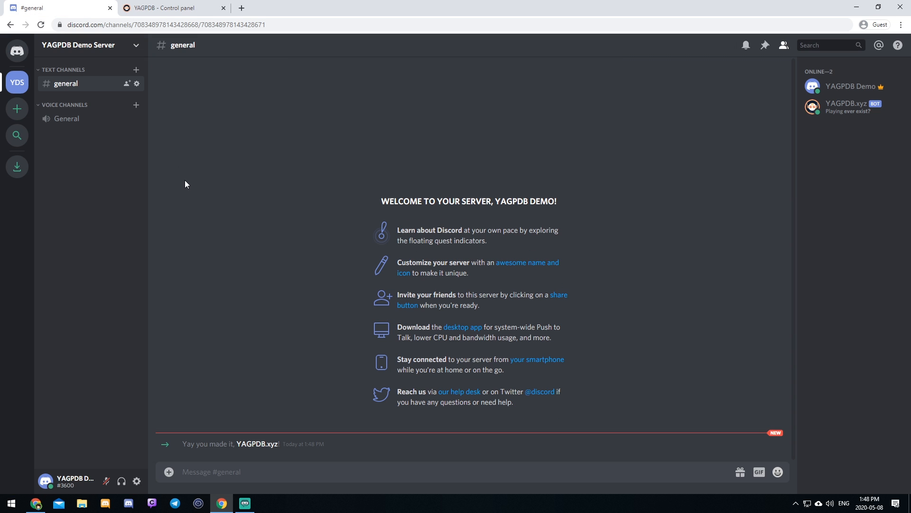
mouse_move(17, 108)
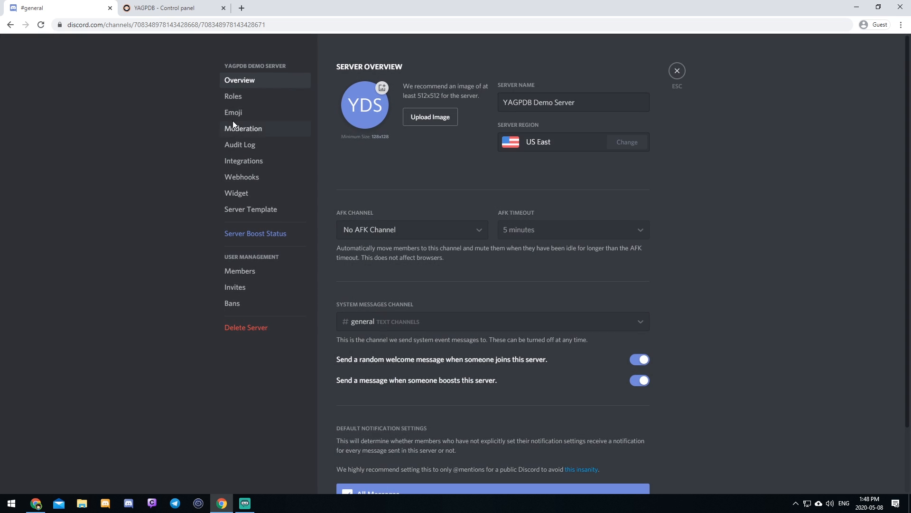
click(234, 96)
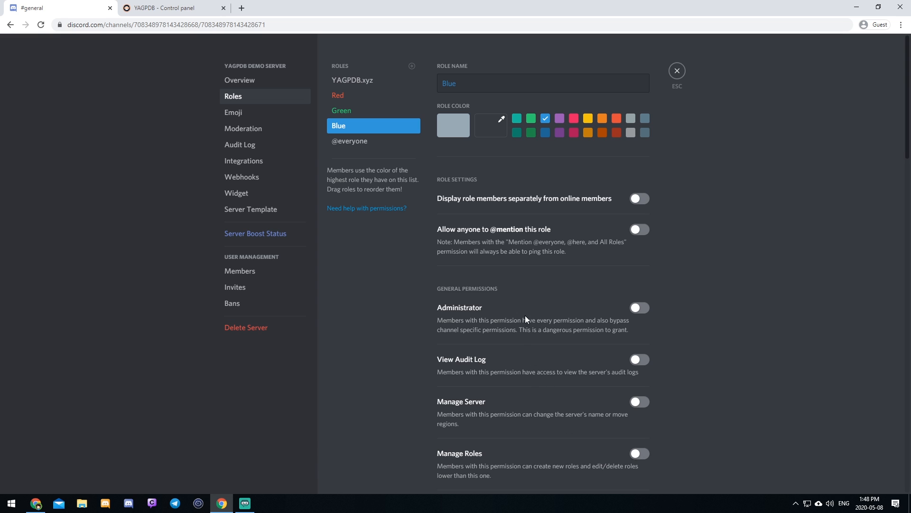
mouse_move(542, 282)
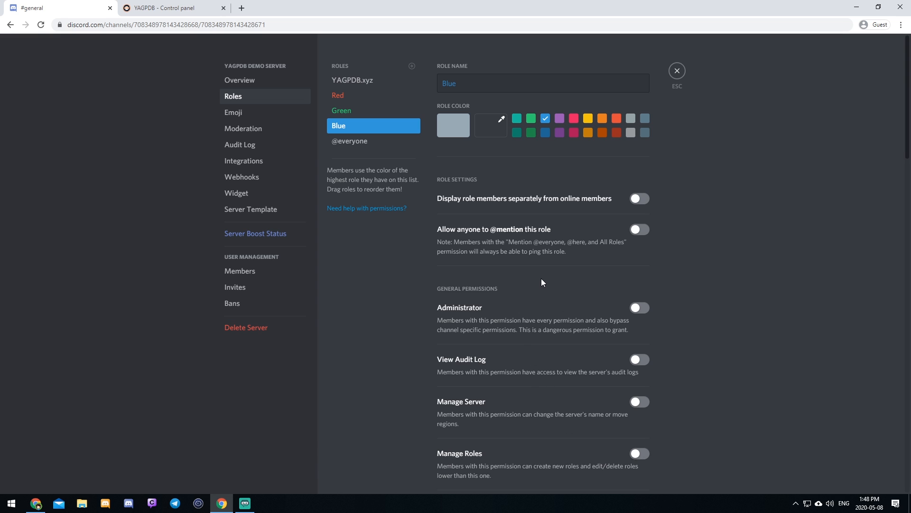
click(352, 80)
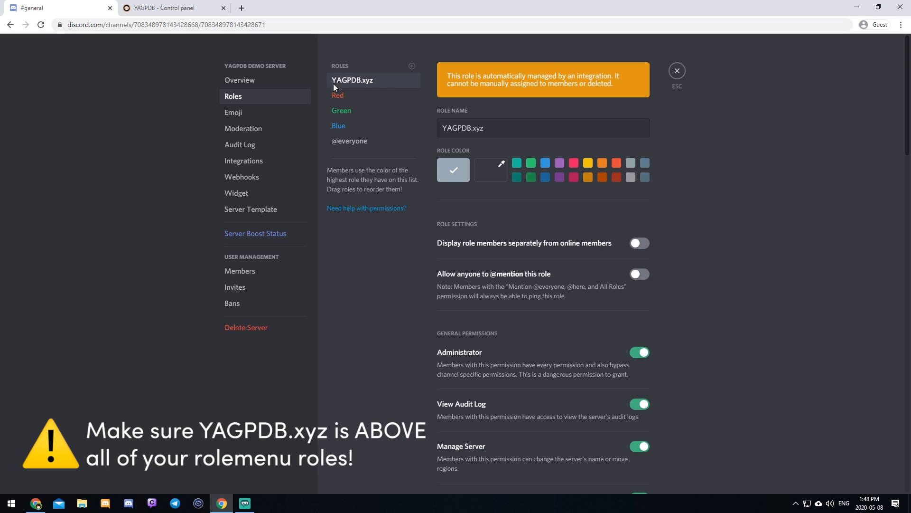
mouse_move(393, 84)
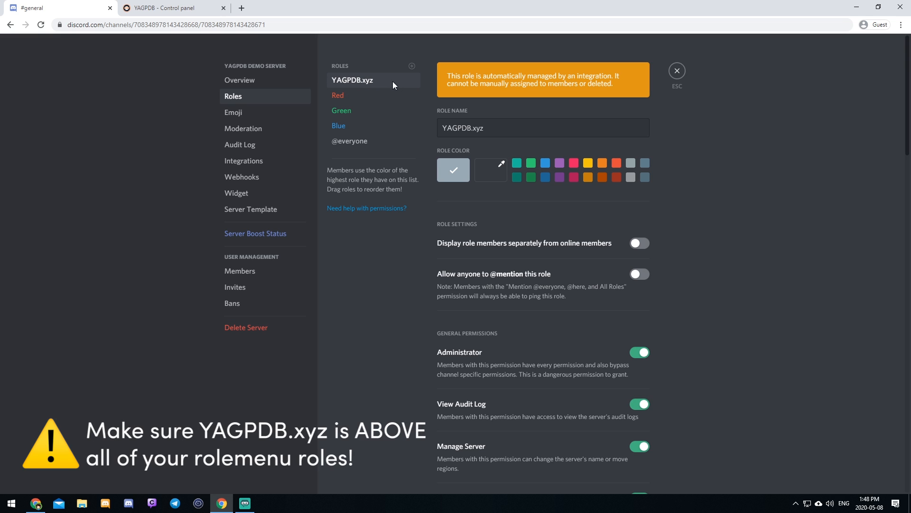
mouse_move(363, 94)
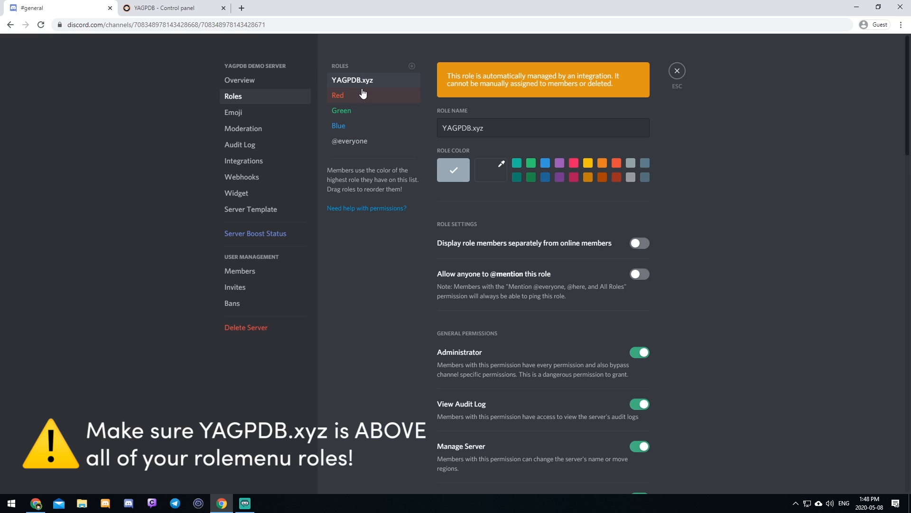
drag(351, 79, 351, 125)
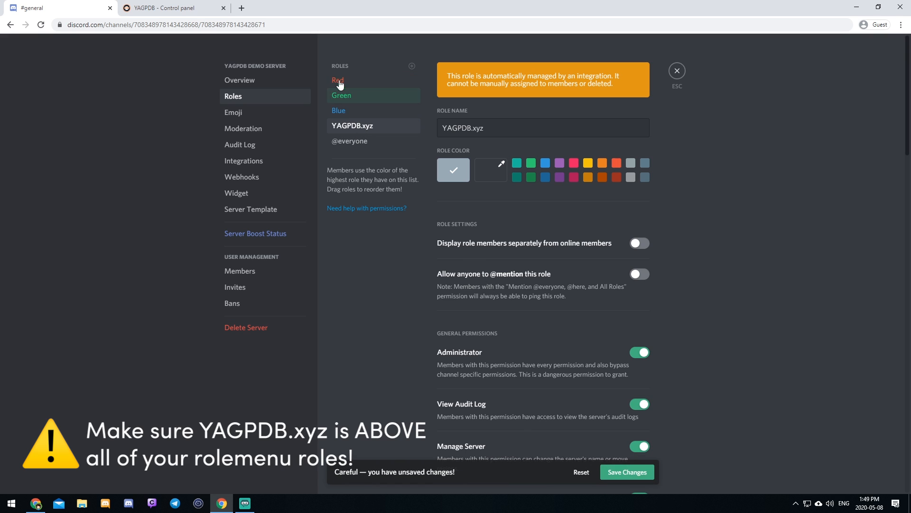
mouse_move(382, 129)
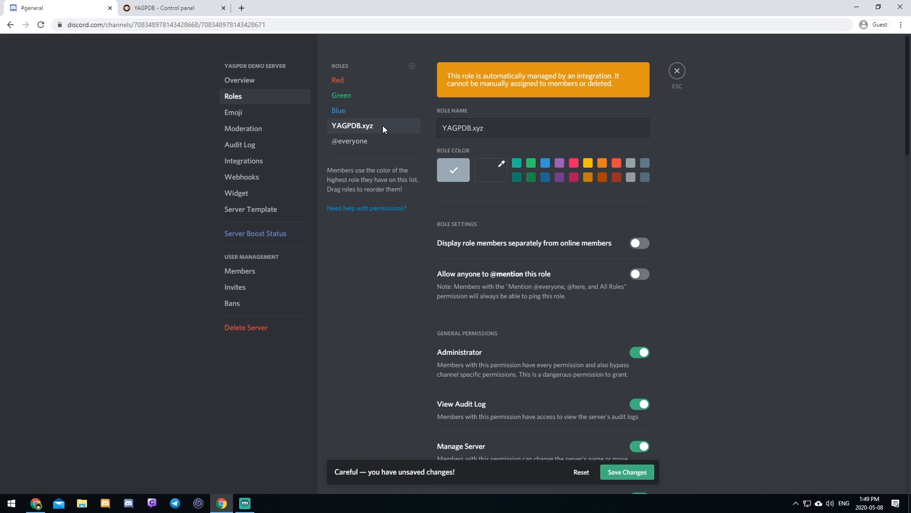
drag(352, 125, 352, 80)
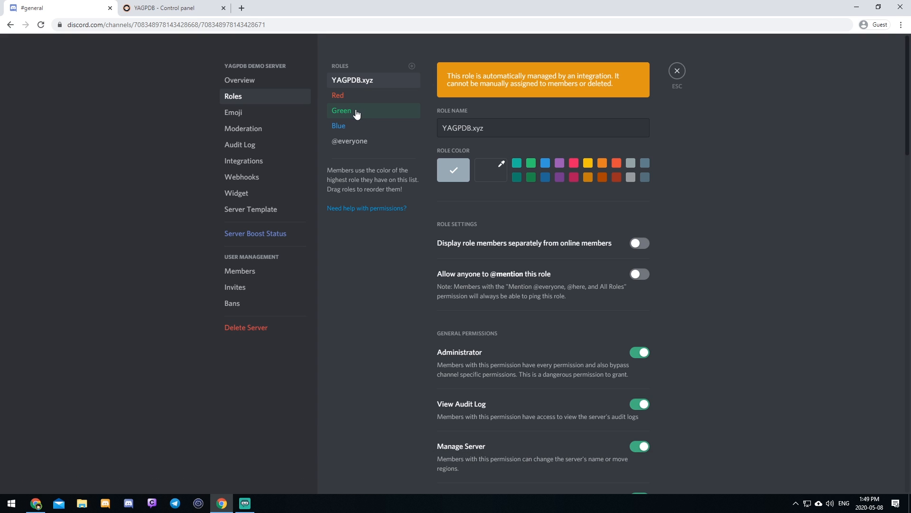
mouse_move(636, 97)
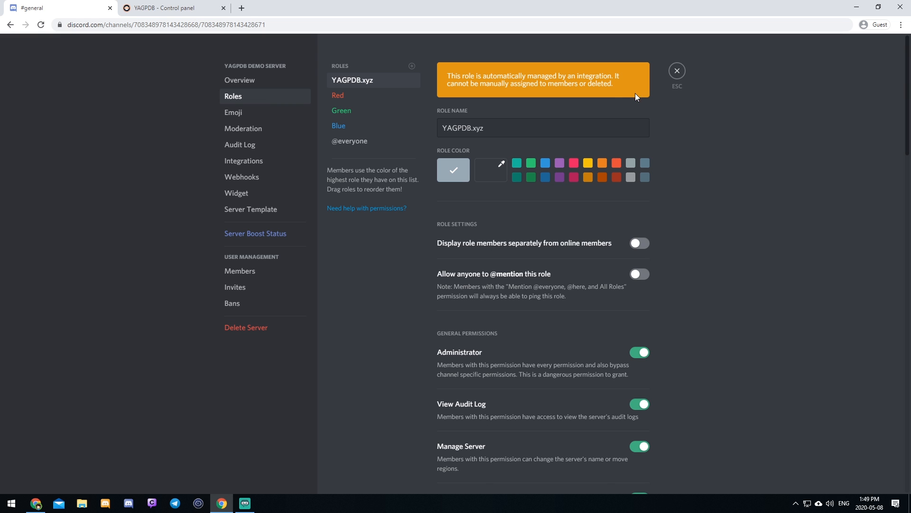
click(676, 70)
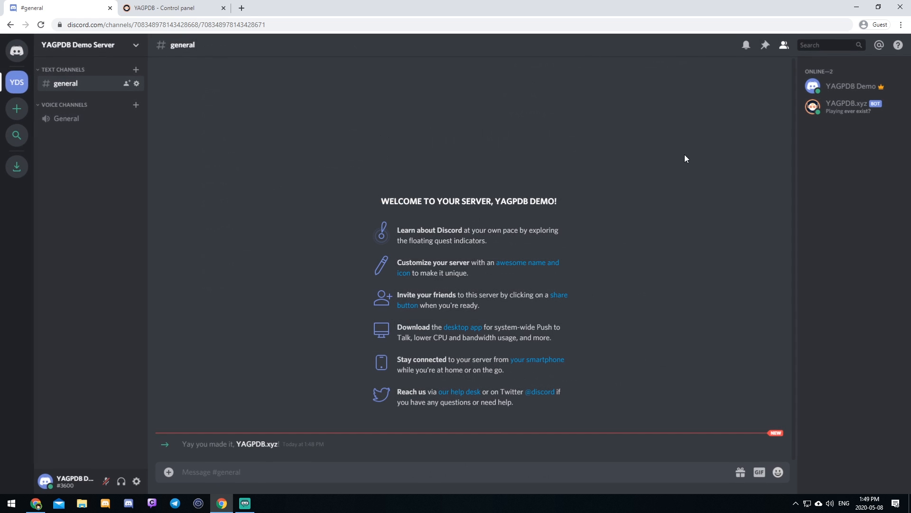
mouse_move(172, 8)
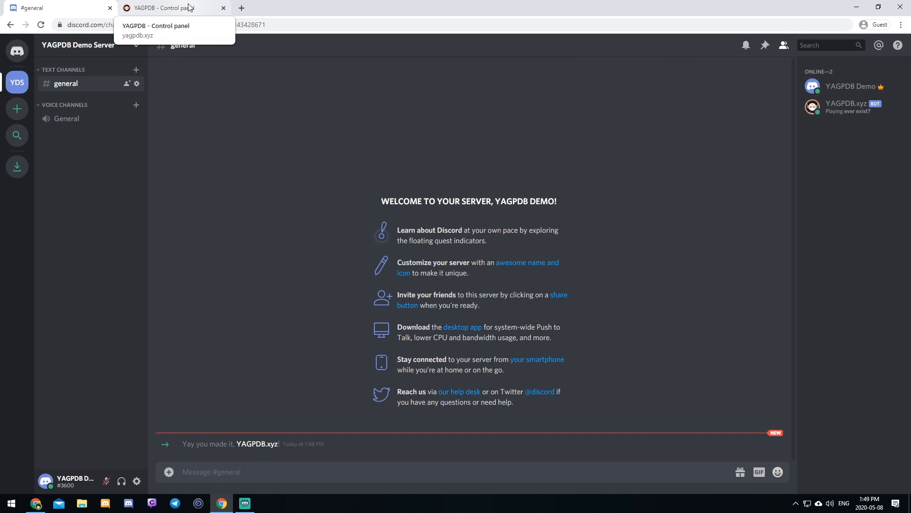
Go to the Role Commands page and keep the new group's mode on Standard
click(168, 7)
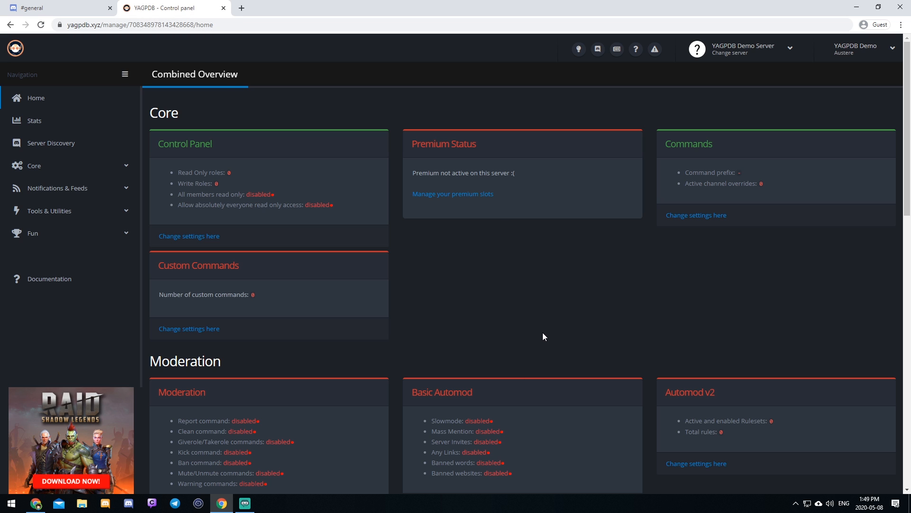
mouse_move(66, 211)
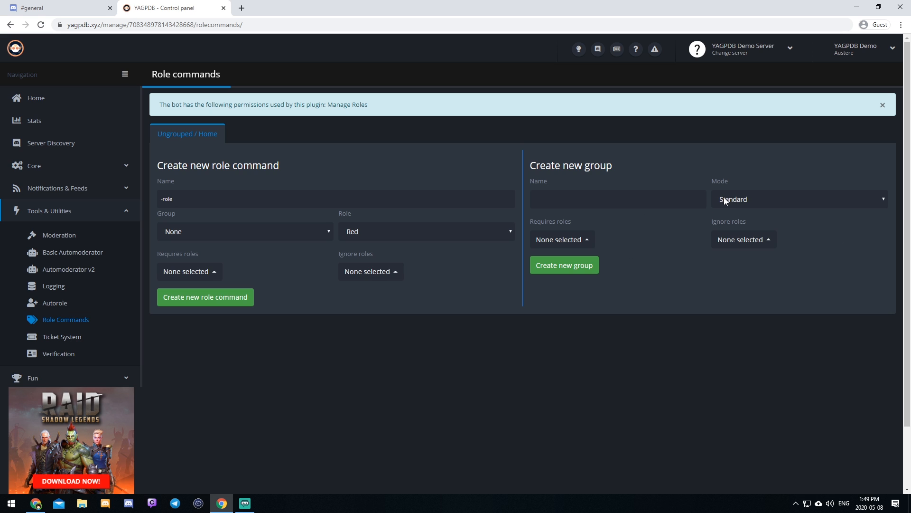
mouse_move(734, 202)
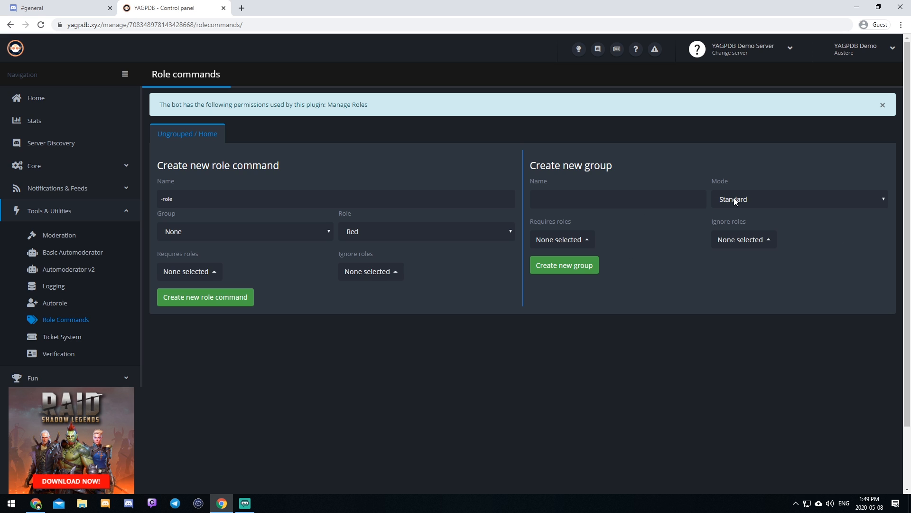
click(799, 199)
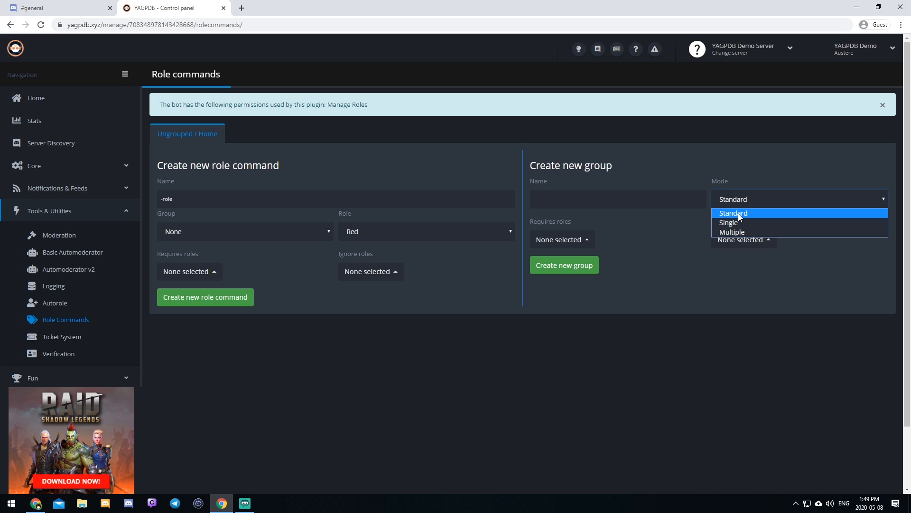
click(734, 213)
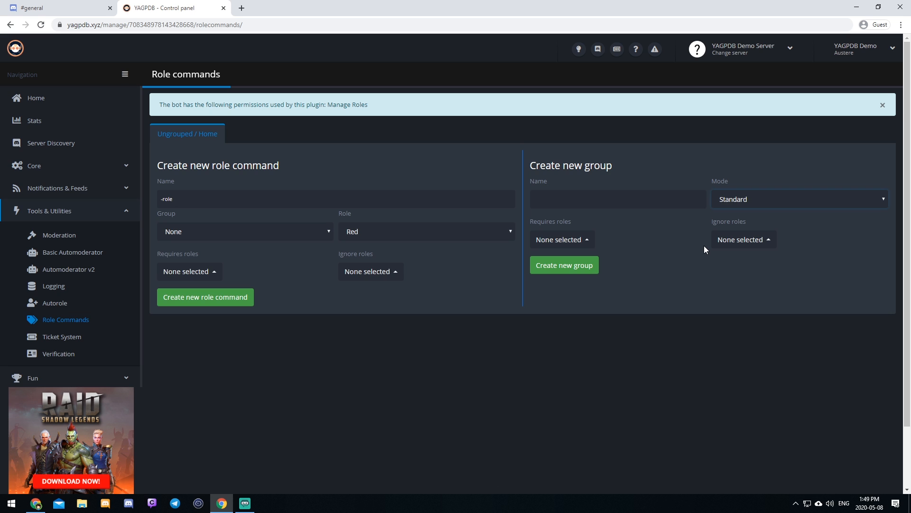
mouse_move(683, 265)
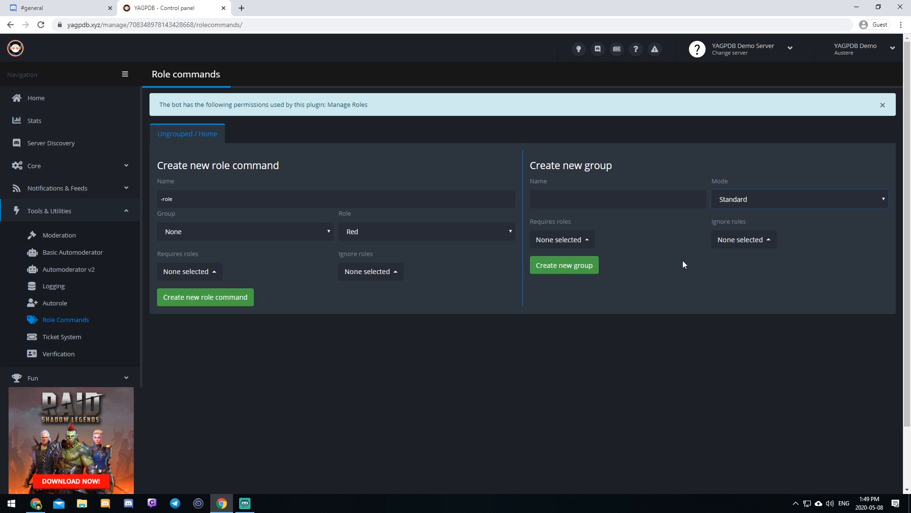
mouse_move(697, 276)
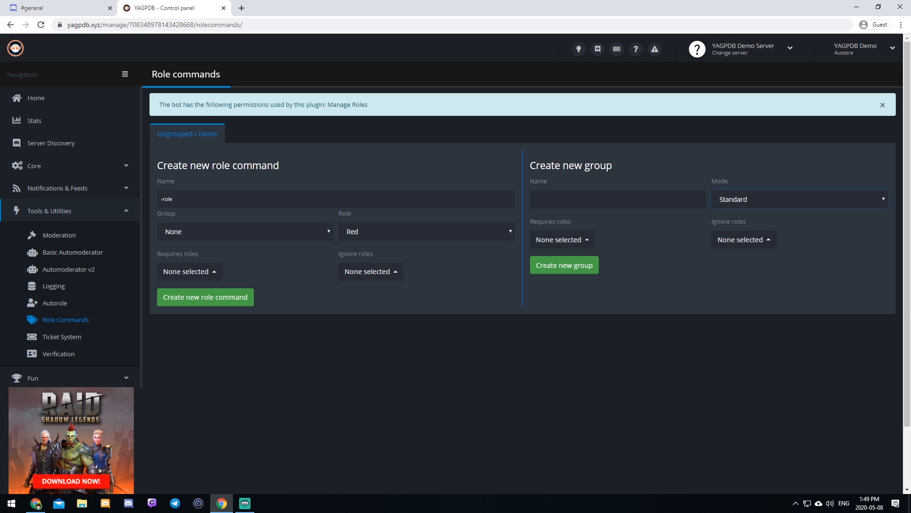
mouse_move(757, 216)
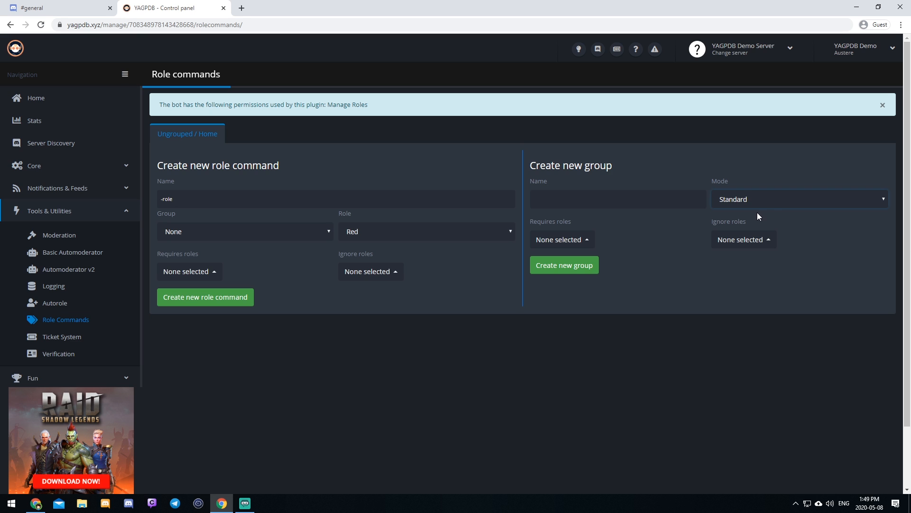
click(799, 198)
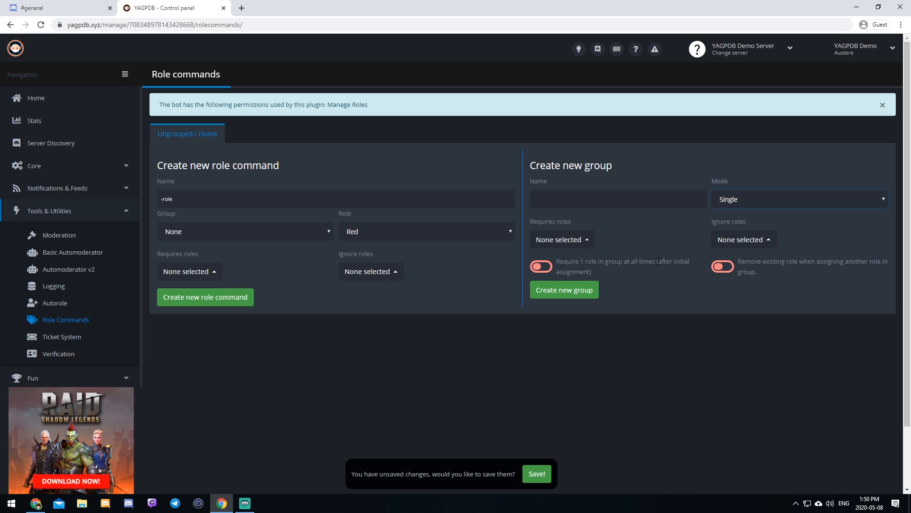
mouse_move(557, 266)
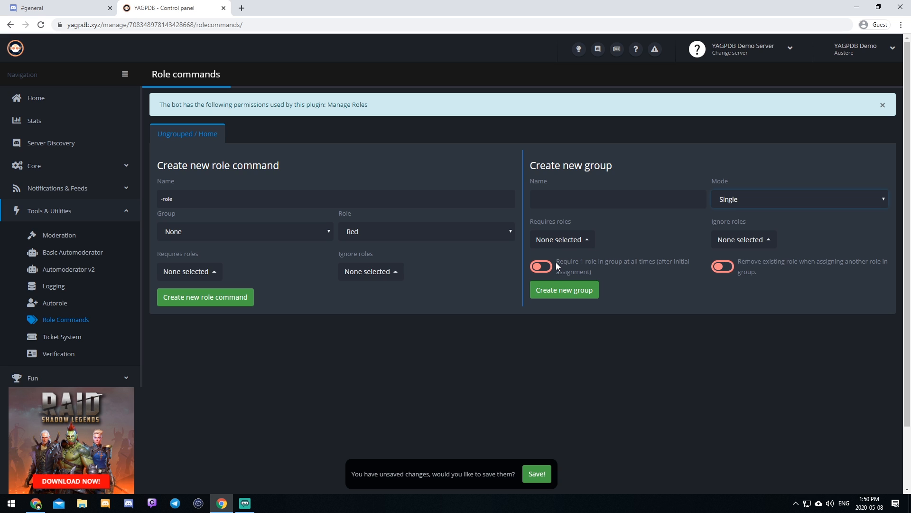
mouse_move(613, 279)
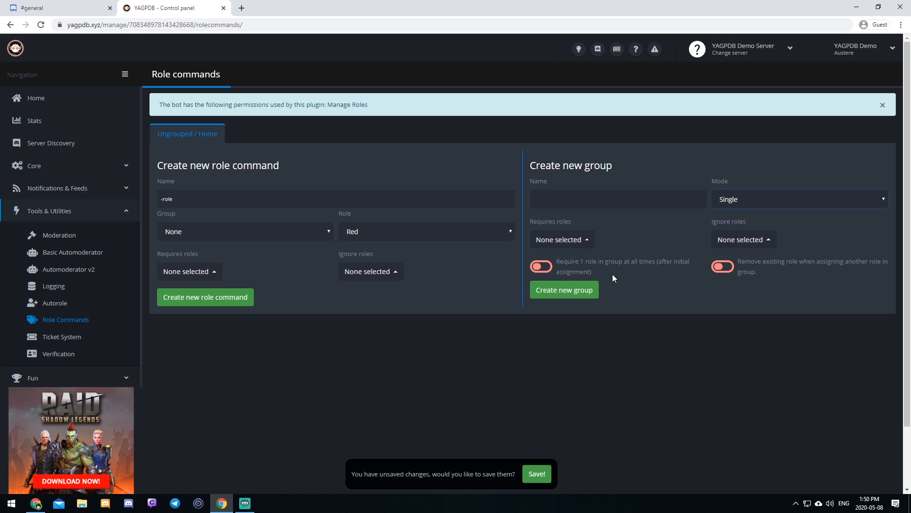
mouse_move(595, 273)
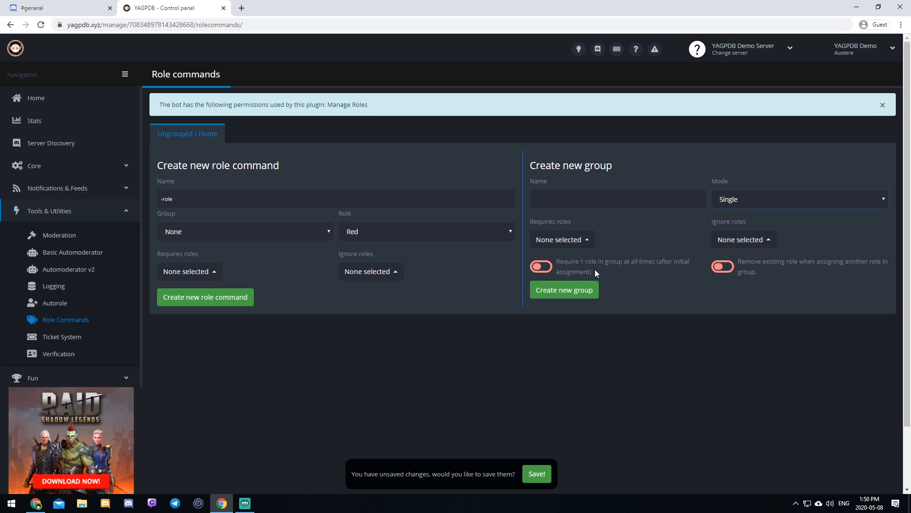
mouse_move(618, 259)
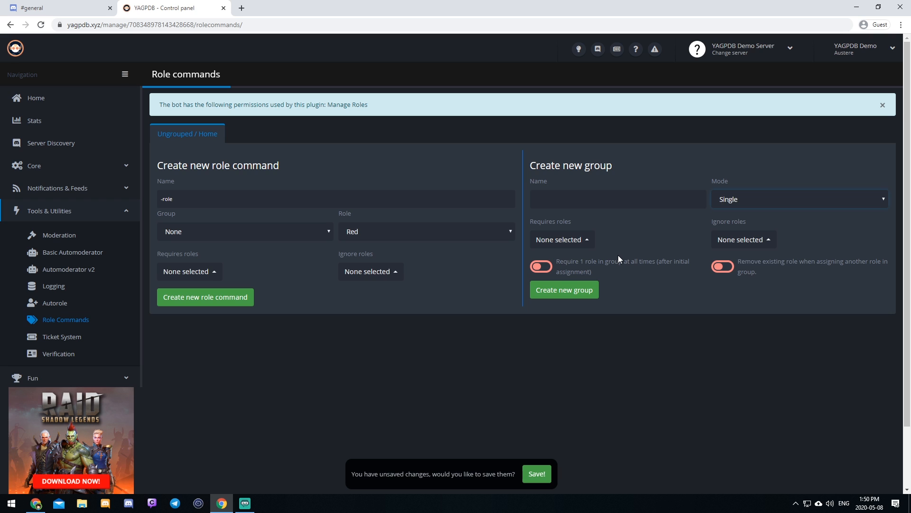
mouse_move(623, 258)
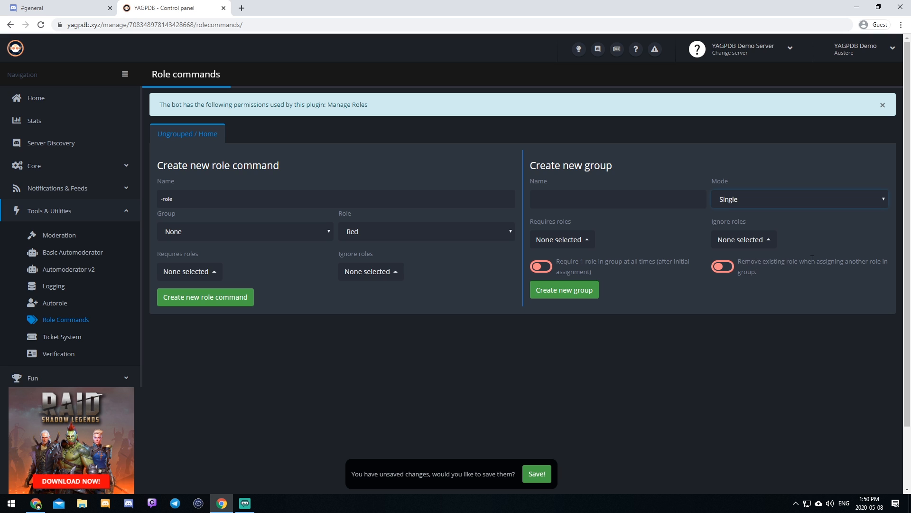
mouse_move(798, 273)
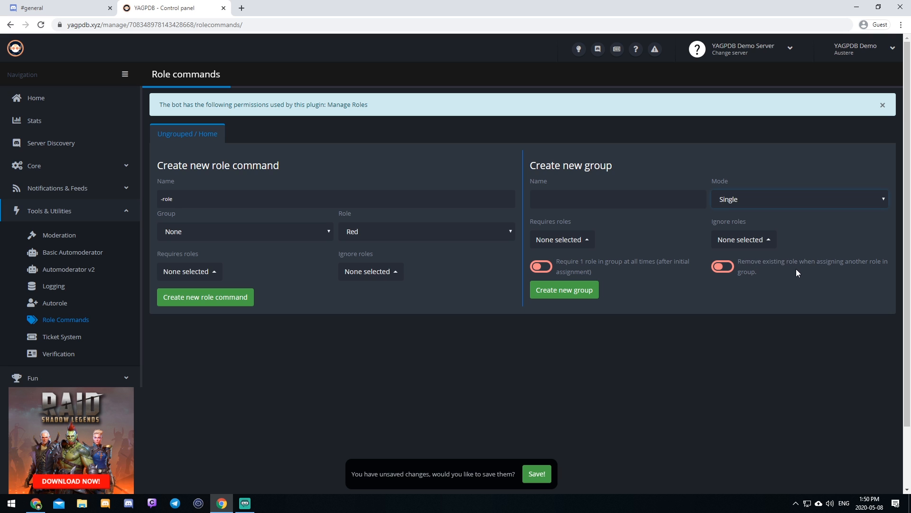
mouse_move(725, 324)
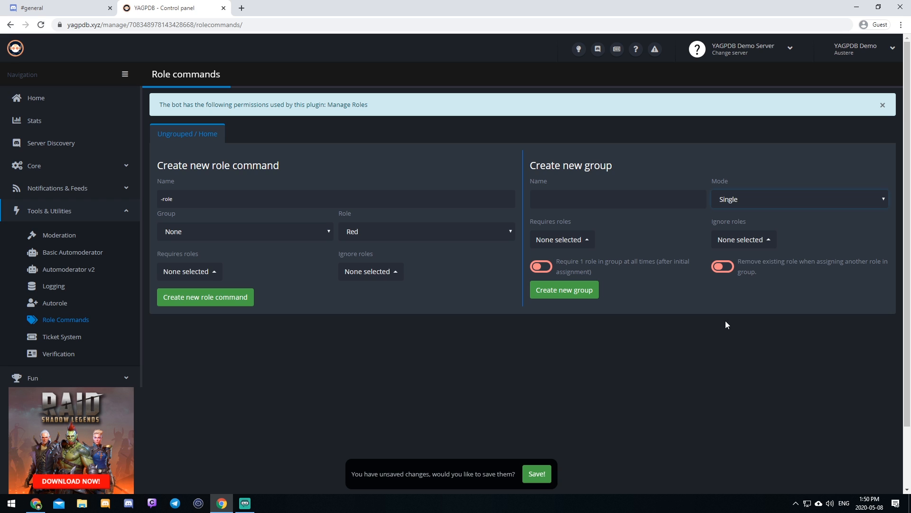
mouse_move(767, 421)
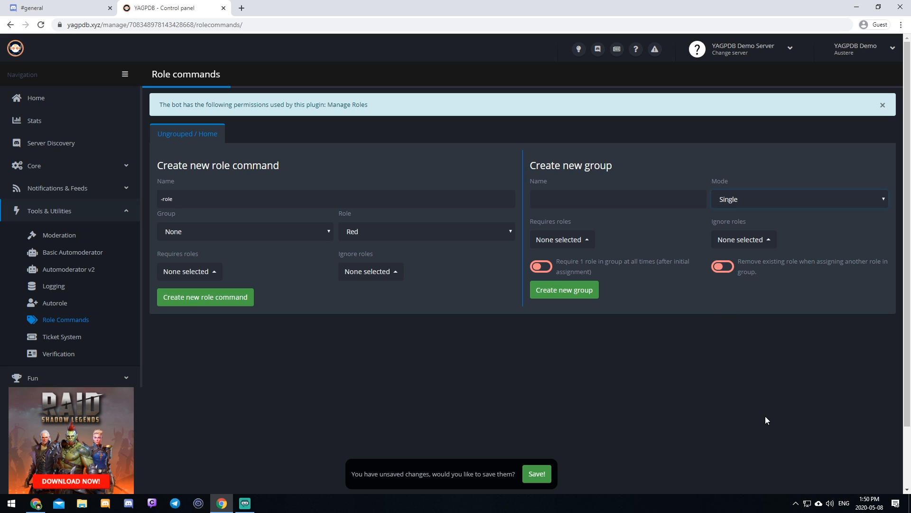
mouse_move(597, 334)
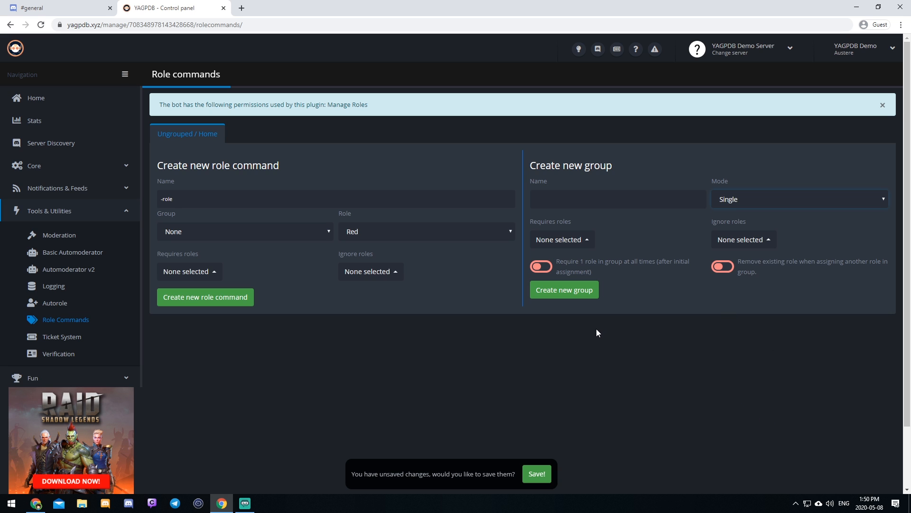
mouse_move(752, 446)
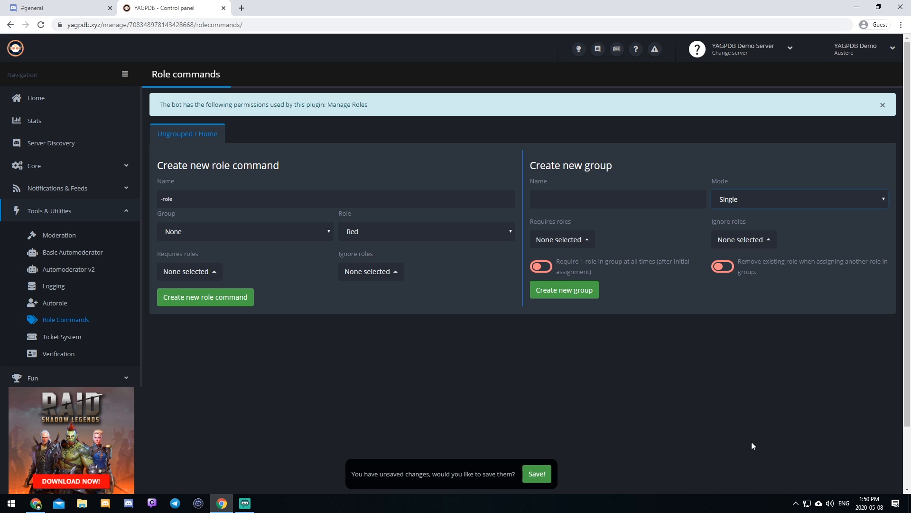
mouse_move(614, 327)
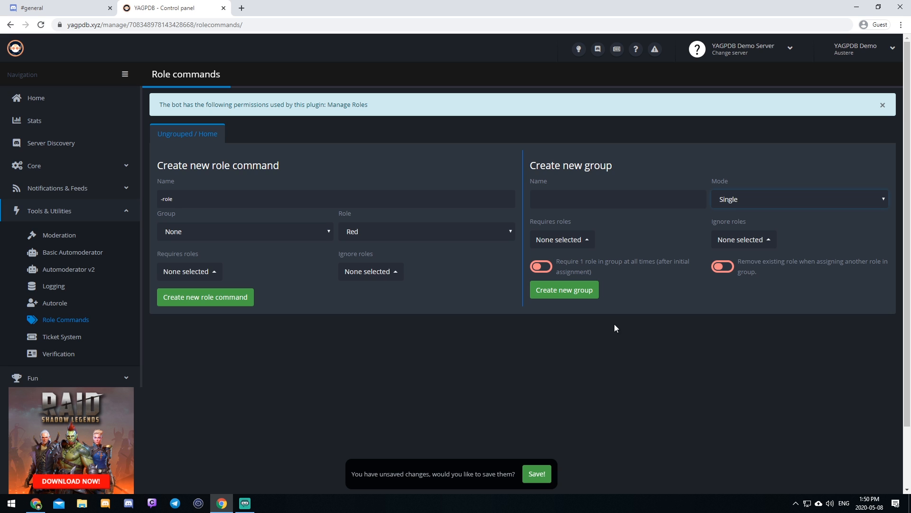
mouse_move(658, 359)
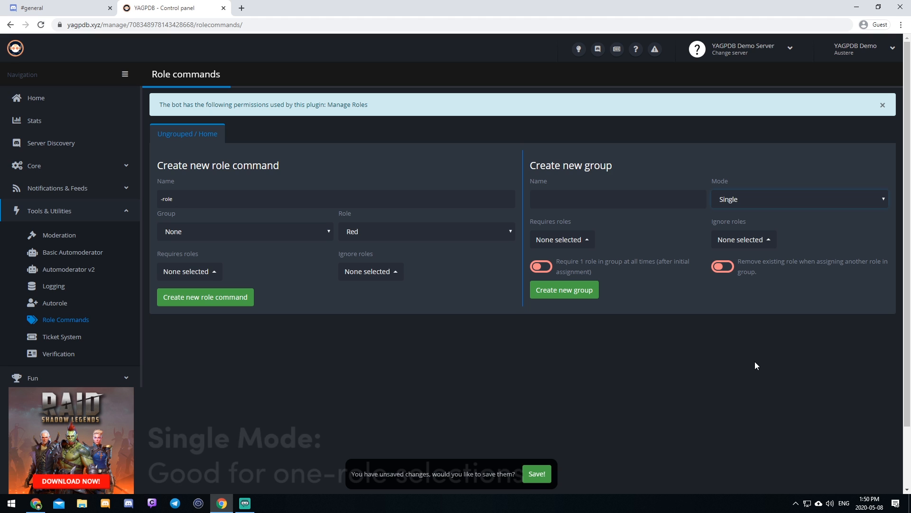
click(722, 266)
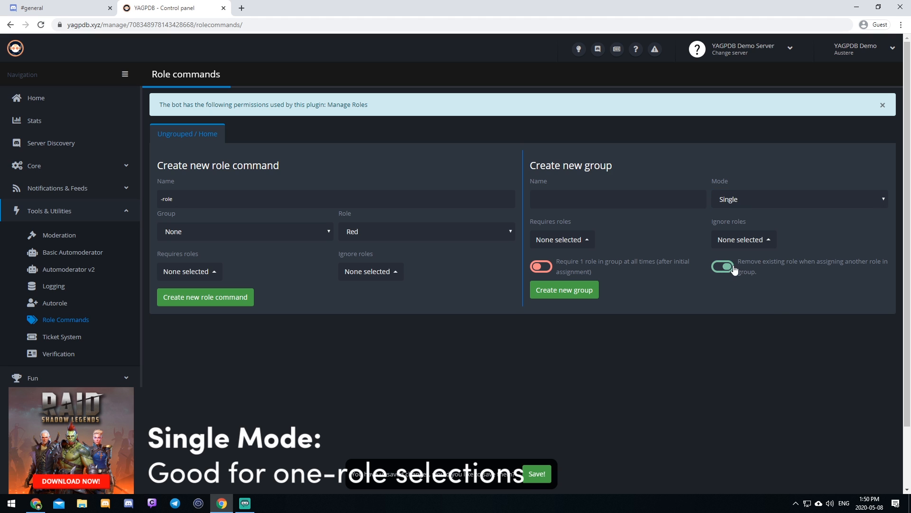
click(722, 266)
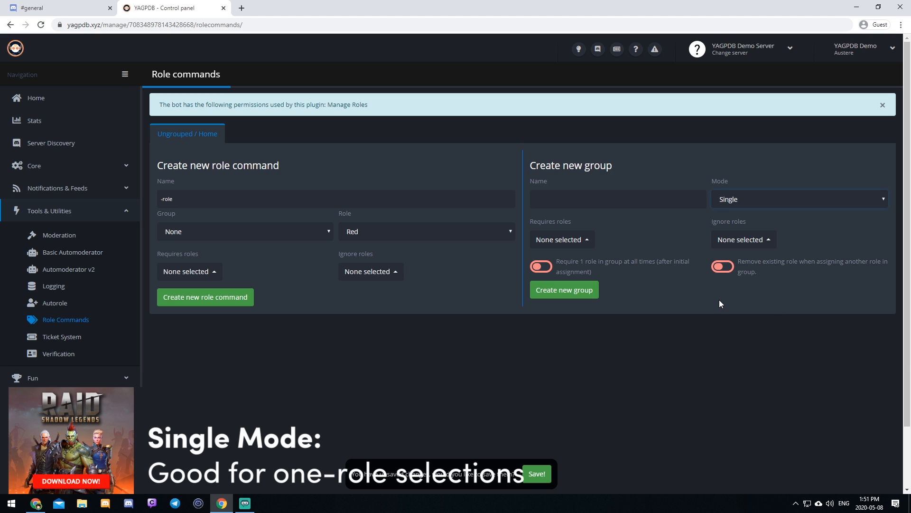
Set the new role group to Multiple mode with minimum 0 and maximum 9999 roles
click(798, 198)
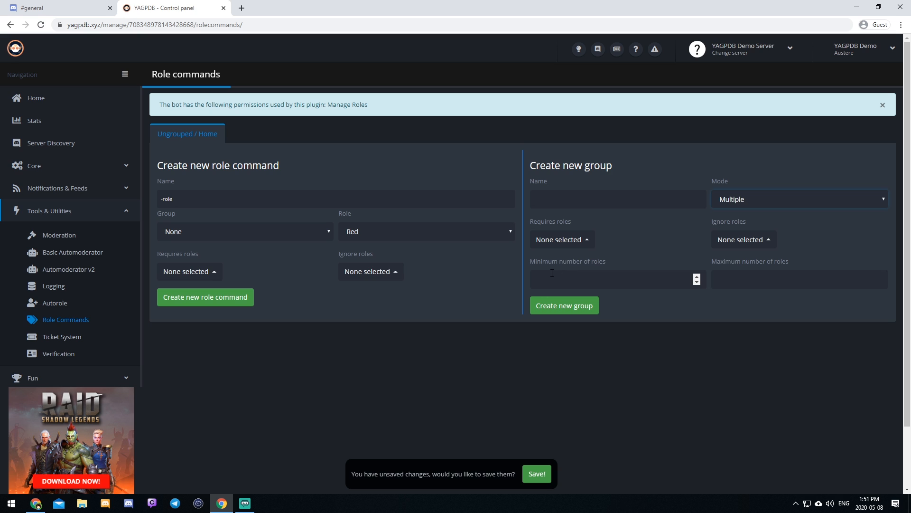
click(613, 279)
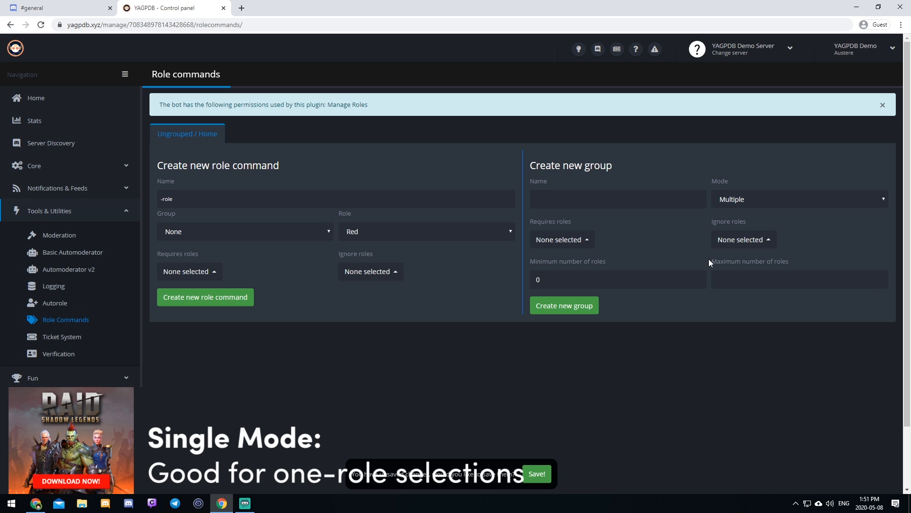
click(796, 279)
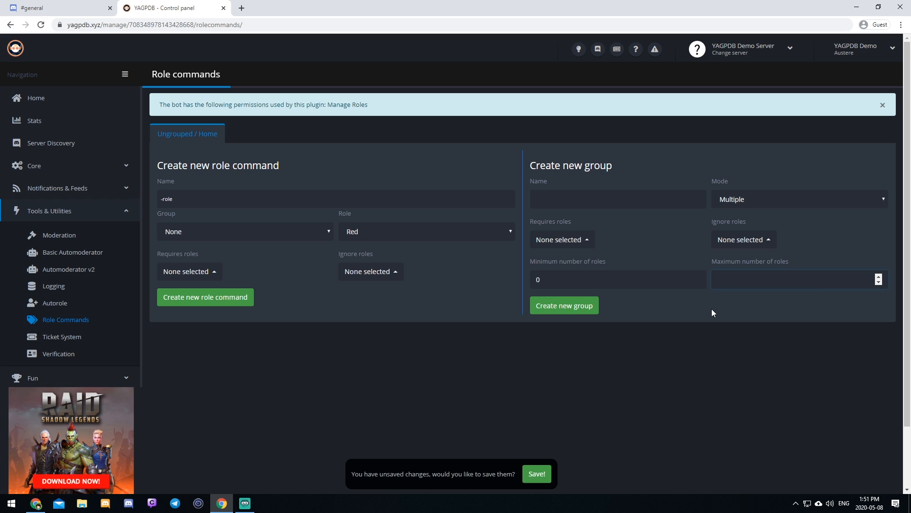
click(791, 279)
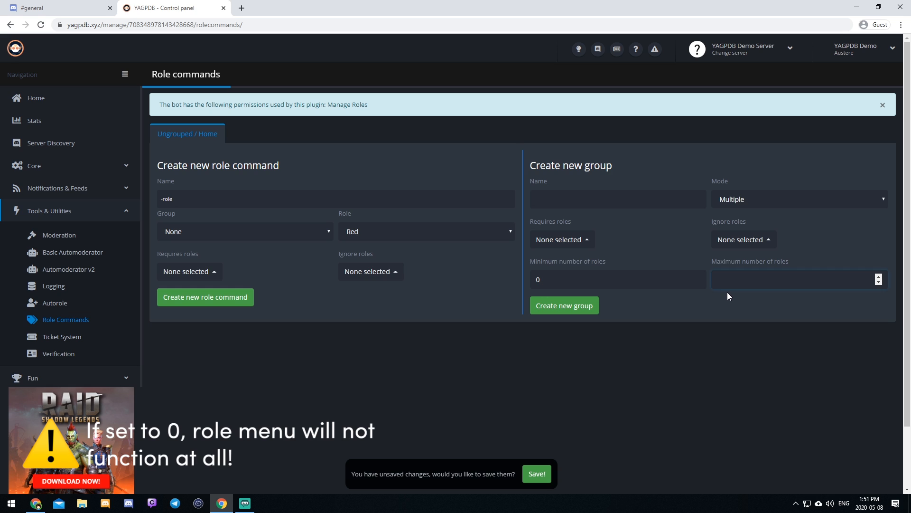
click(796, 280)
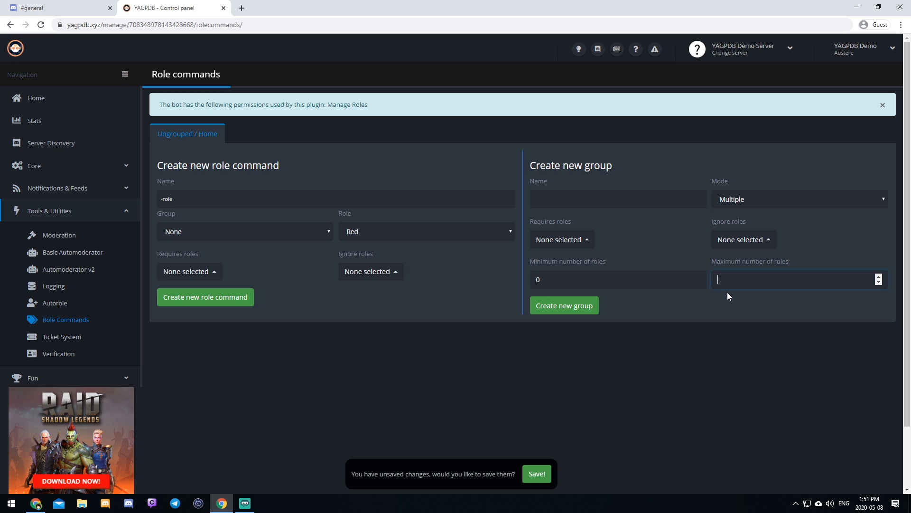
mouse_move(750, 270)
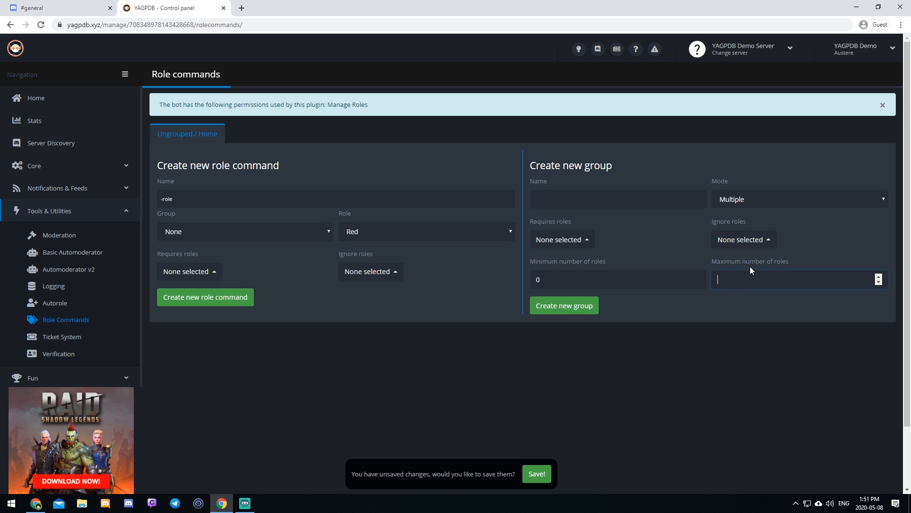
text(9999)
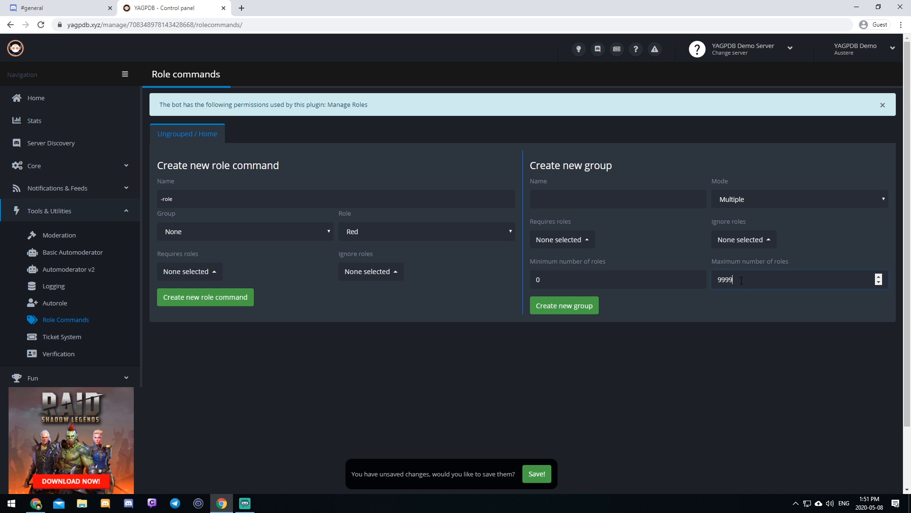
mouse_move(747, 231)
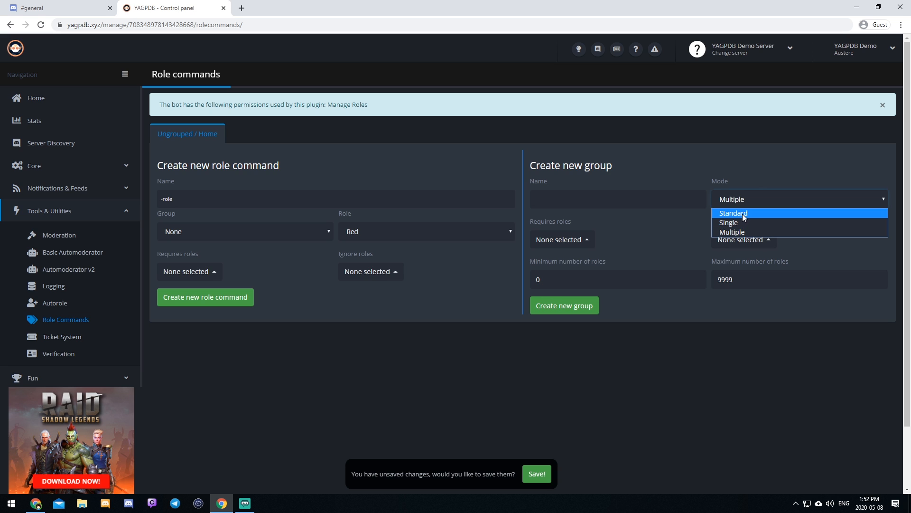
click(732, 231)
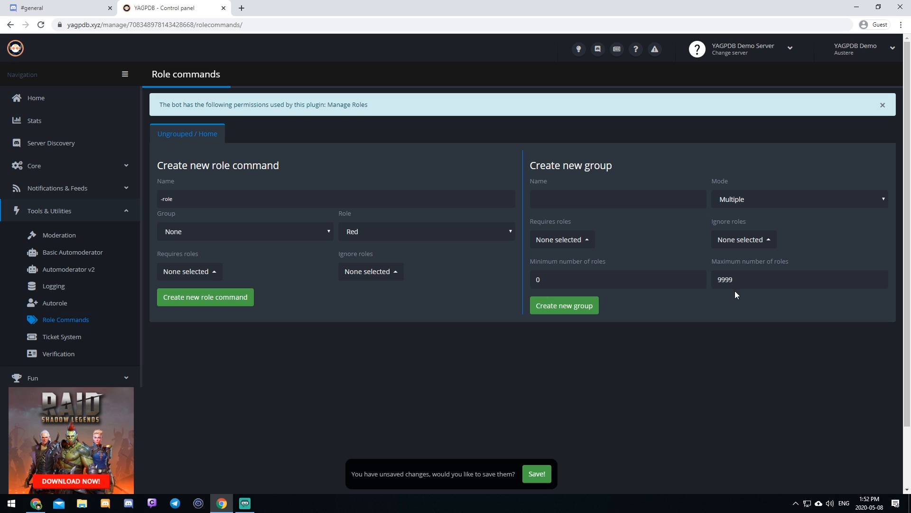
mouse_move(765, 211)
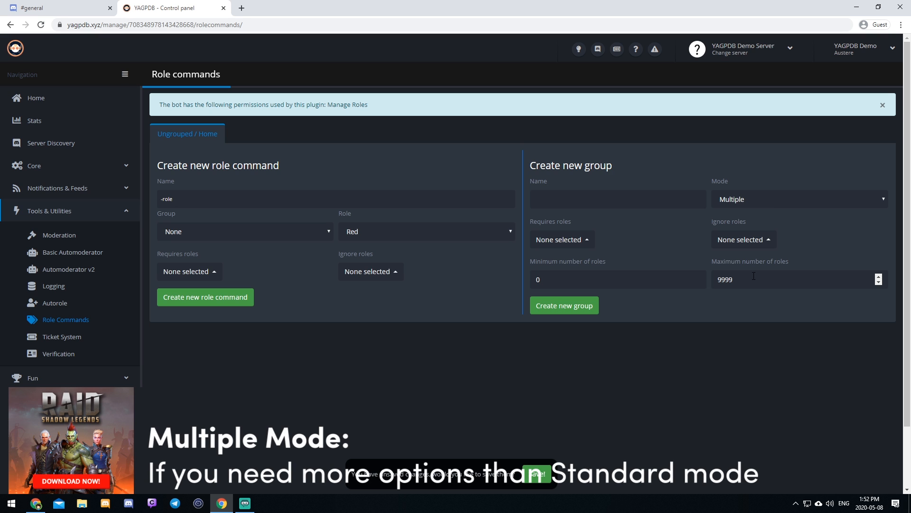
click(613, 279)
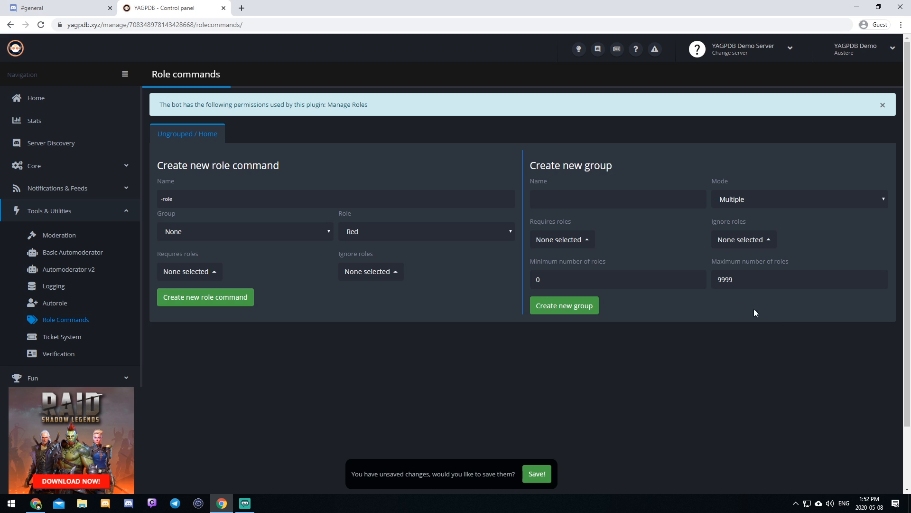
mouse_move(823, 320)
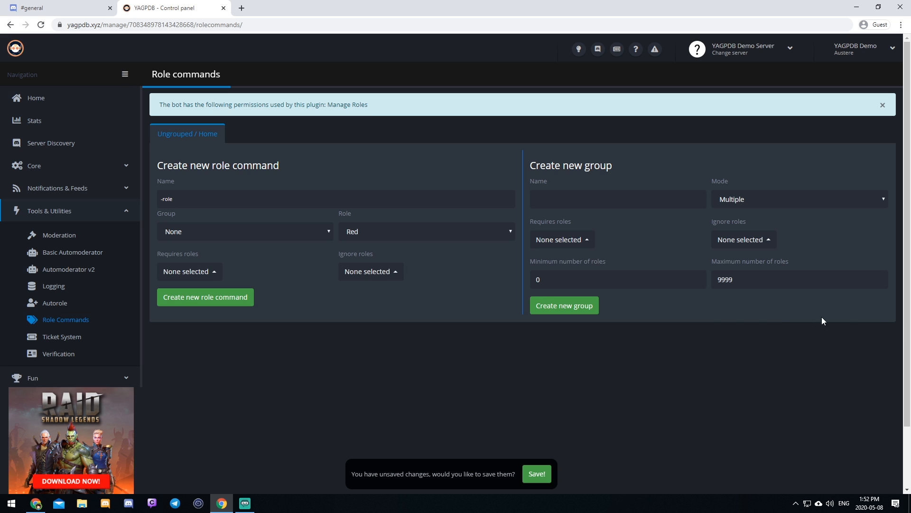
mouse_move(671, 301)
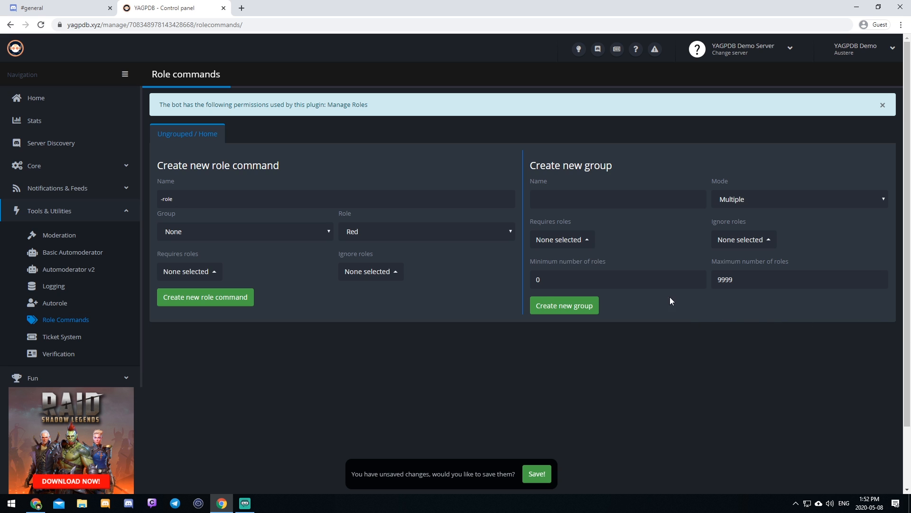
mouse_move(699, 233)
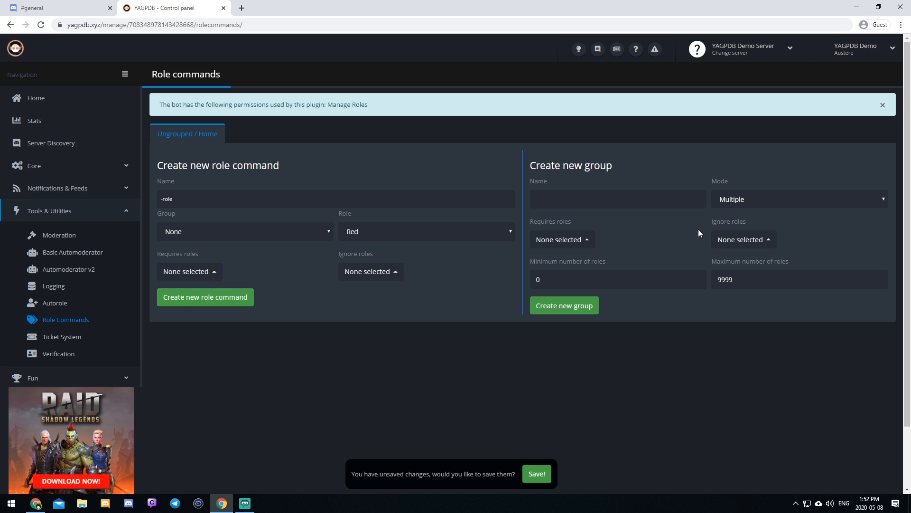
mouse_move(657, 219)
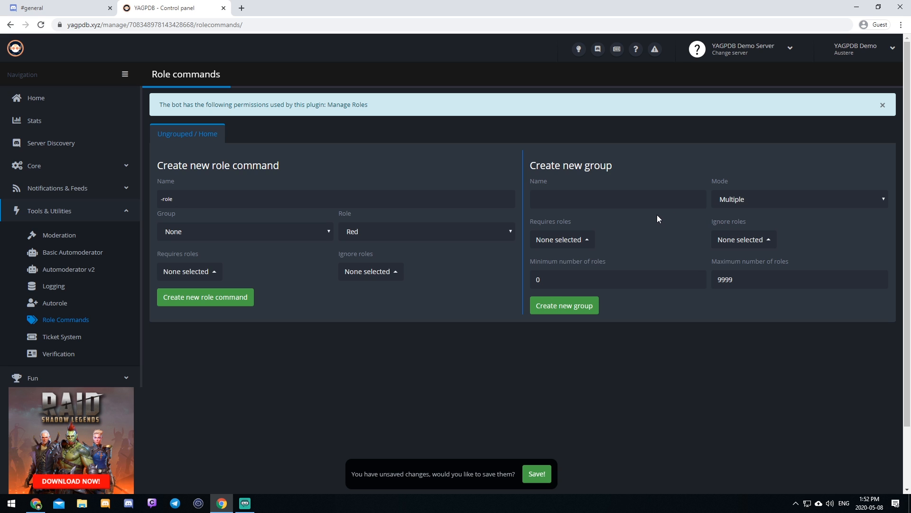
mouse_move(561, 240)
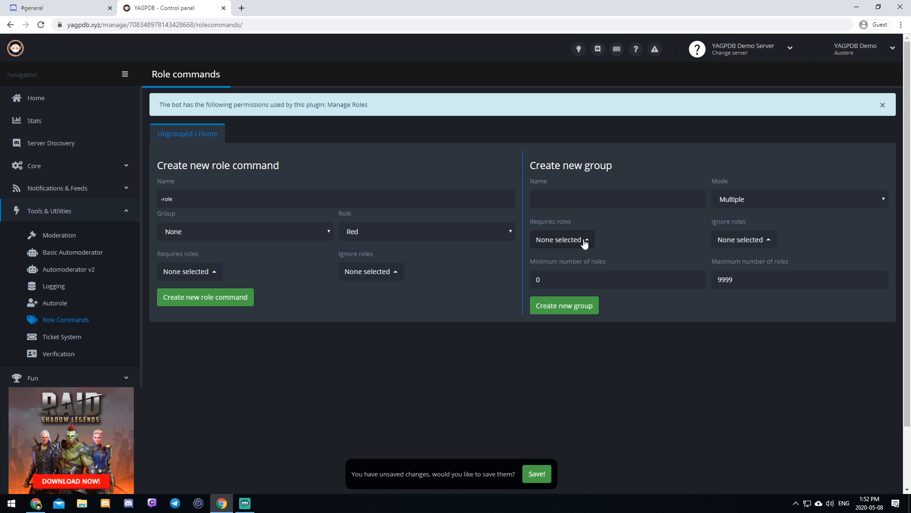
click(560, 239)
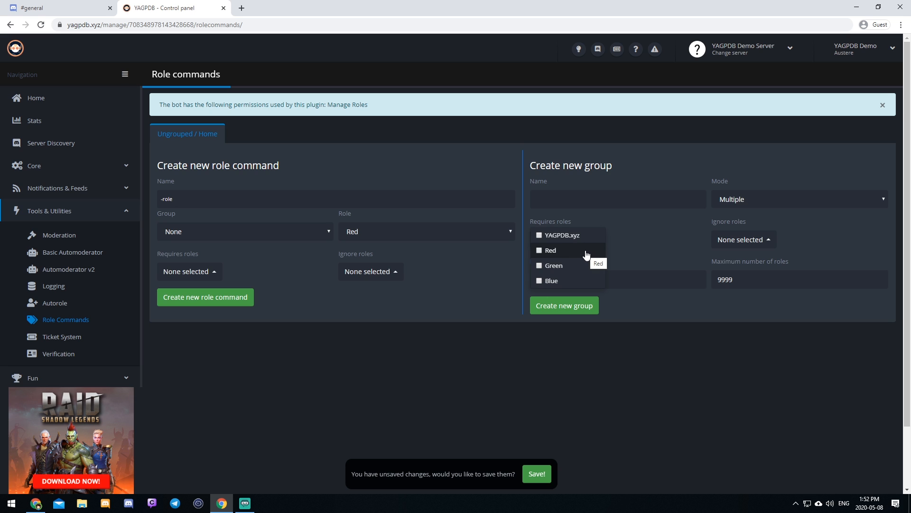
click(743, 239)
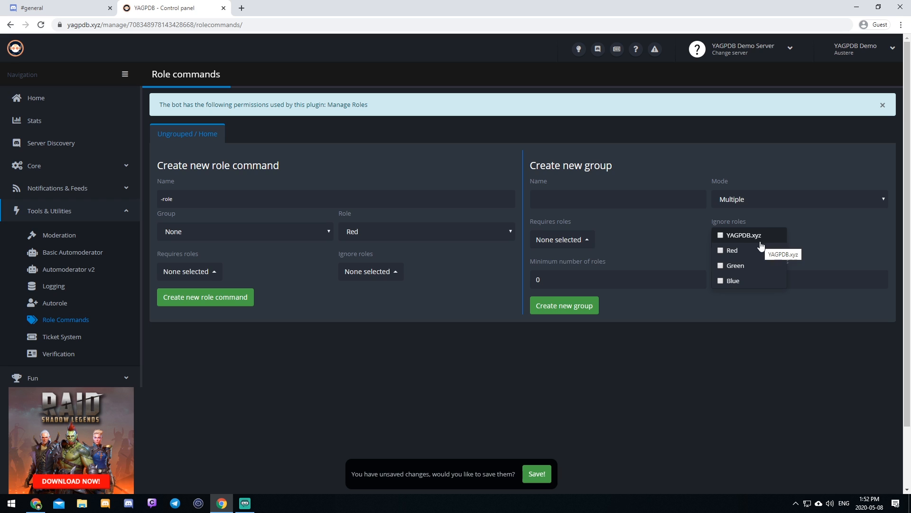
mouse_move(711, 237)
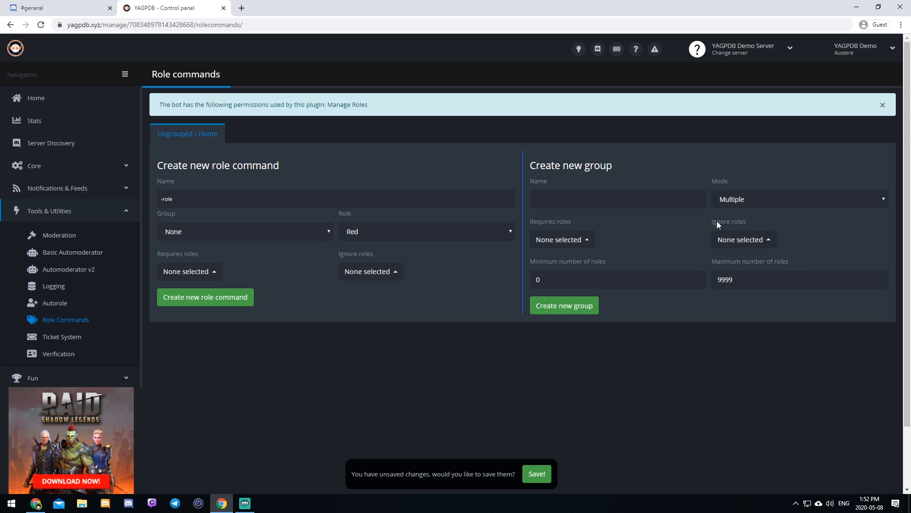
mouse_move(689, 254)
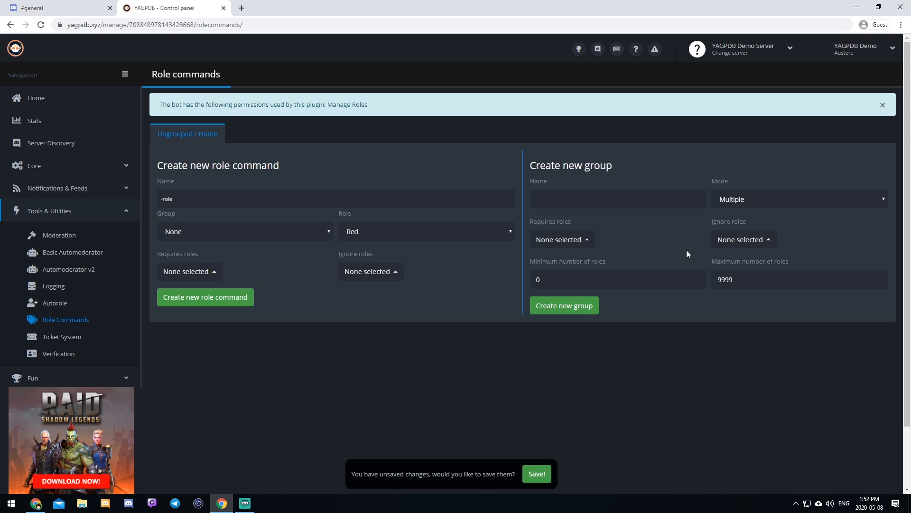
click(744, 239)
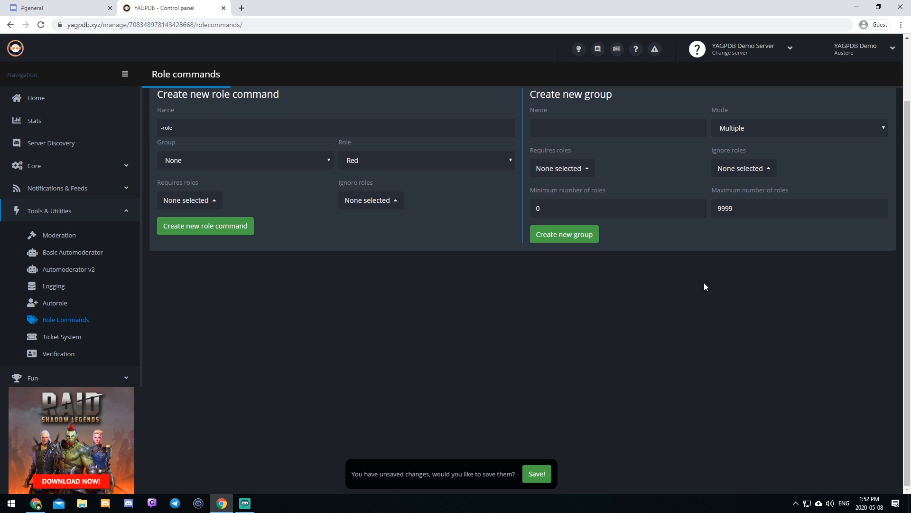
Switch the new group back to Single mode and name it Colors
click(799, 128)
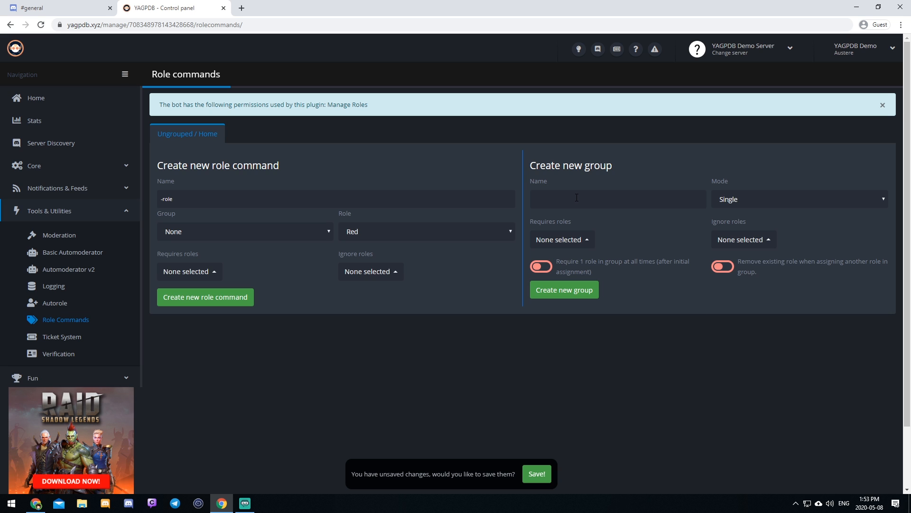
text(Colo)
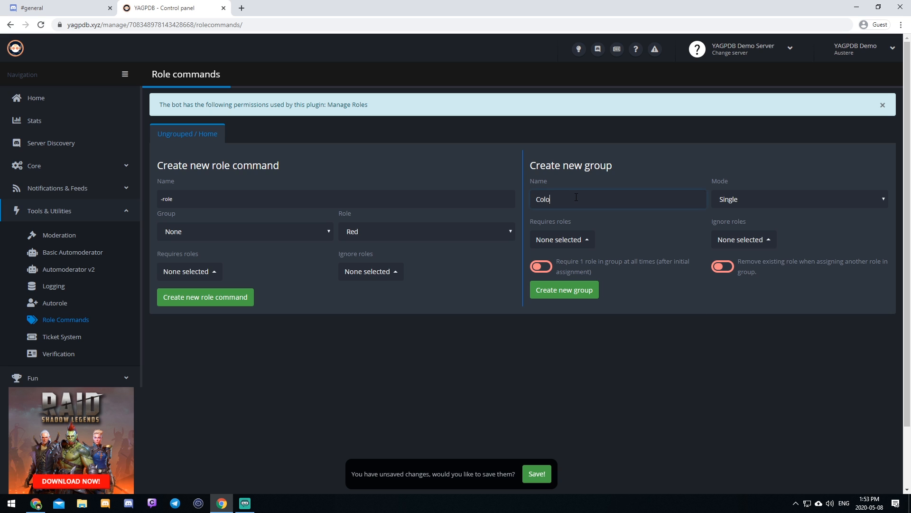
text(rs)
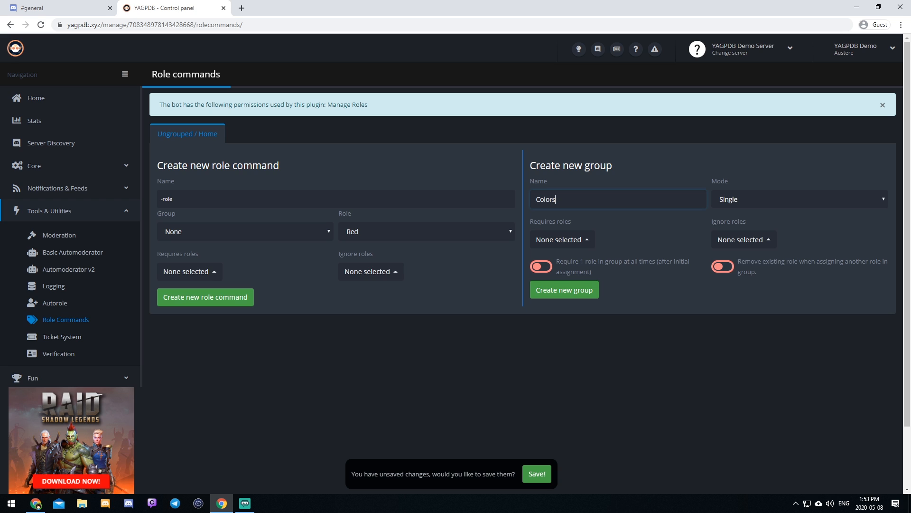
mouse_move(736, 200)
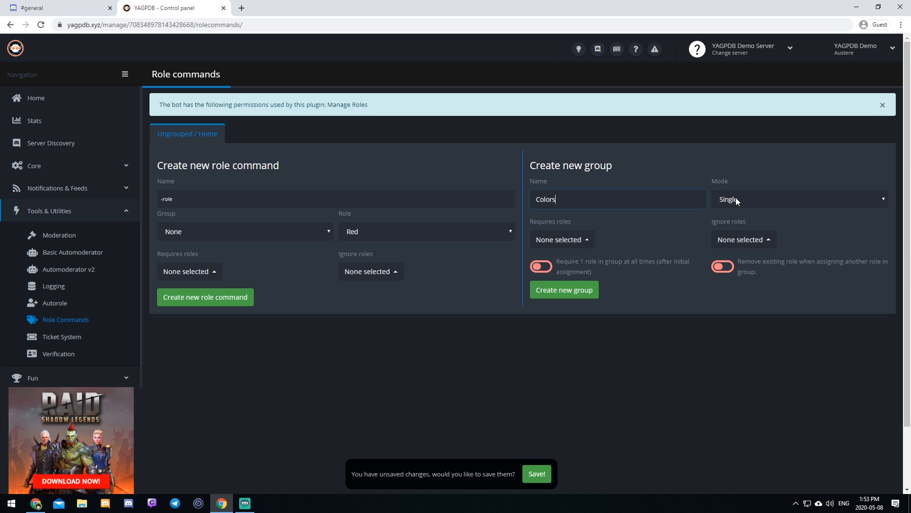
mouse_move(532, 237)
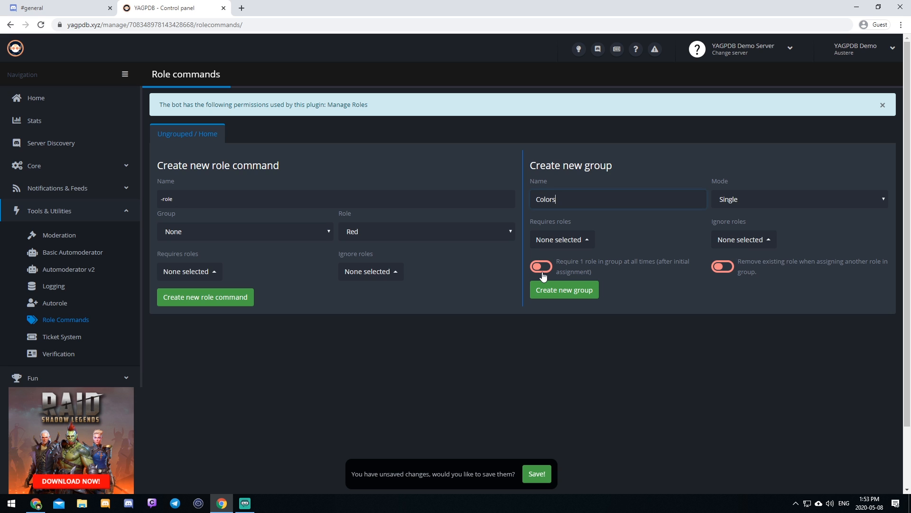
mouse_move(674, 270)
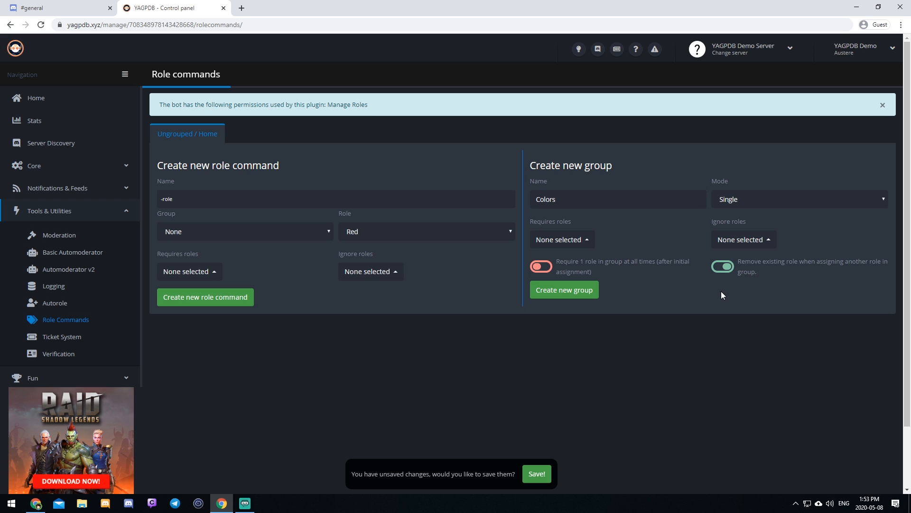
mouse_move(703, 314)
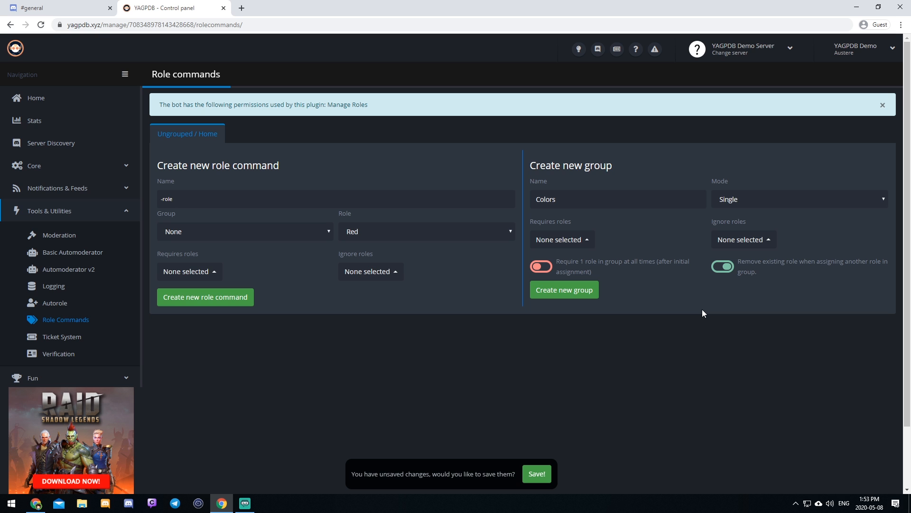
mouse_move(564, 290)
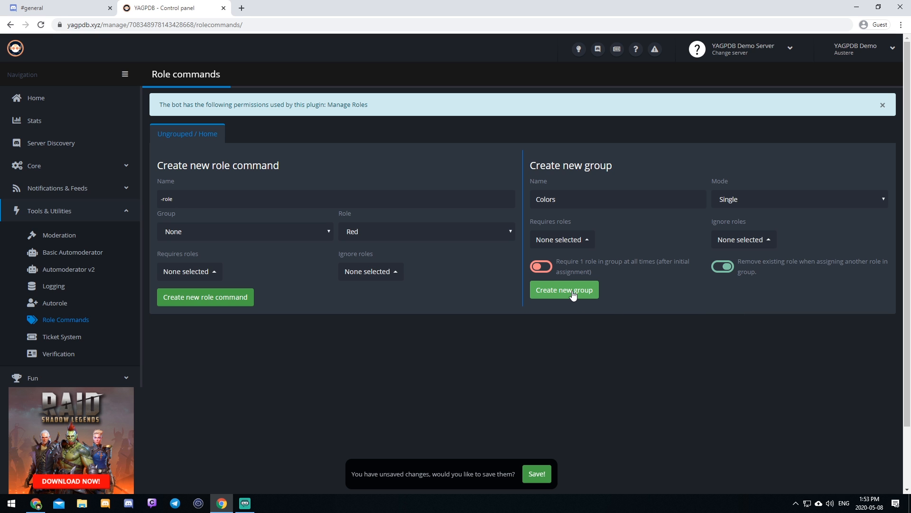
Create the Colors role group
click(563, 290)
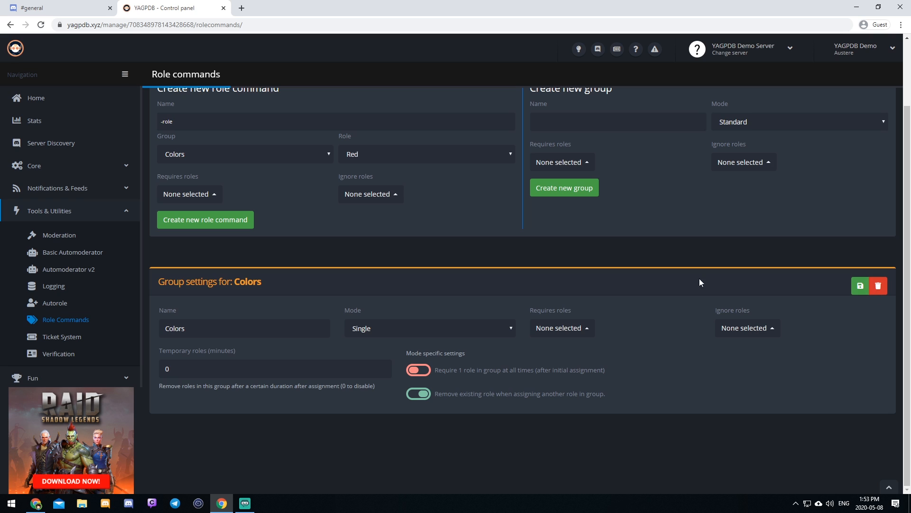
mouse_move(663, 436)
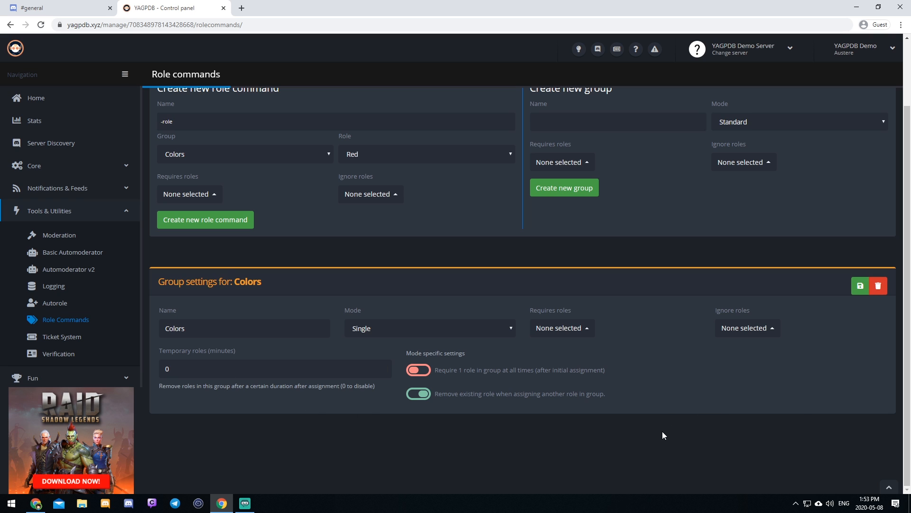
mouse_move(777, 410)
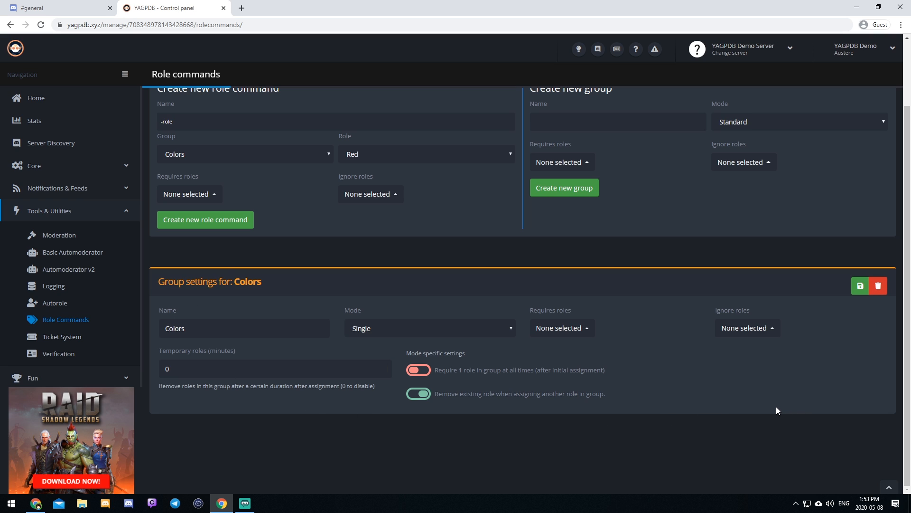
mouse_move(696, 410)
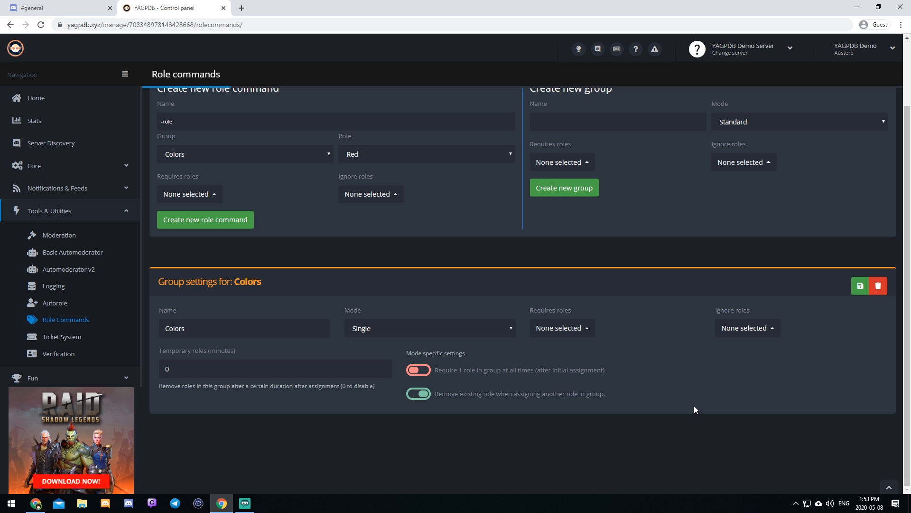
scroll(up, 3)
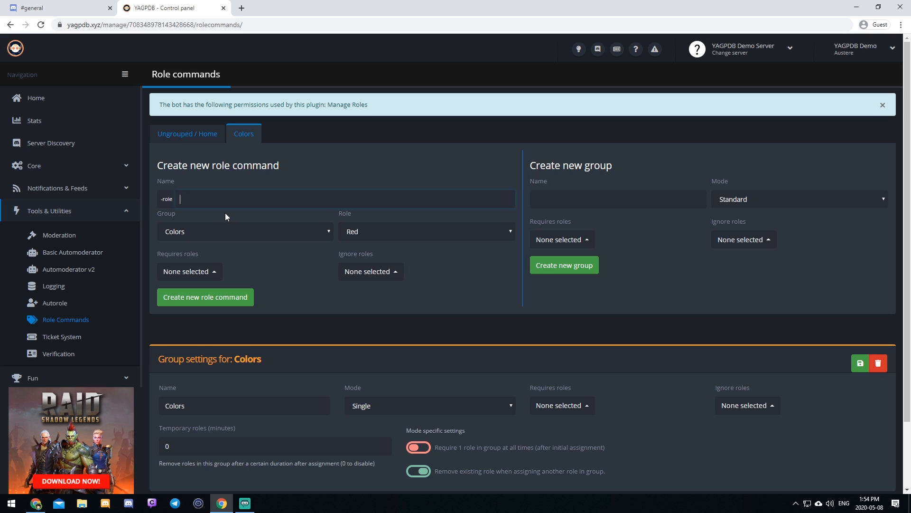
Create a Red role command granting the Red role, then start one named Blue
text(Red)
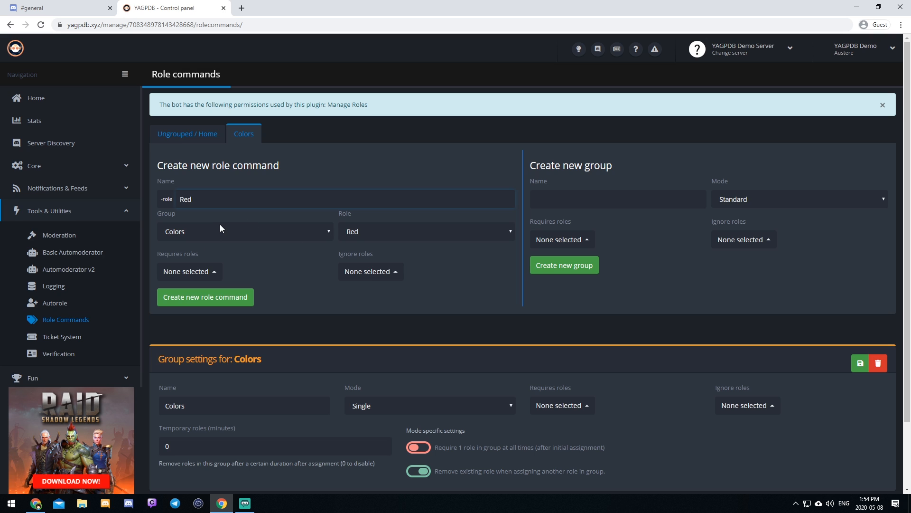
mouse_move(303, 234)
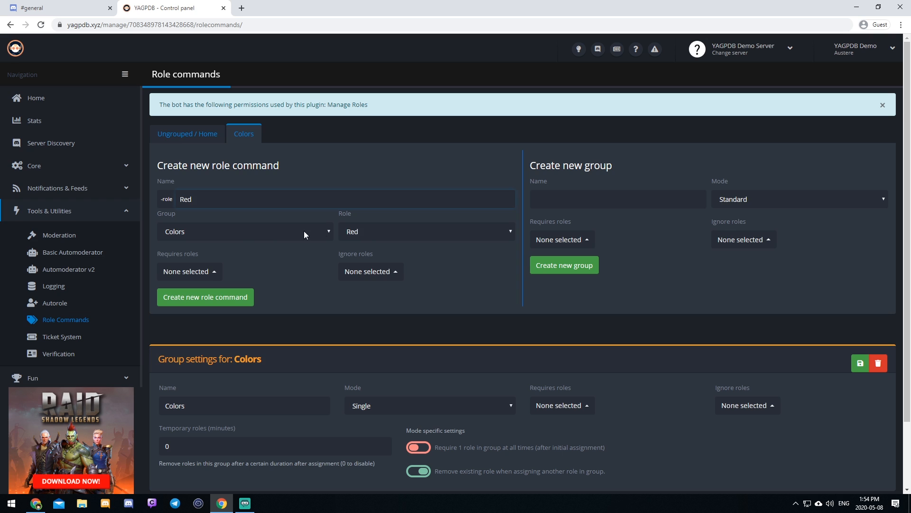
click(426, 230)
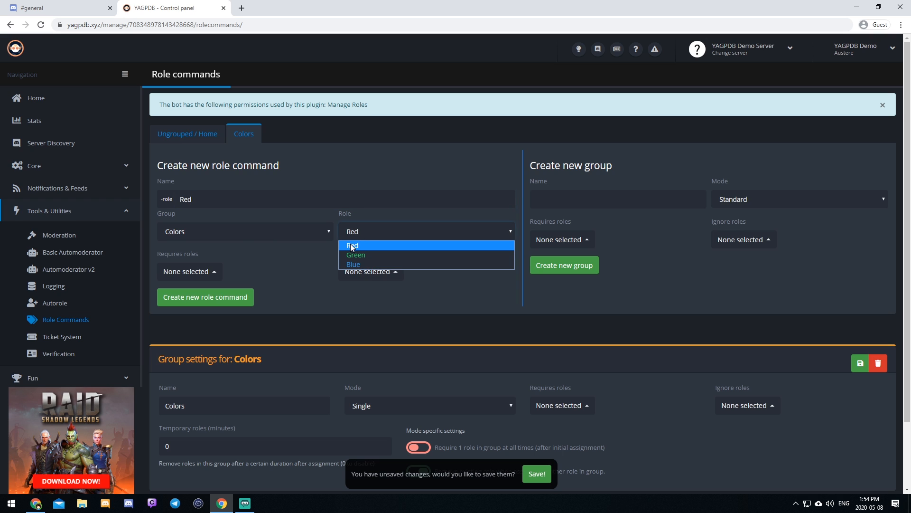
click(352, 245)
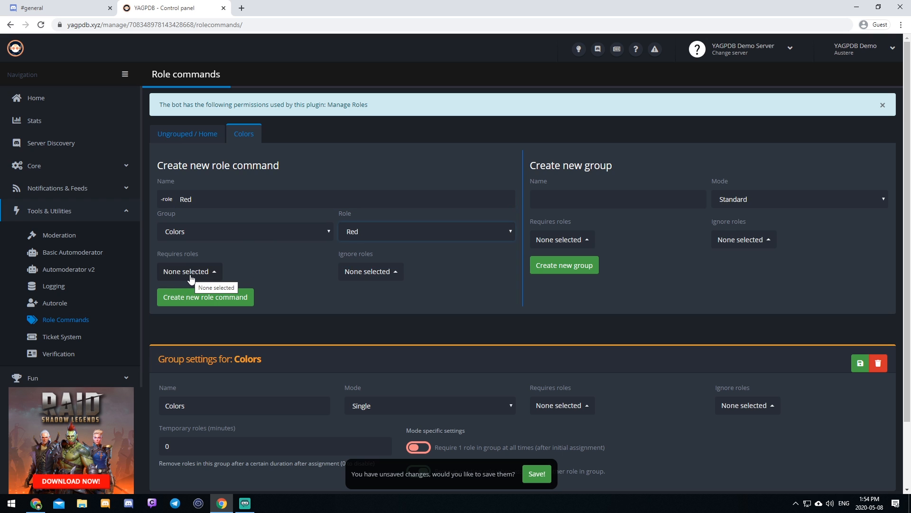
mouse_move(258, 265)
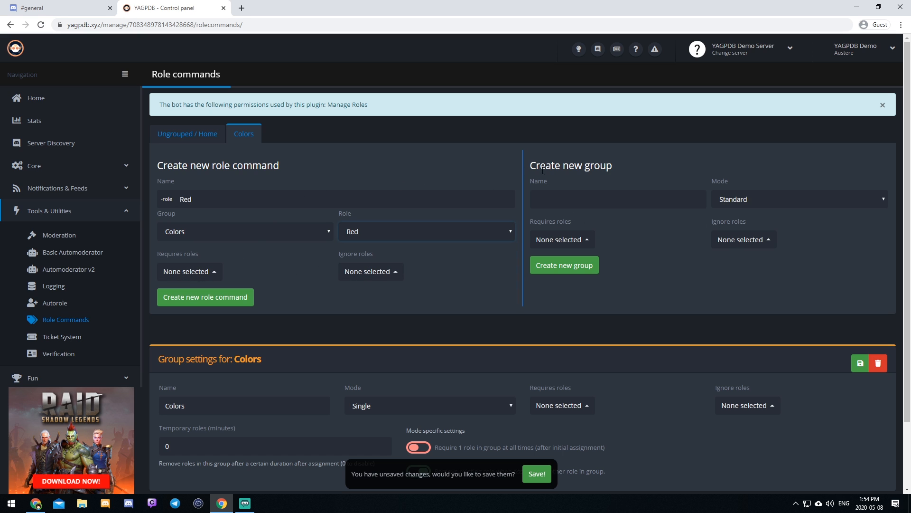
click(535, 476)
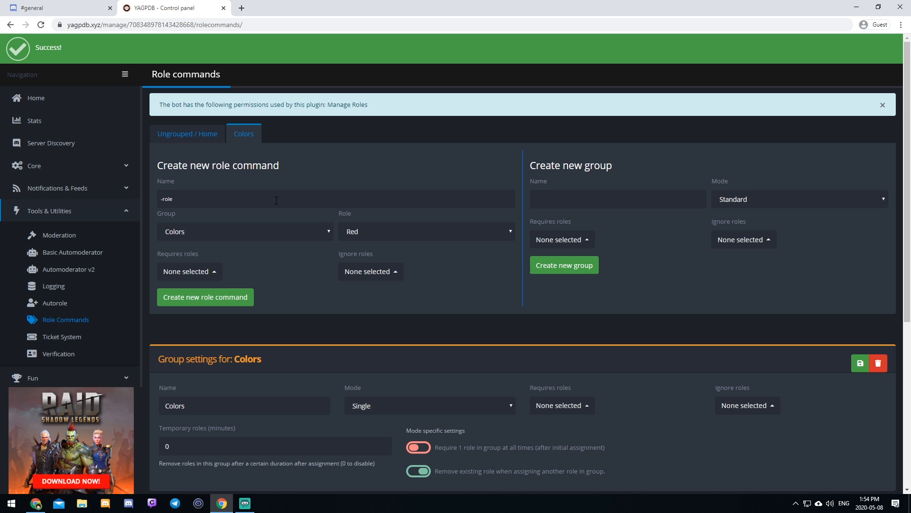
text(Blue)
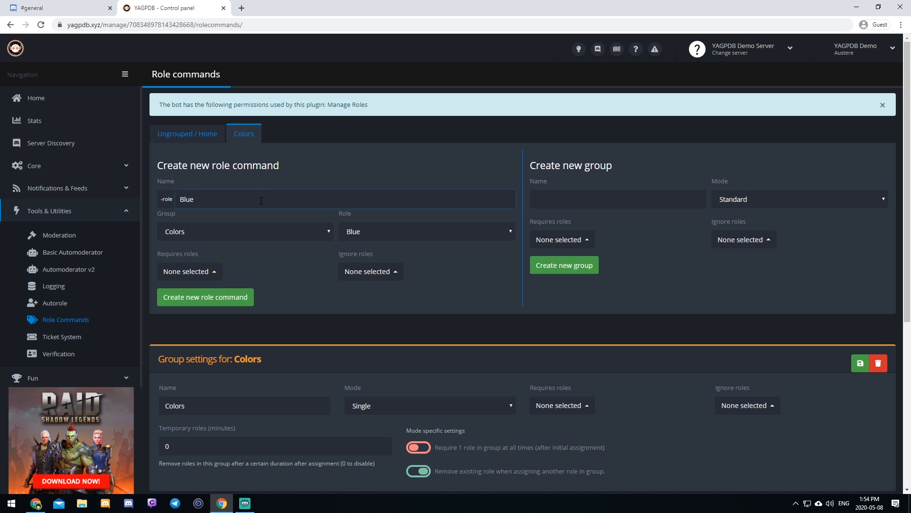
mouse_move(359, 234)
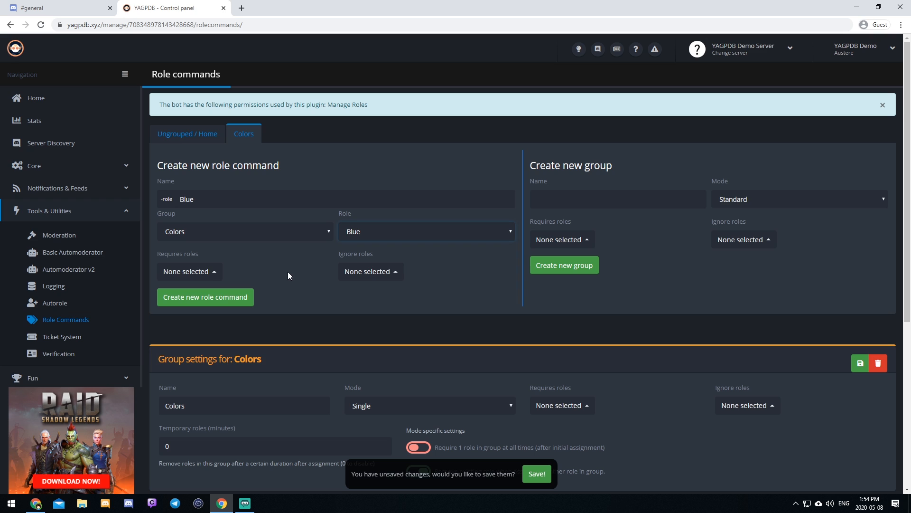
mouse_move(345, 229)
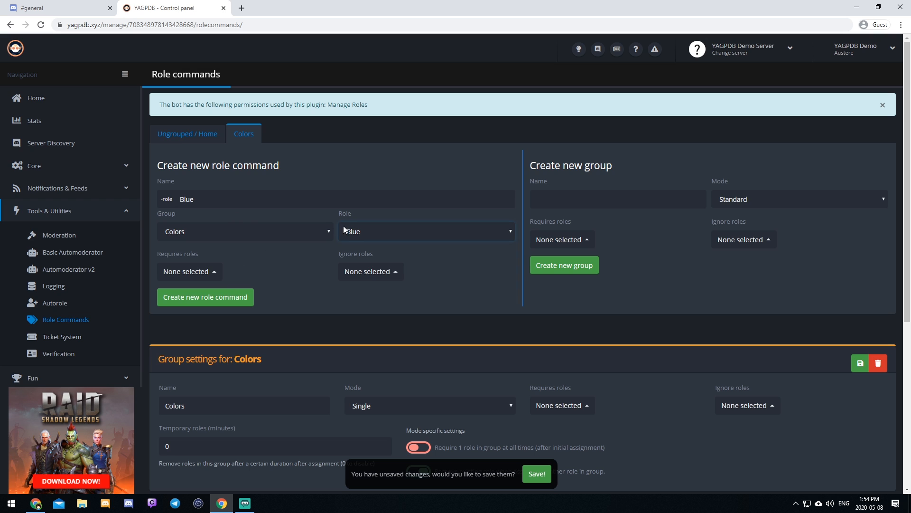
mouse_move(278, 313)
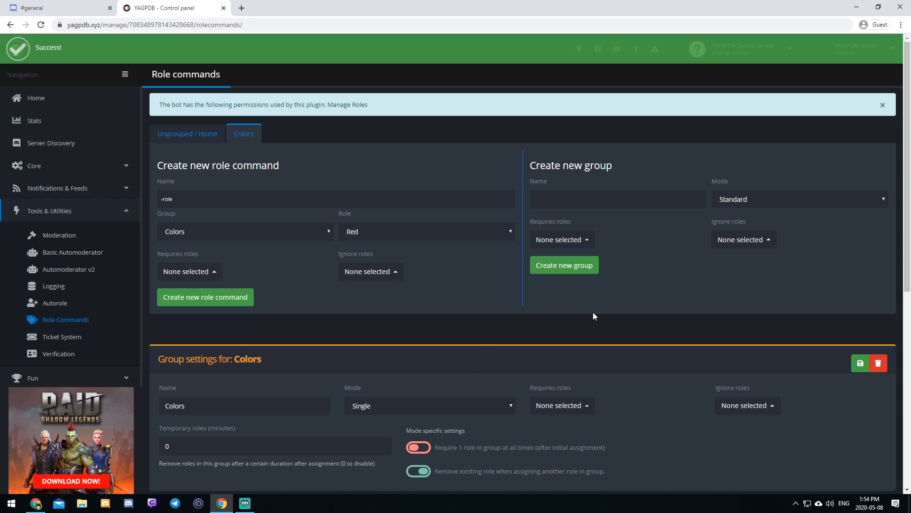
scroll(down, 3)
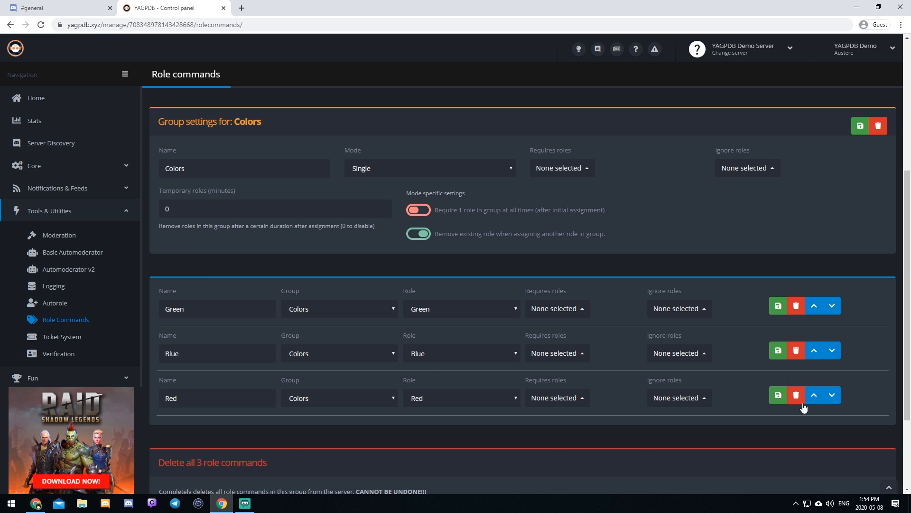
click(815, 395)
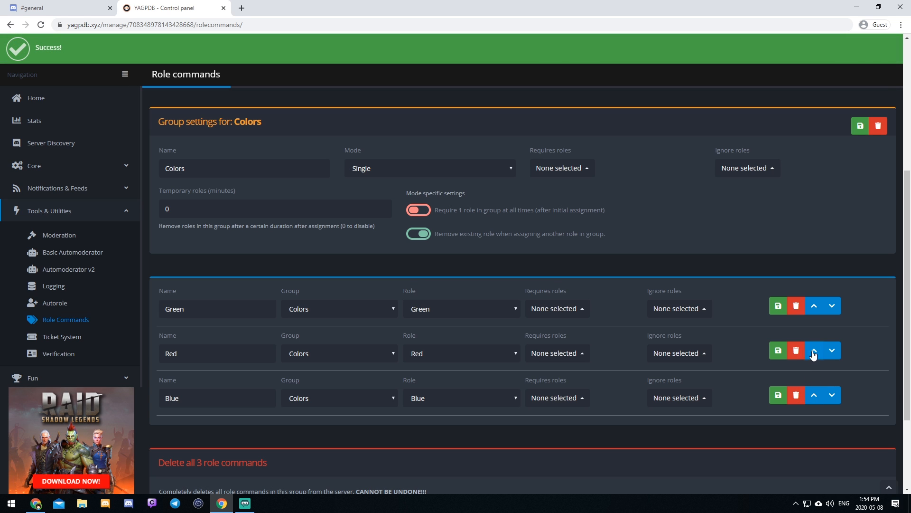
click(813, 353)
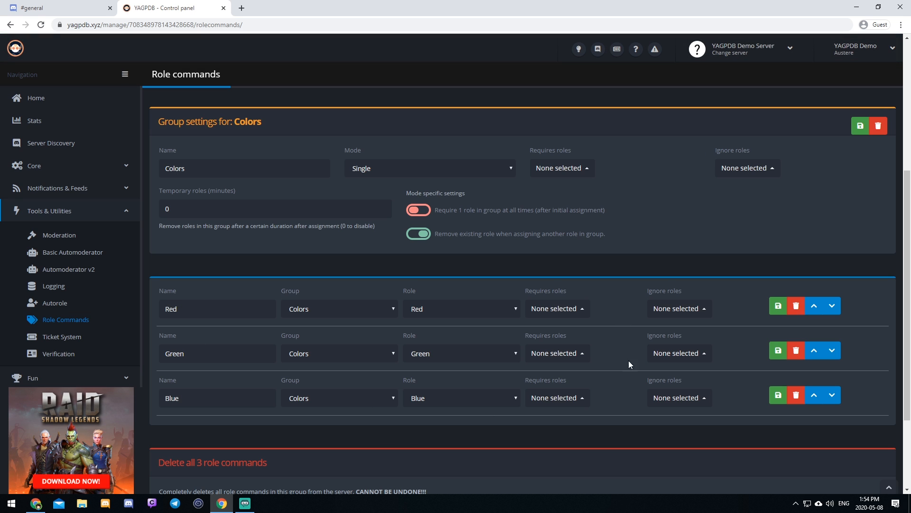
mouse_move(535, 347)
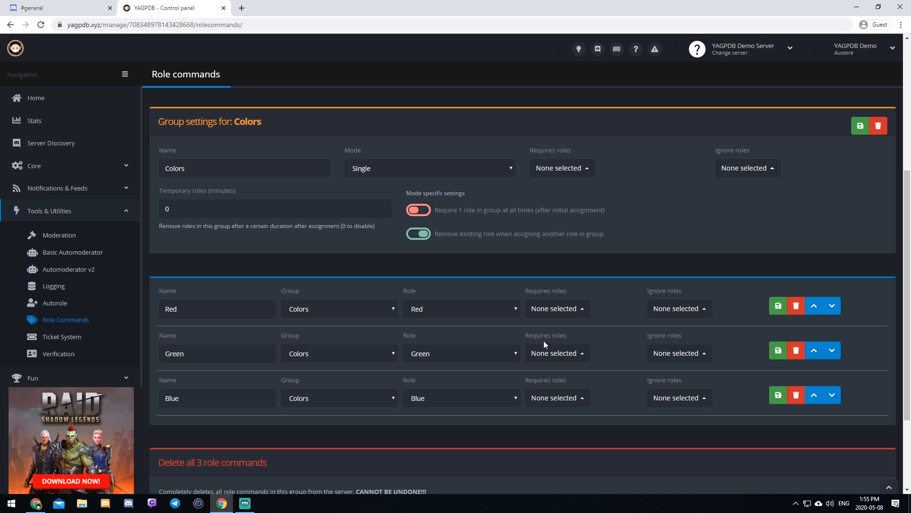
mouse_move(338, 294)
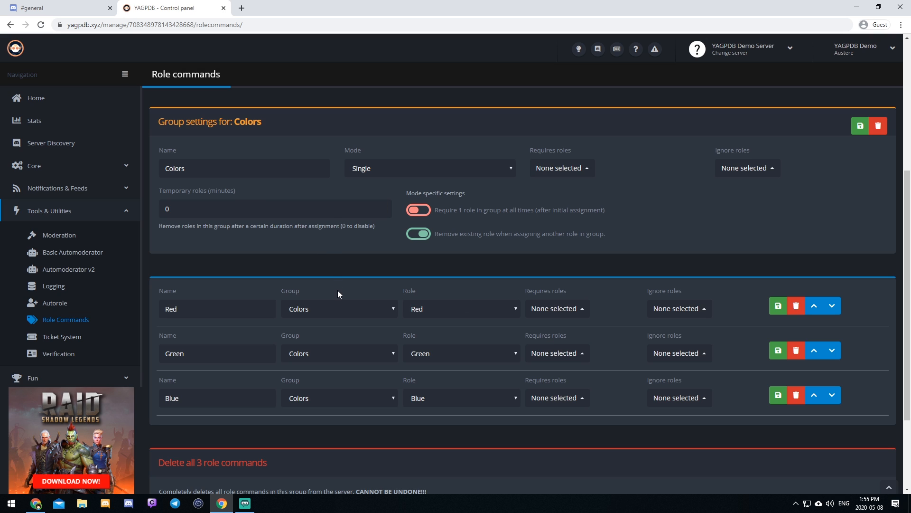
mouse_move(377, 284)
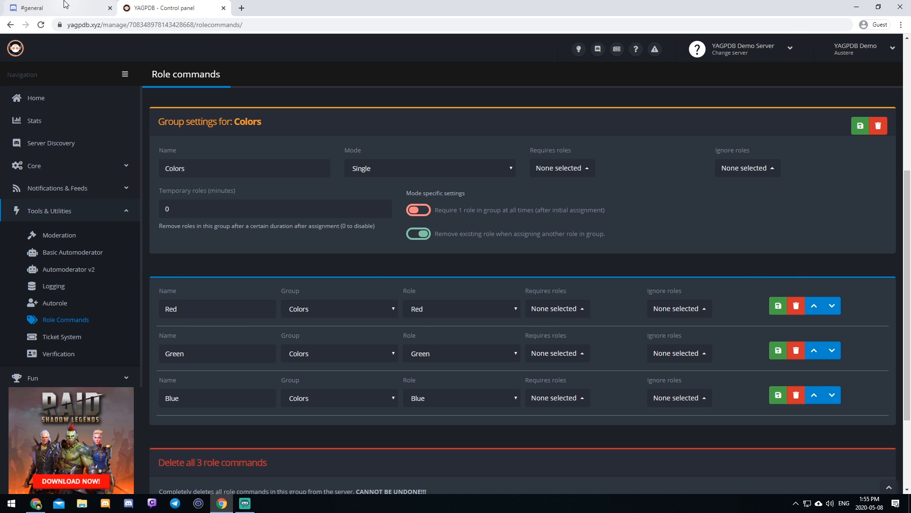
Compose '-rolemenu create Colors -nodm' in Discord's #general message box
click(55, 8)
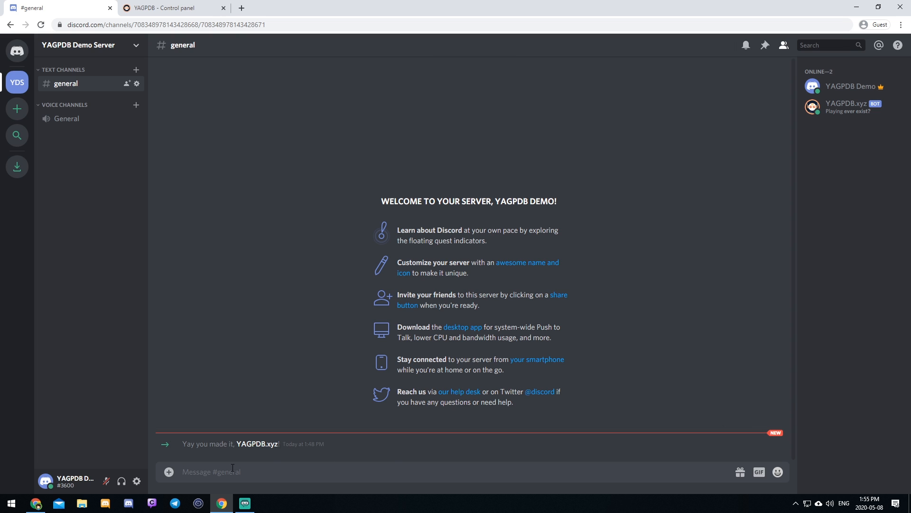
text(-rolemenu create)
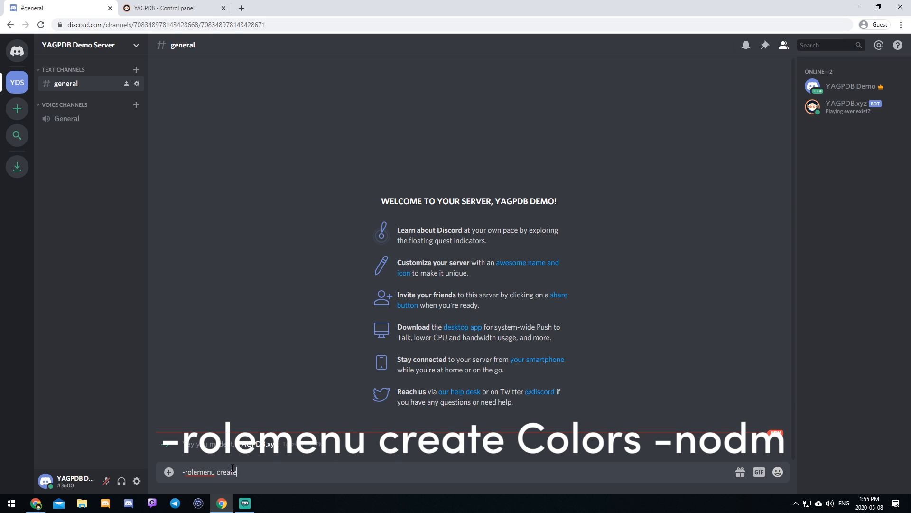
text(Colors)
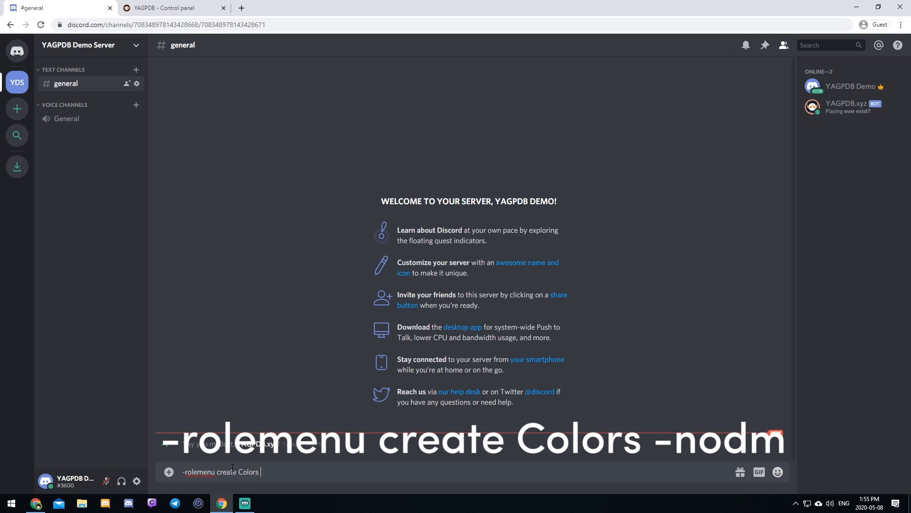
text(-nodm)
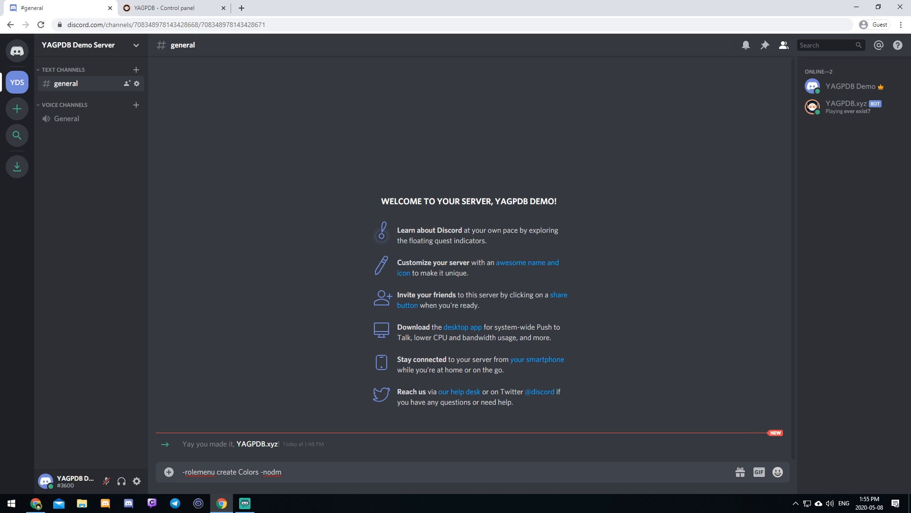
mouse_move(347, 482)
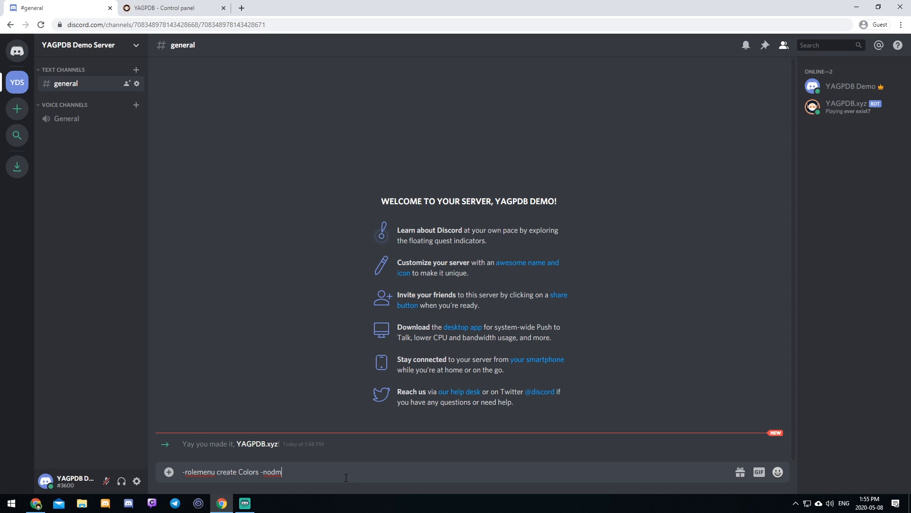
Send the command and react to the setup message with the red circle, then start the next reaction
key(Return)
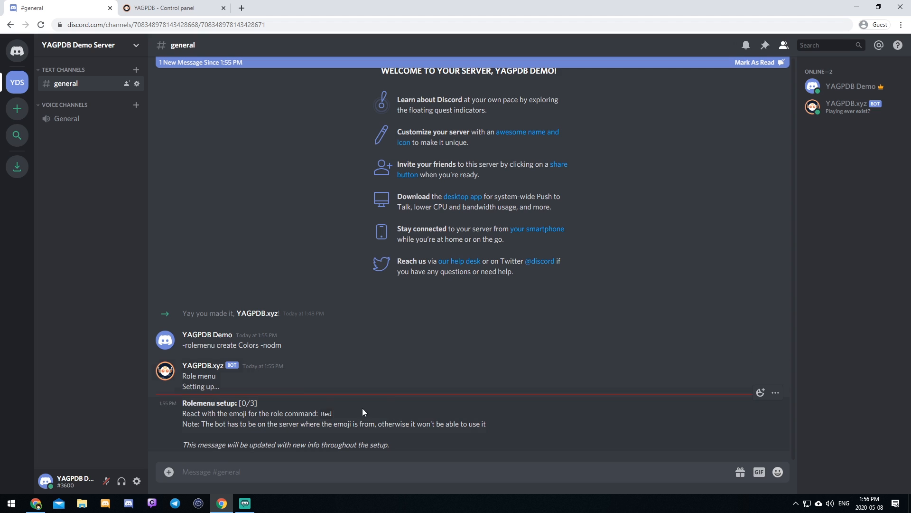
click(777, 472)
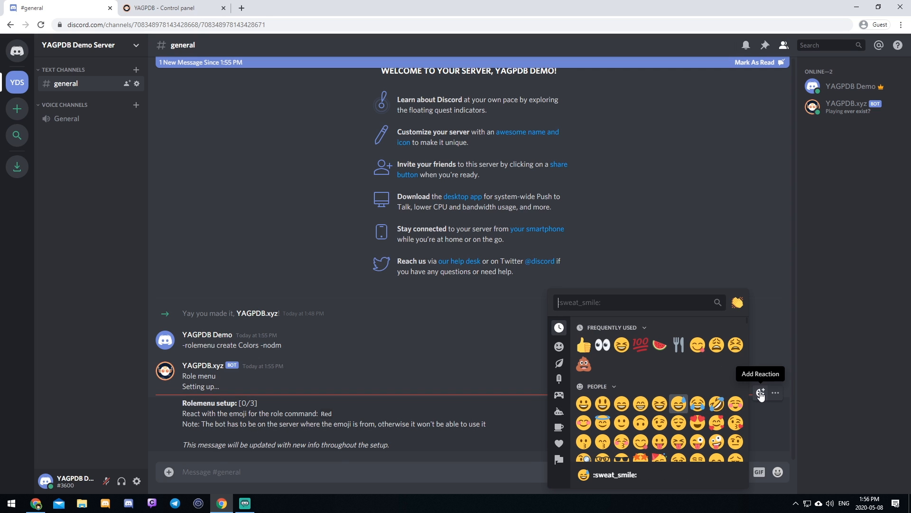
text(red)
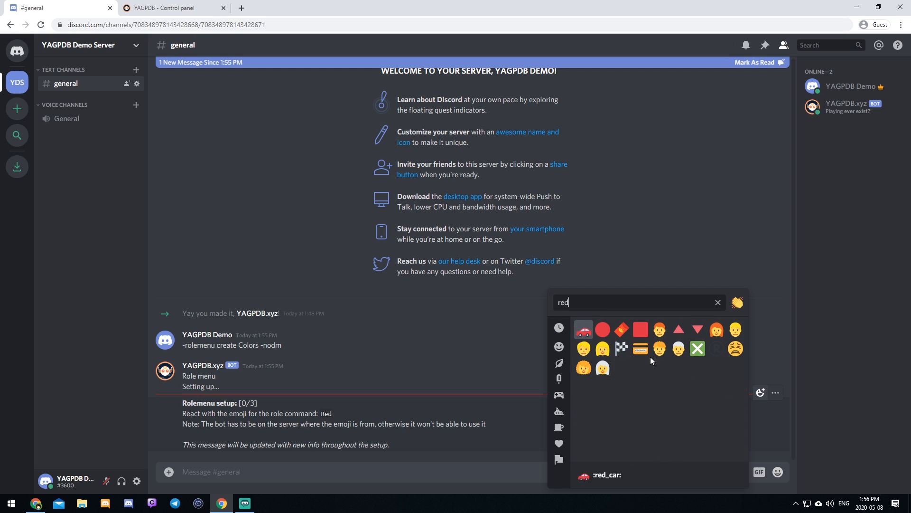
click(603, 329)
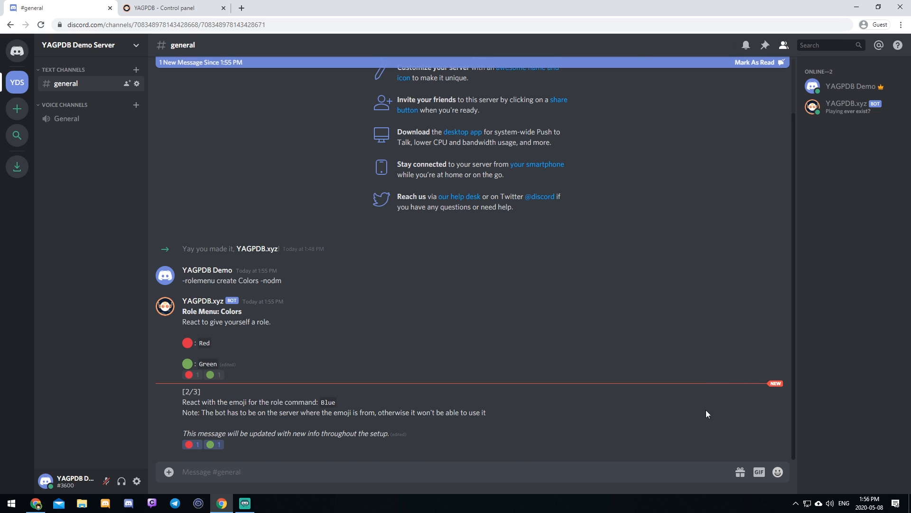
click(777, 472)
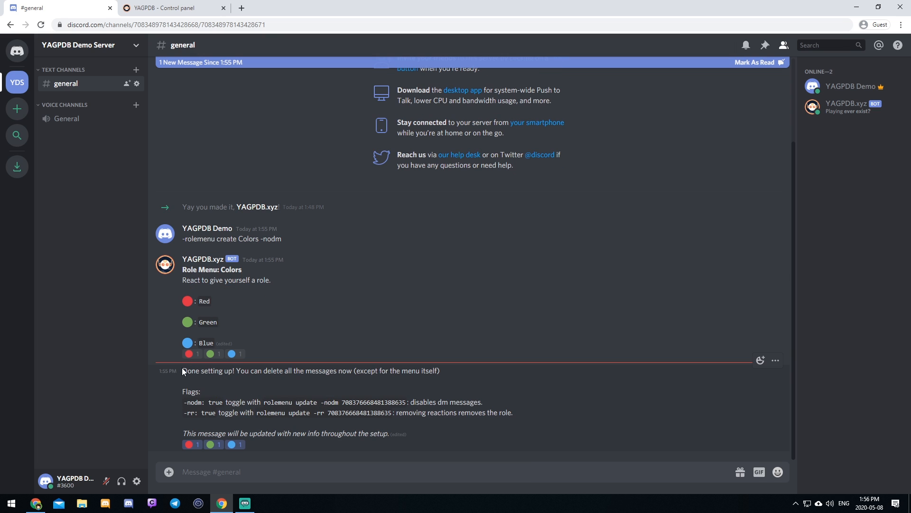
mouse_move(304, 385)
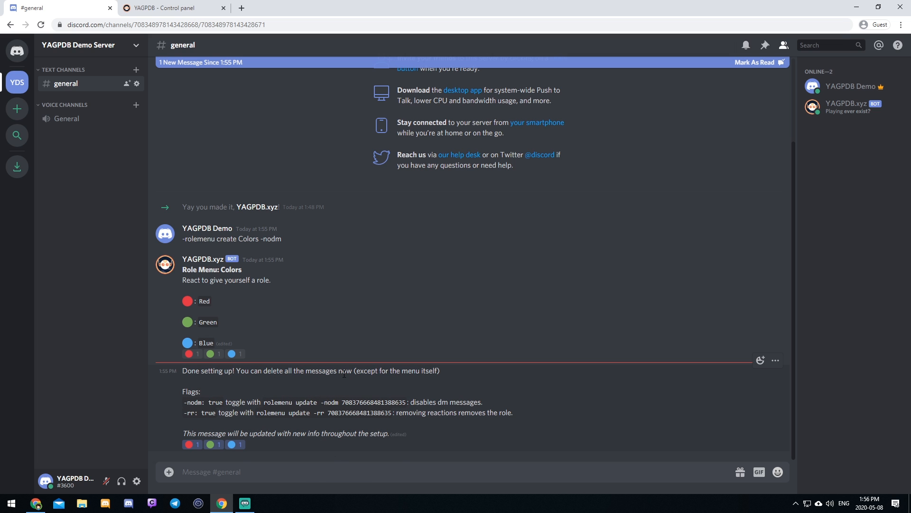
Delete the 'Done setting up' notice and the sent -rolemenu command message
click(775, 360)
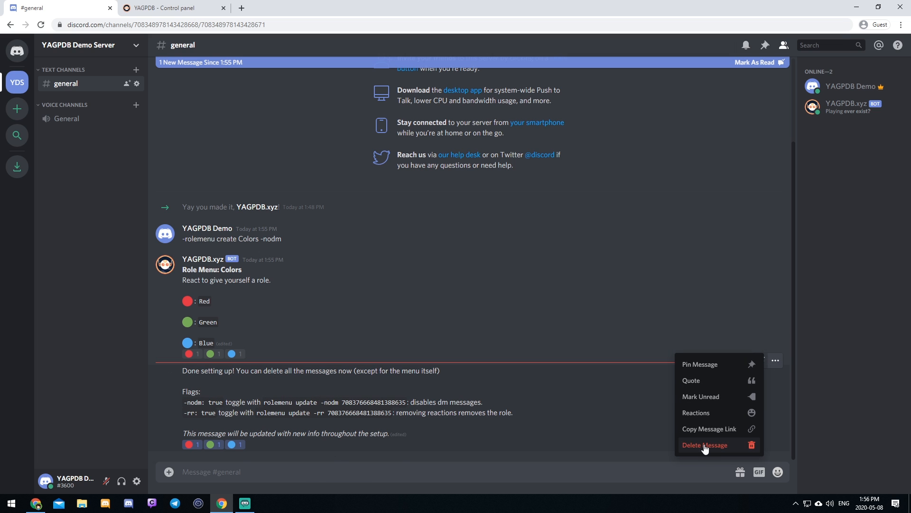
click(703, 444)
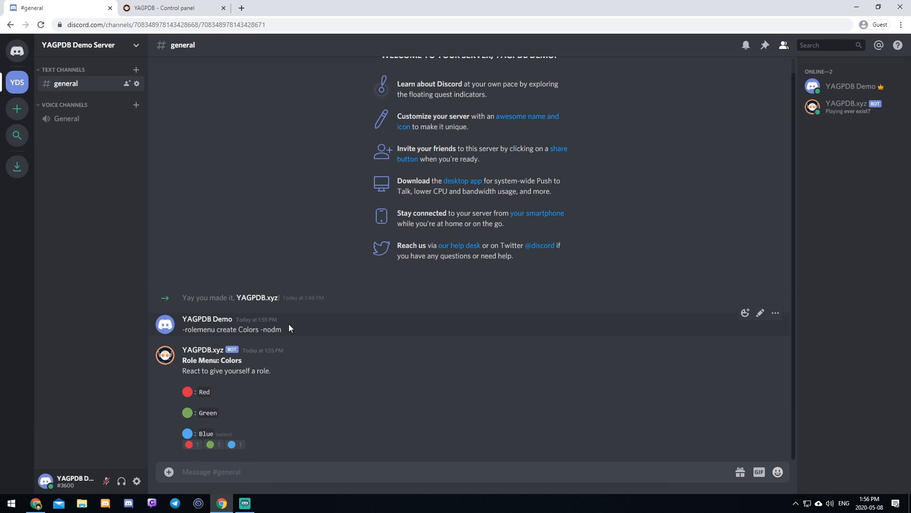
click(775, 312)
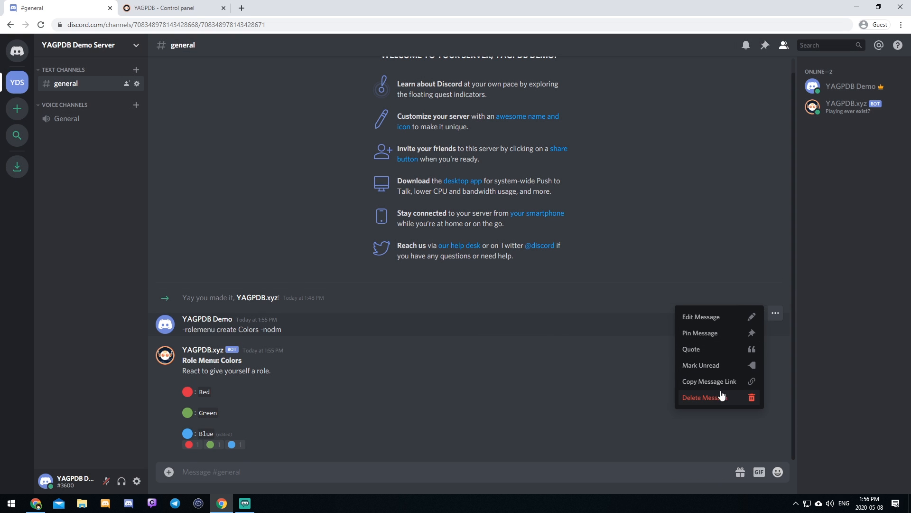
click(700, 396)
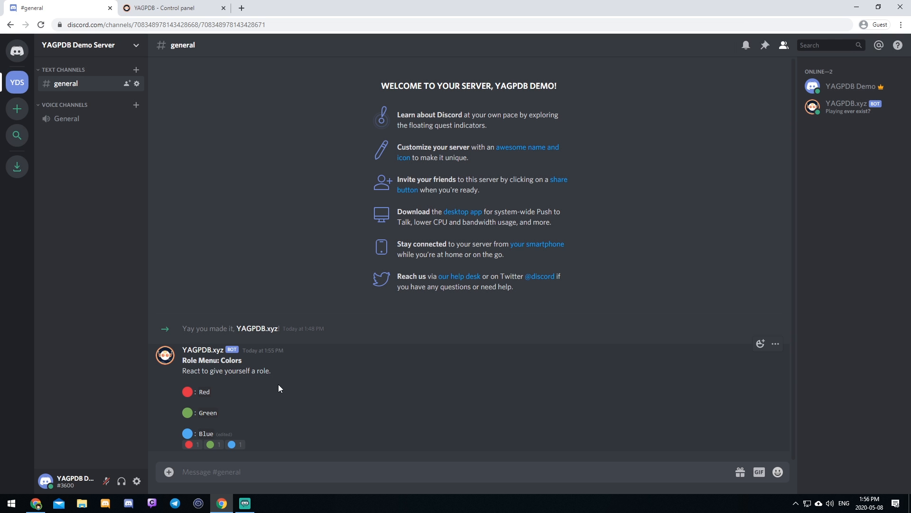
mouse_move(188, 444)
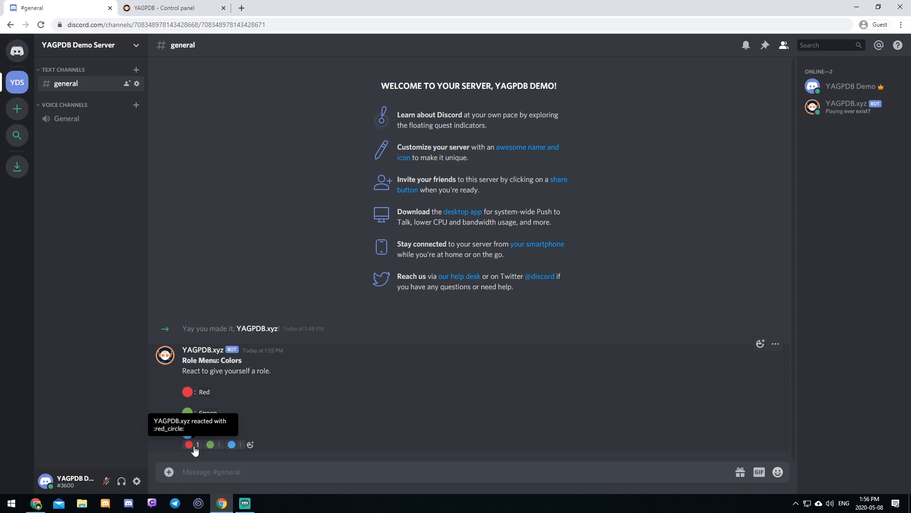
Test the Colors menu by reacting red then blue and check the demo account's role
click(188, 444)
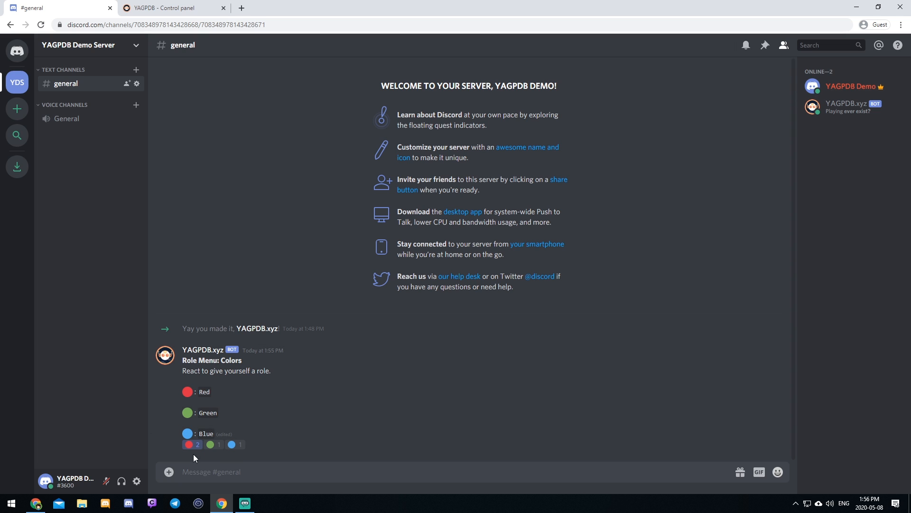
mouse_move(189, 444)
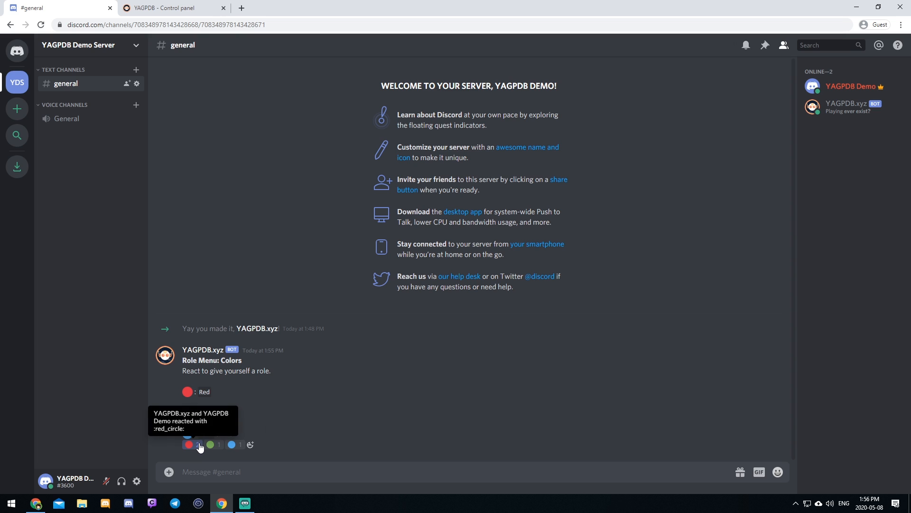
click(232, 444)
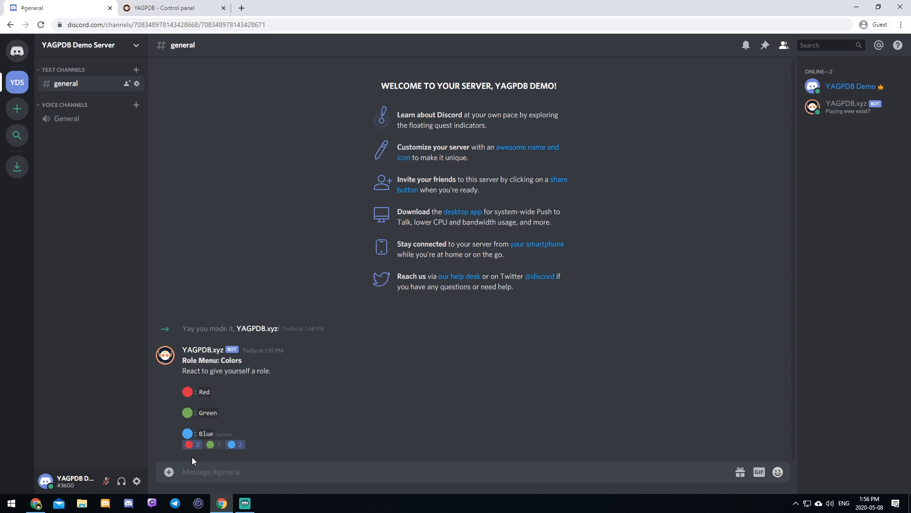
mouse_move(849, 86)
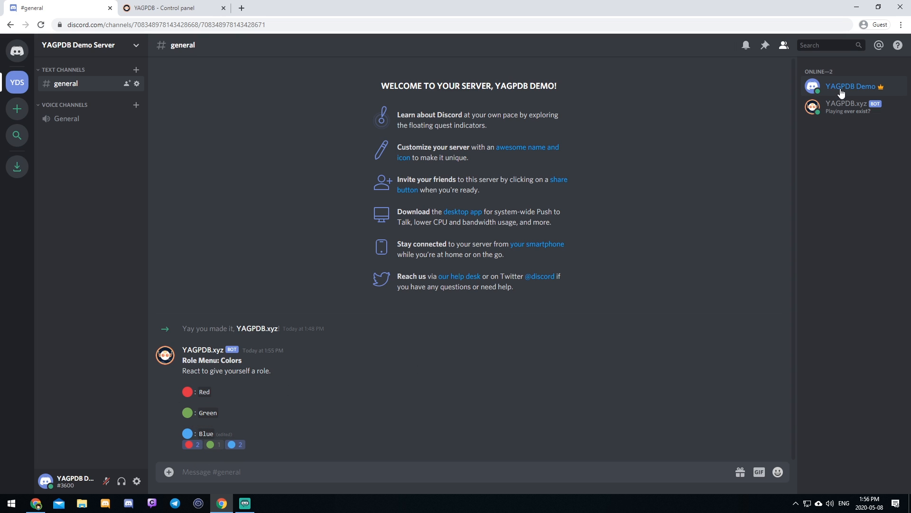
click(848, 87)
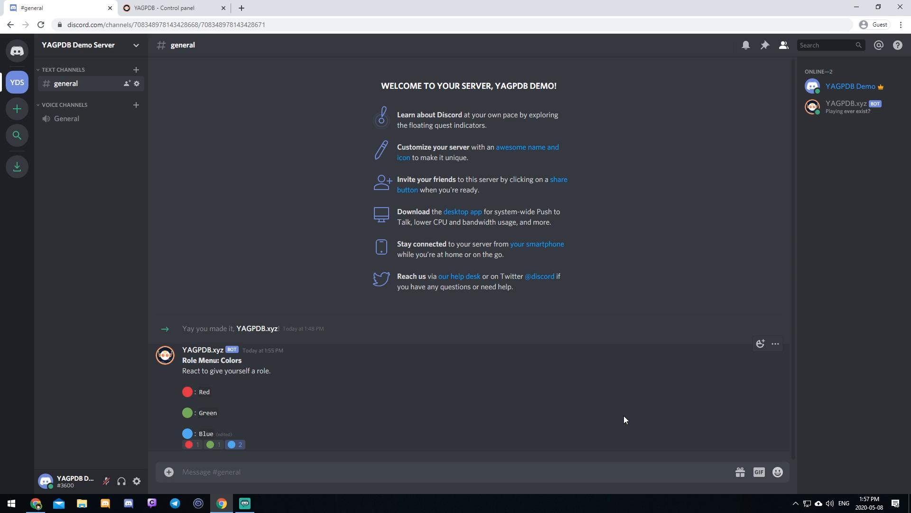
mouse_move(387, 406)
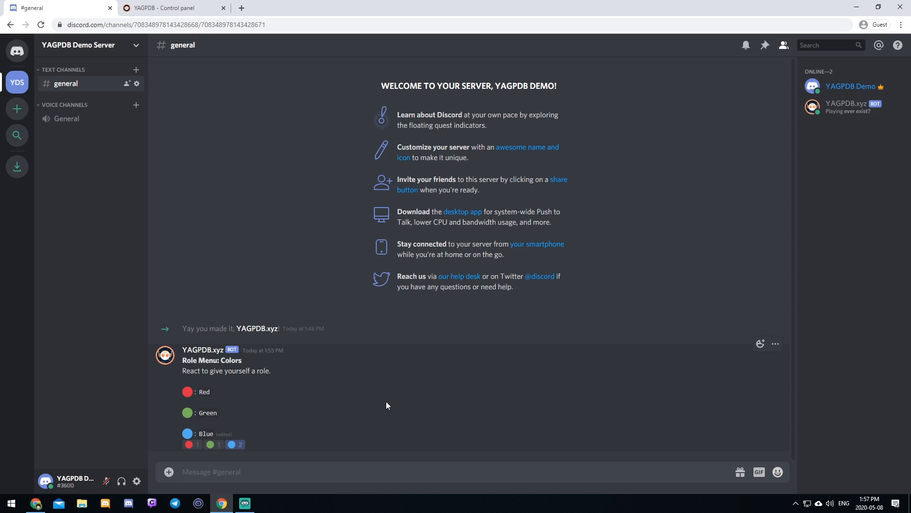
mouse_move(394, 406)
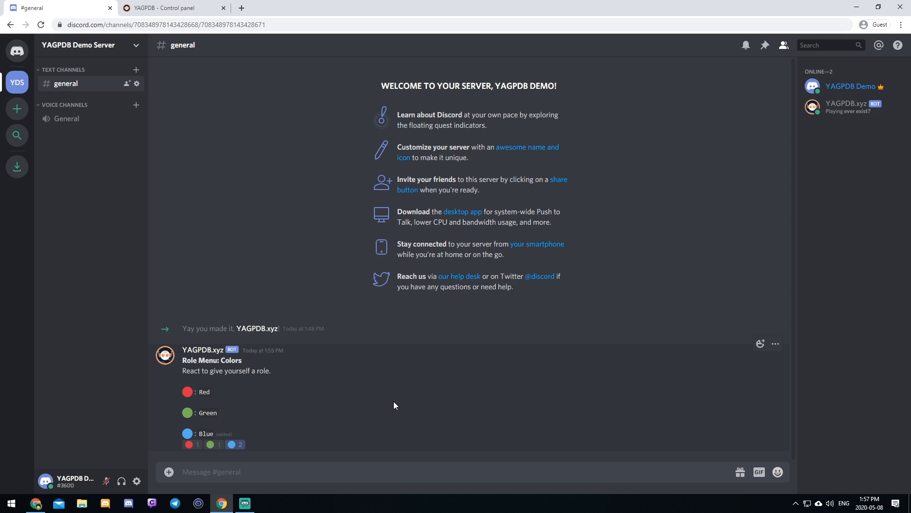
mouse_move(105, 503)
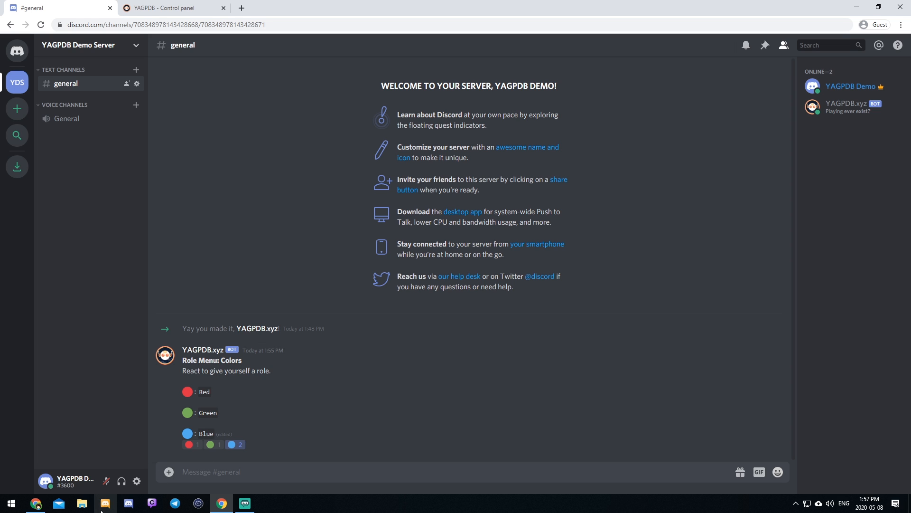
Turn on Developer Mode in Appearance settings and return to #general
click(137, 480)
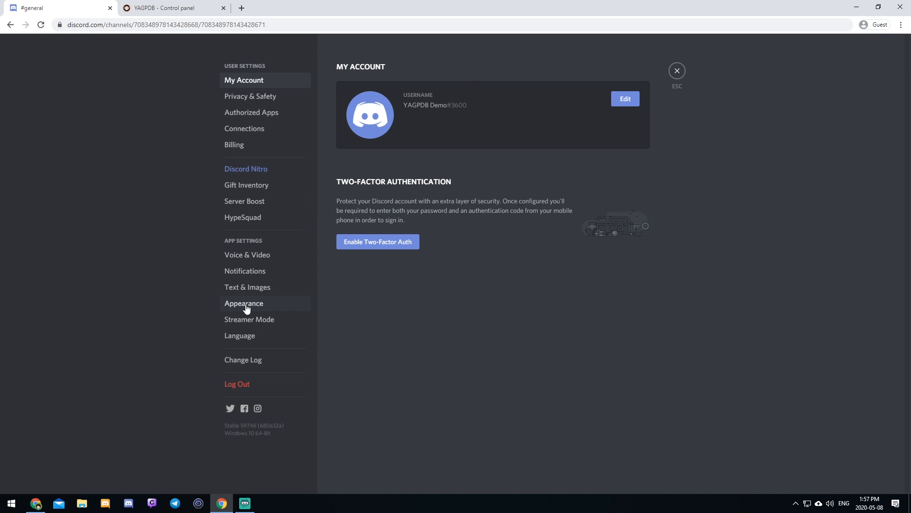
click(244, 302)
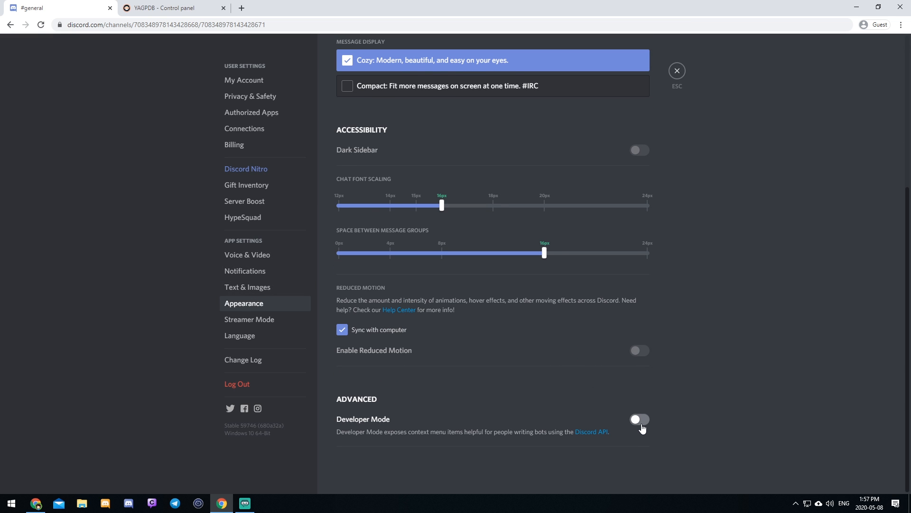
click(639, 419)
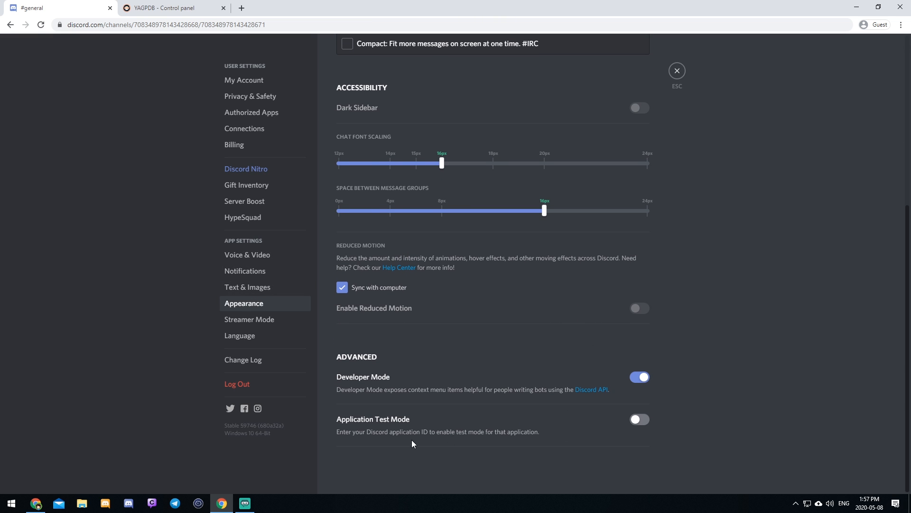
mouse_move(501, 374)
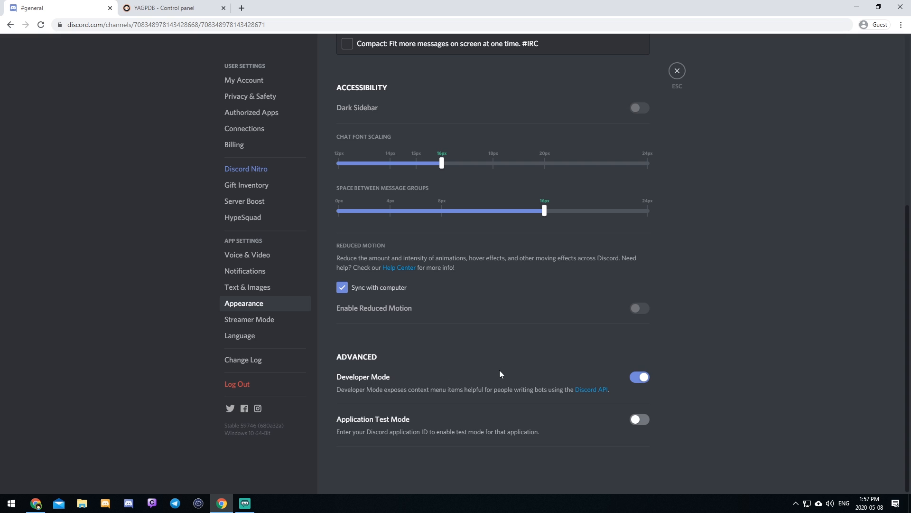
mouse_move(468, 361)
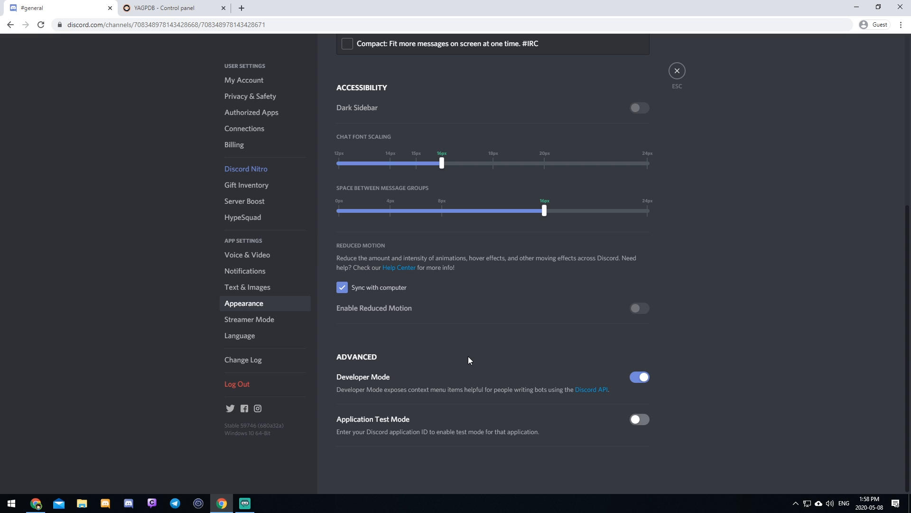
mouse_move(485, 342)
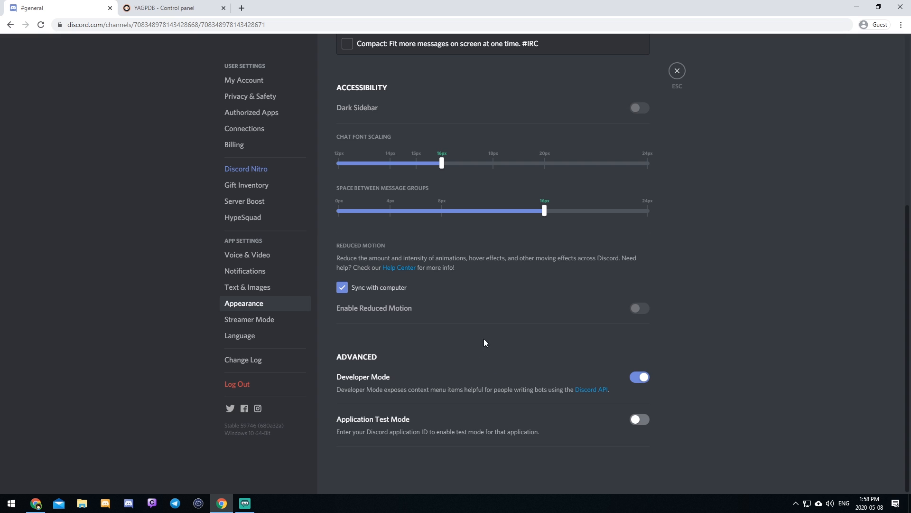
click(676, 70)
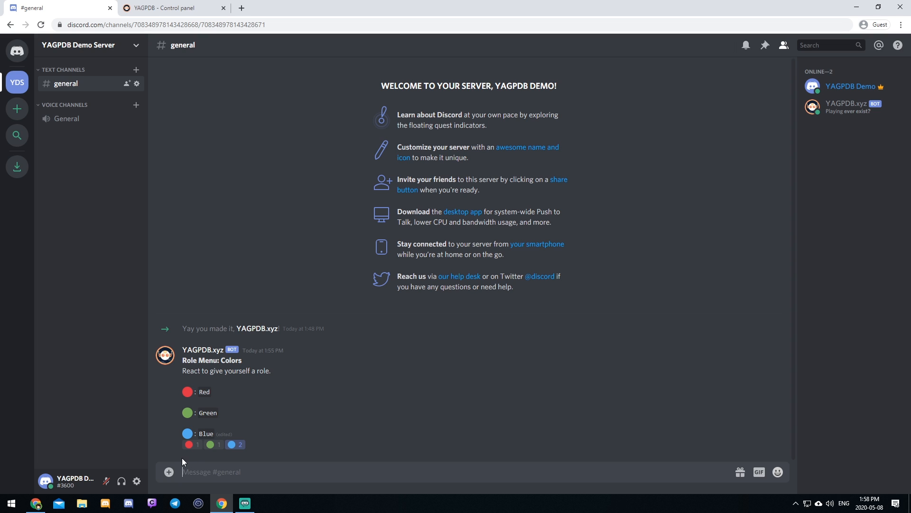
mouse_move(169, 456)
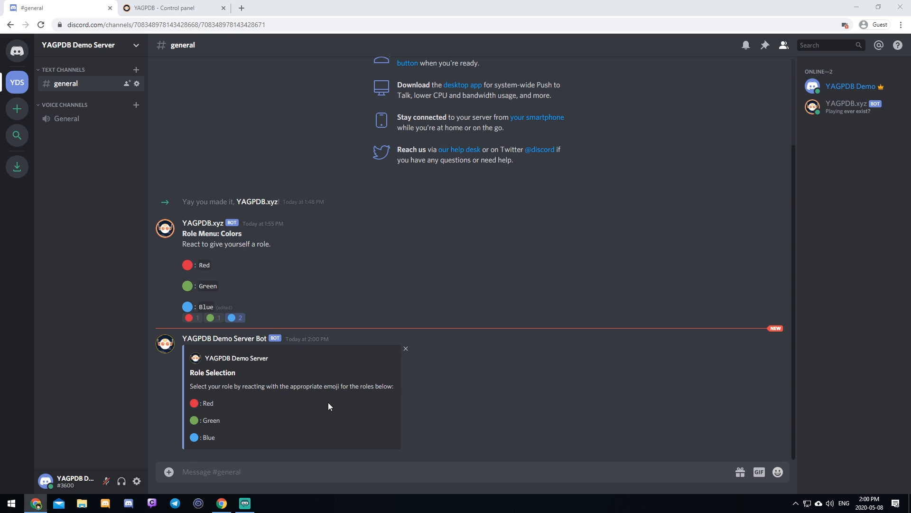
mouse_move(407, 417)
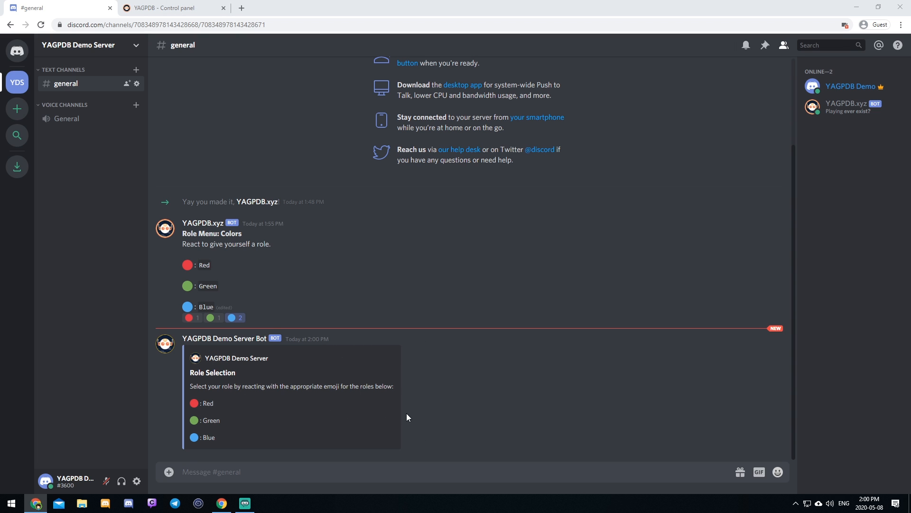
mouse_move(447, 420)
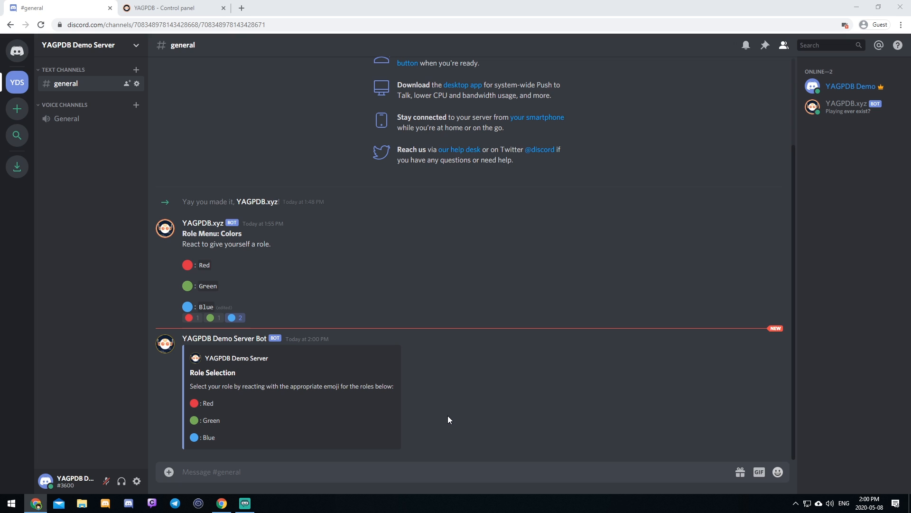
click(407, 472)
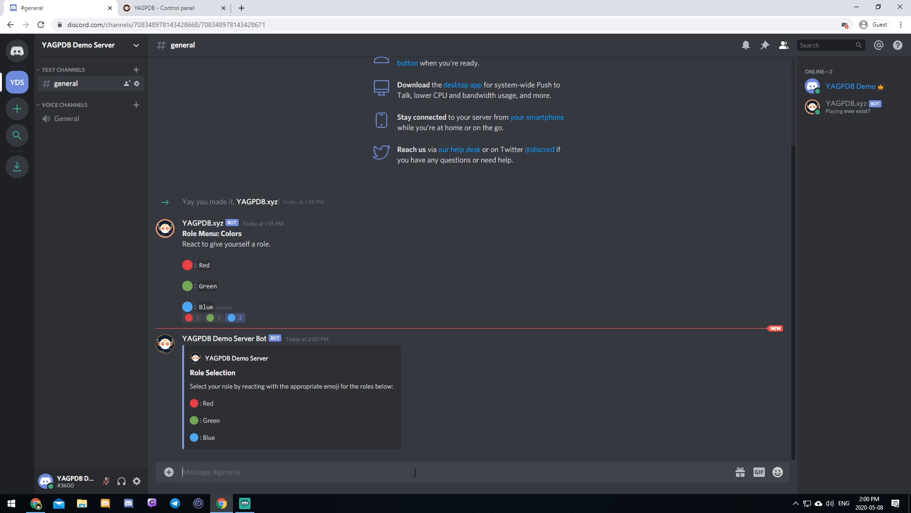
text(-roleme)
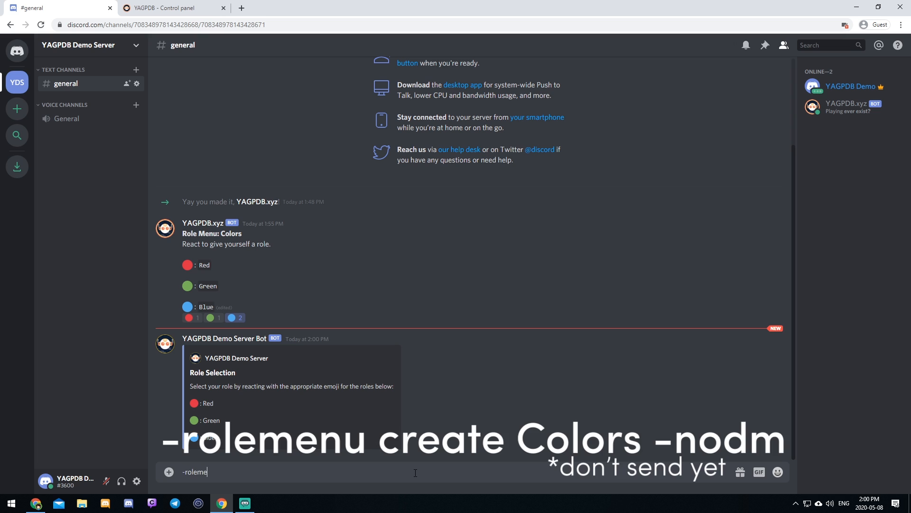
text(nu create Color)
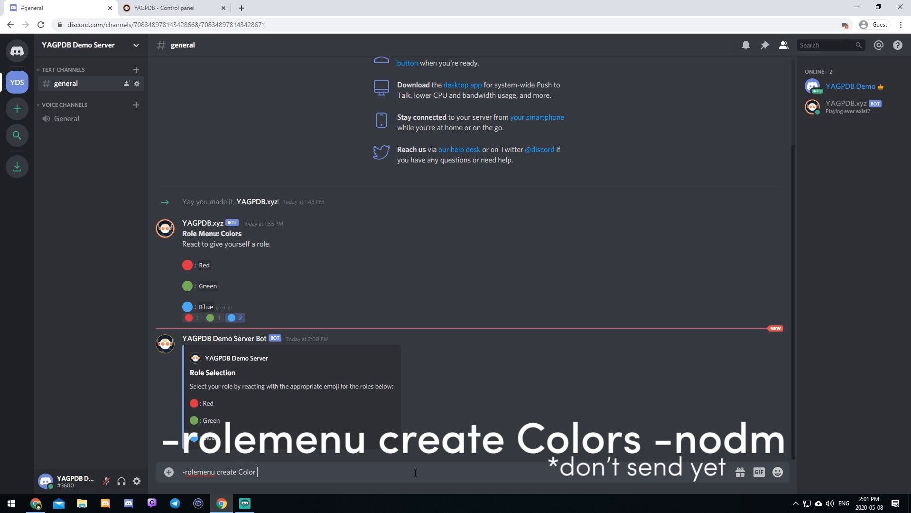
text(s -nodm)
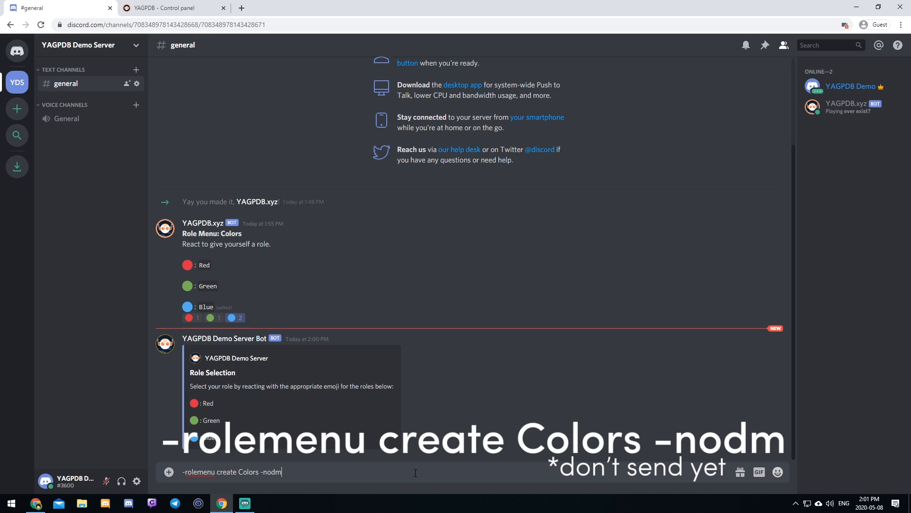
mouse_move(415, 428)
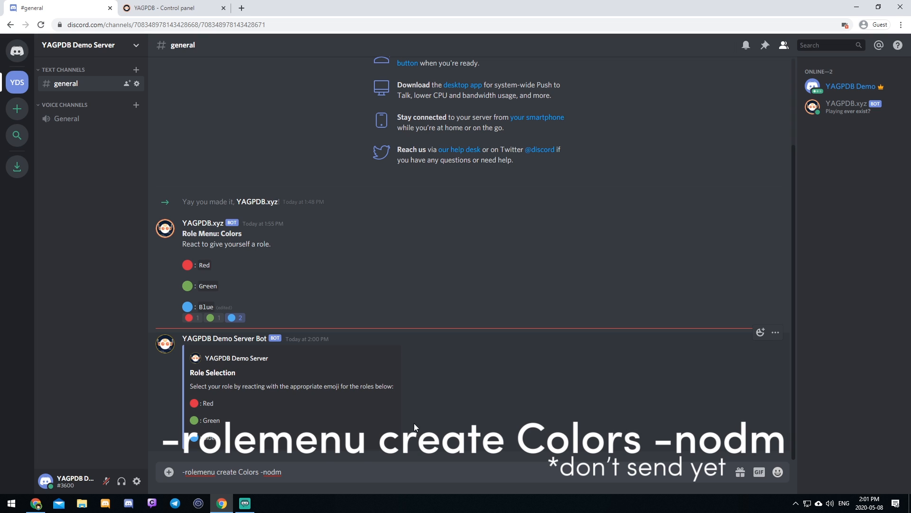
mouse_move(504, 410)
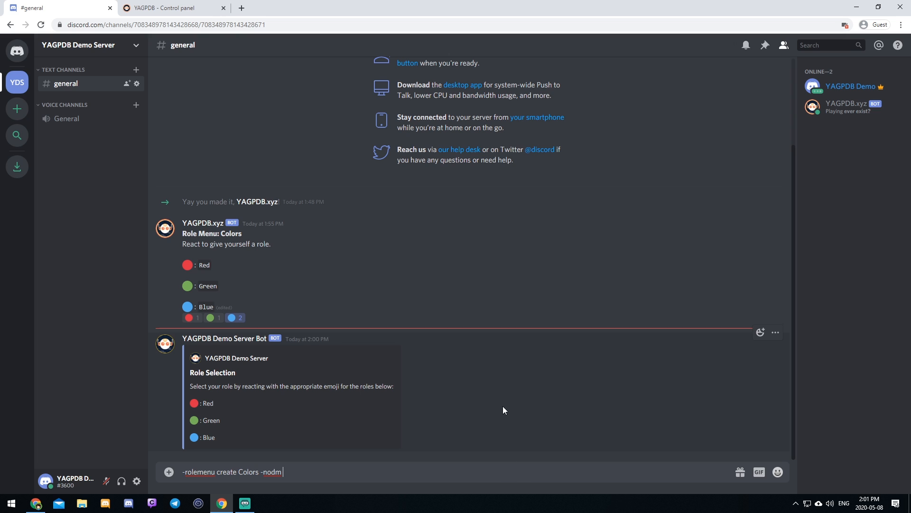
mouse_move(714, 380)
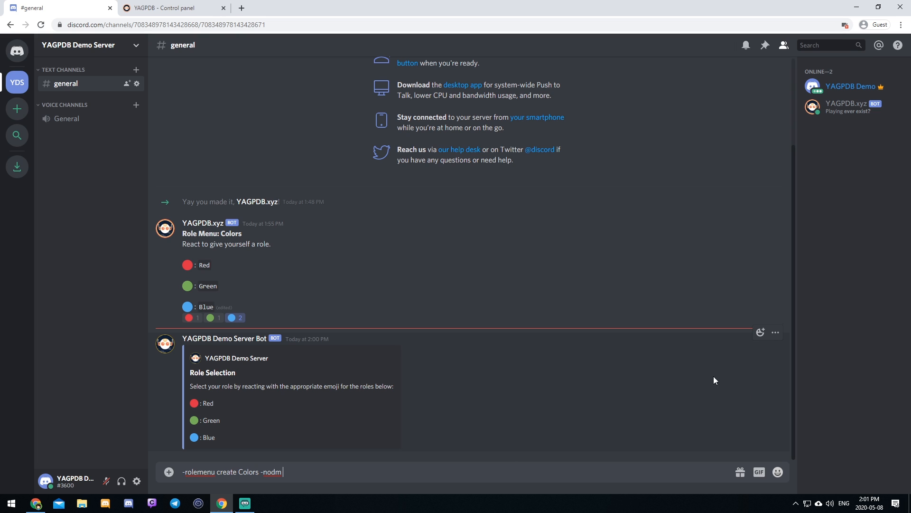
click(775, 332)
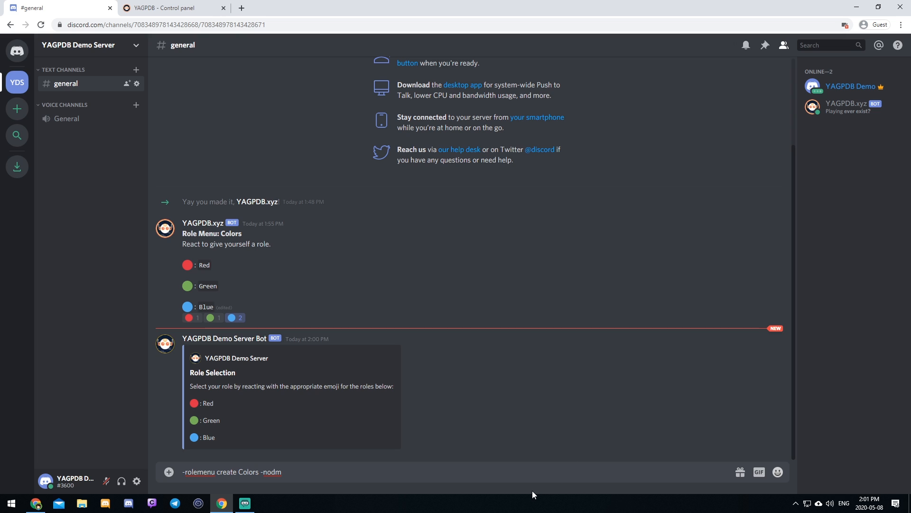
mouse_move(525, 478)
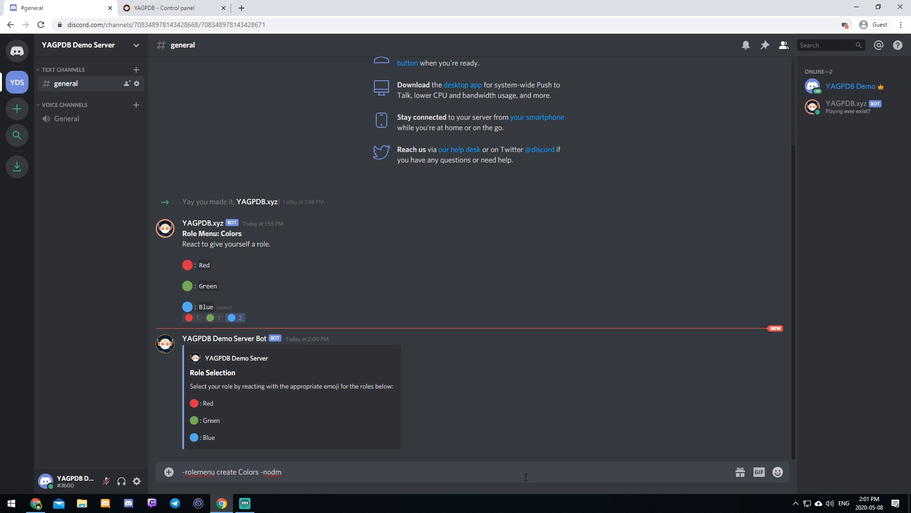
text(-m)
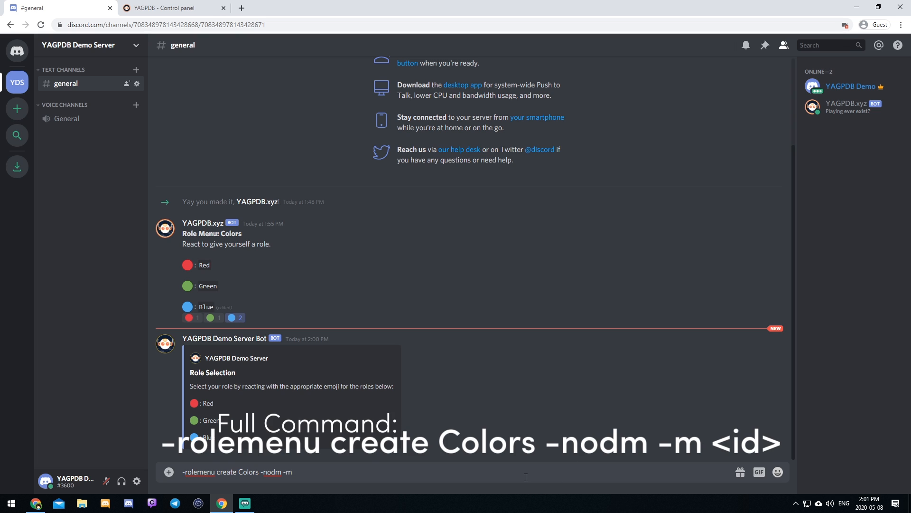
text(708377743812722709)
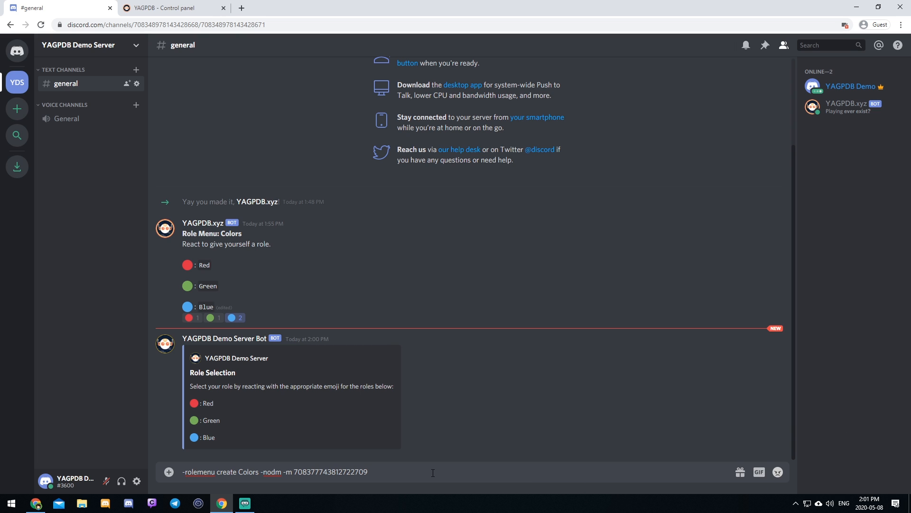
Send the command and assign the blue circle emoji to Blue, completing the Role Selection reactions
key(Return)
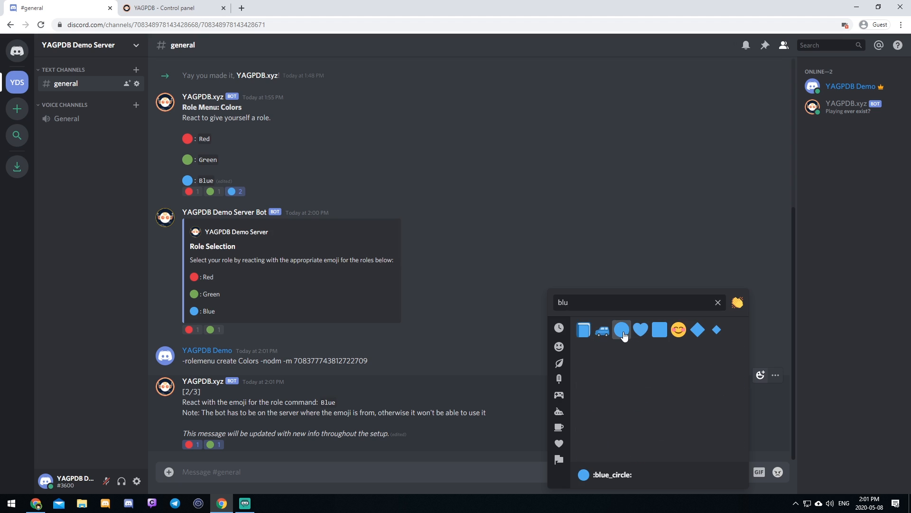
click(621, 329)
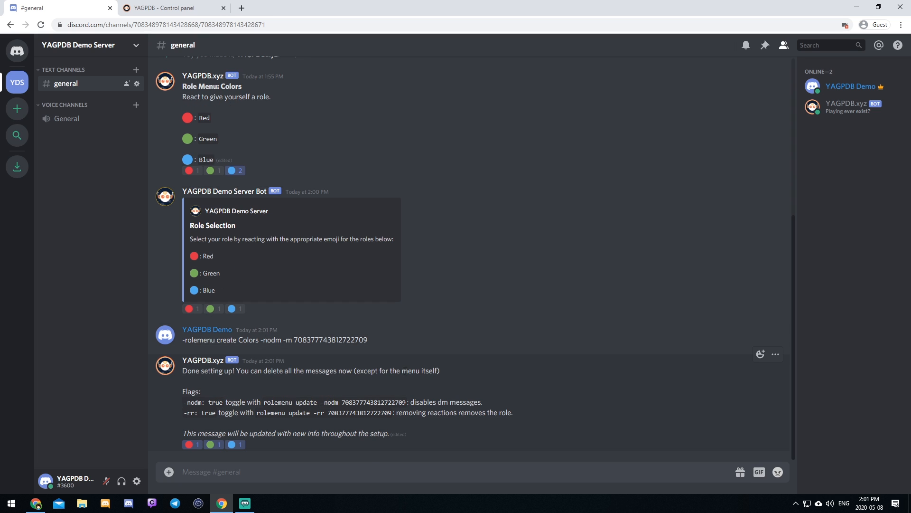
mouse_move(743, 363)
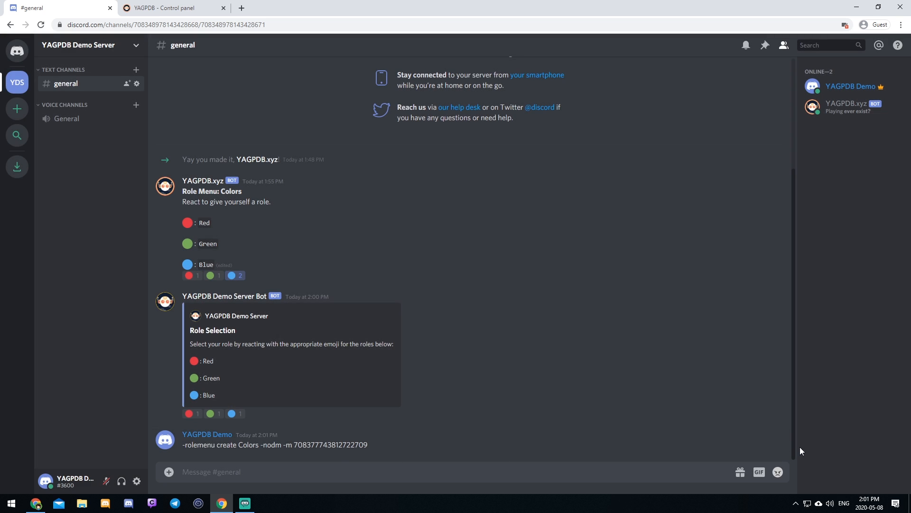
scroll(up, 3)
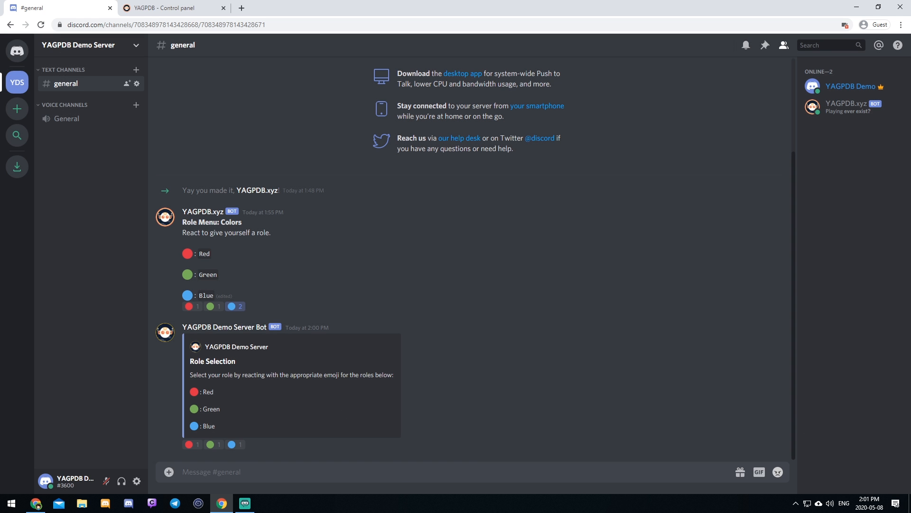
mouse_move(234, 313)
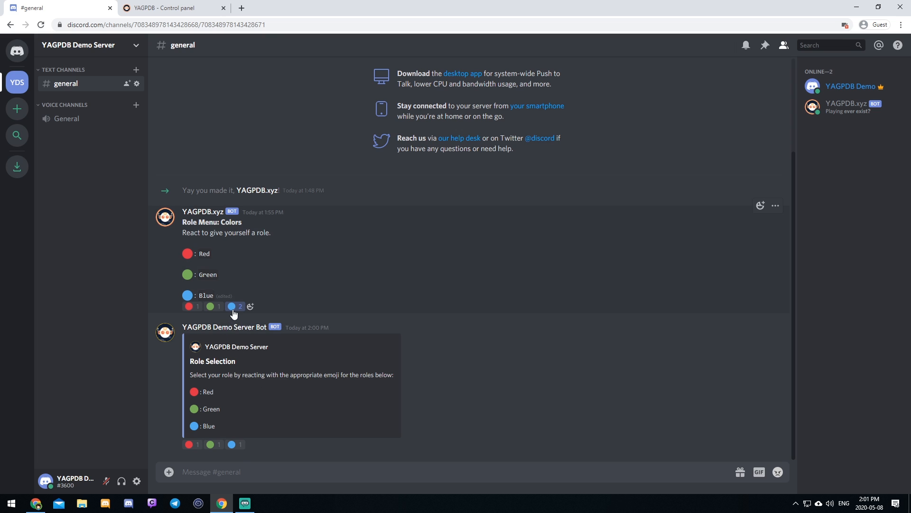
Drop the own blue reaction on Colors and react with colours on Role Selection to gain the Red role
click(235, 306)
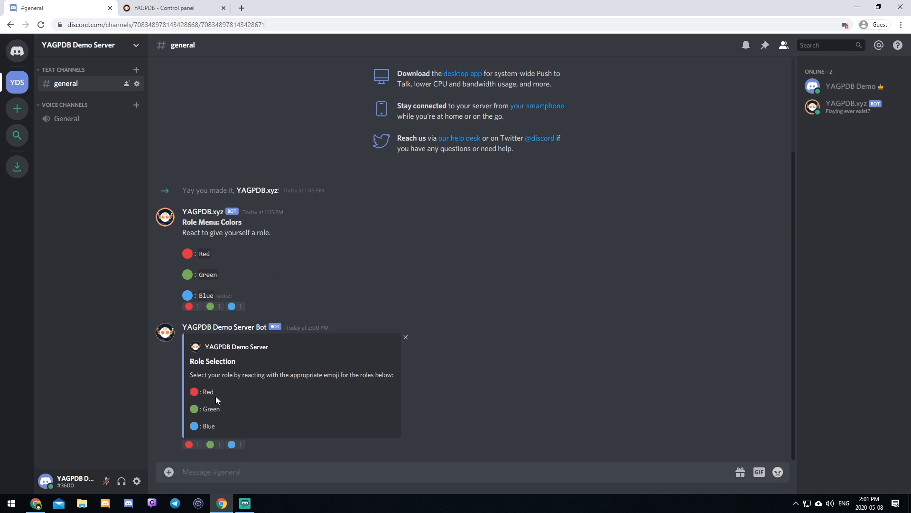
click(211, 444)
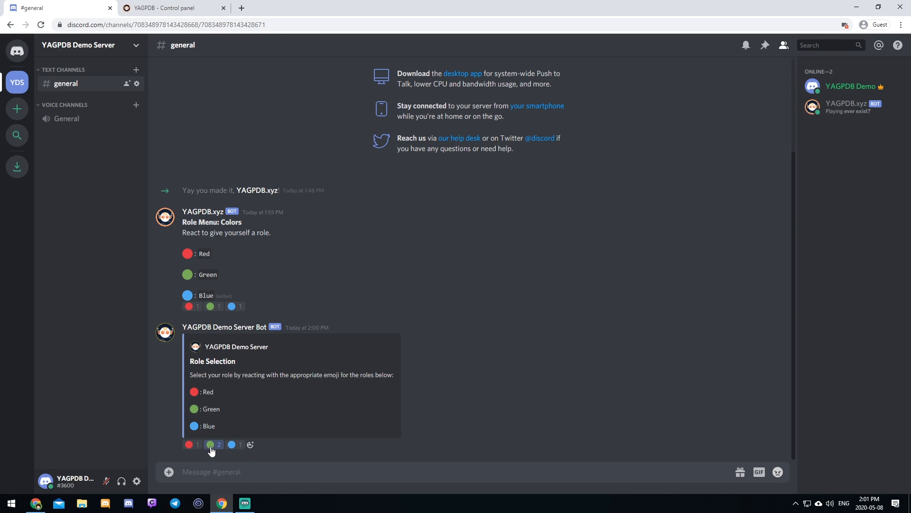
click(232, 444)
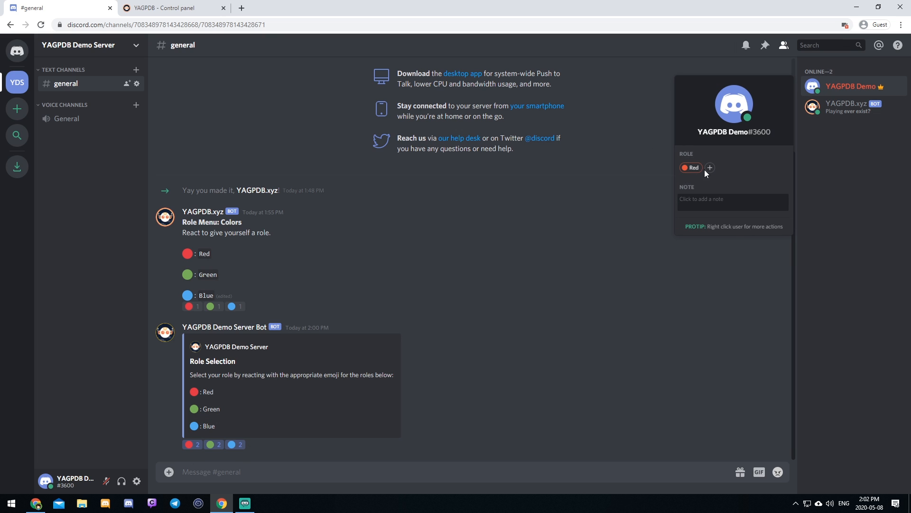
mouse_move(213, 447)
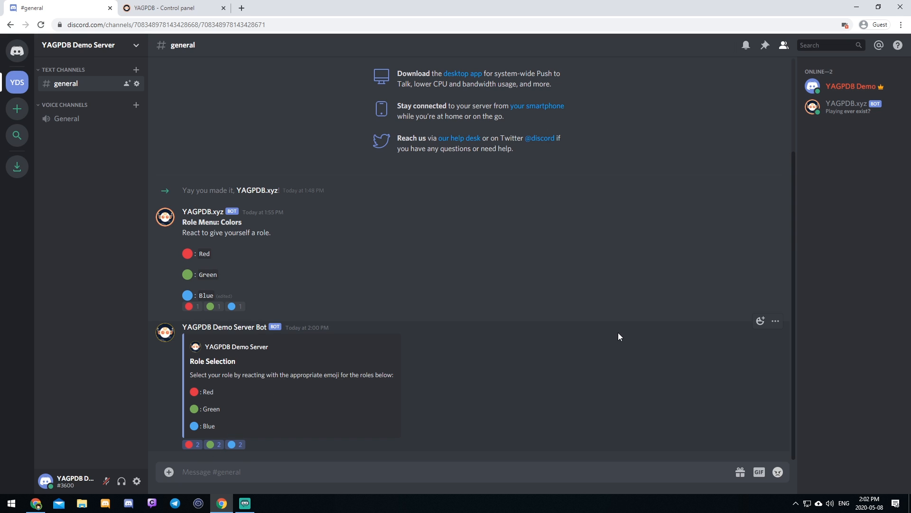
mouse_move(607, 334)
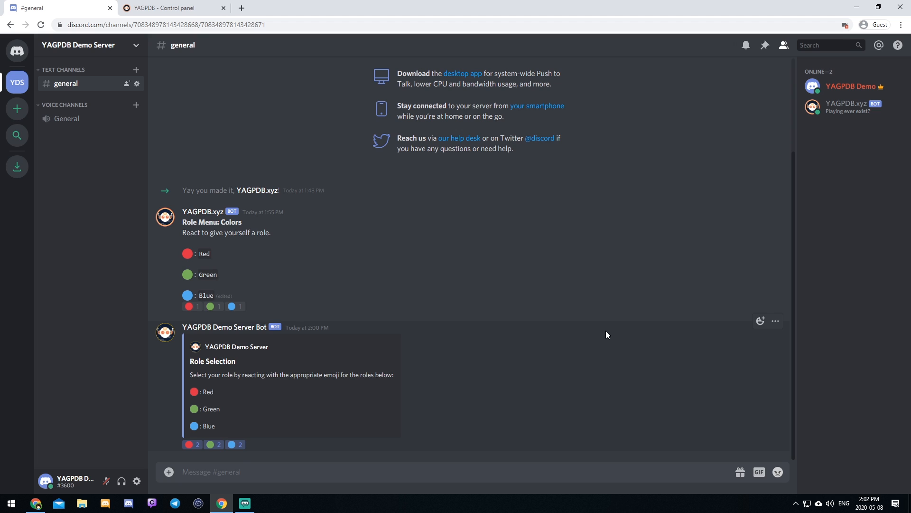
mouse_move(624, 299)
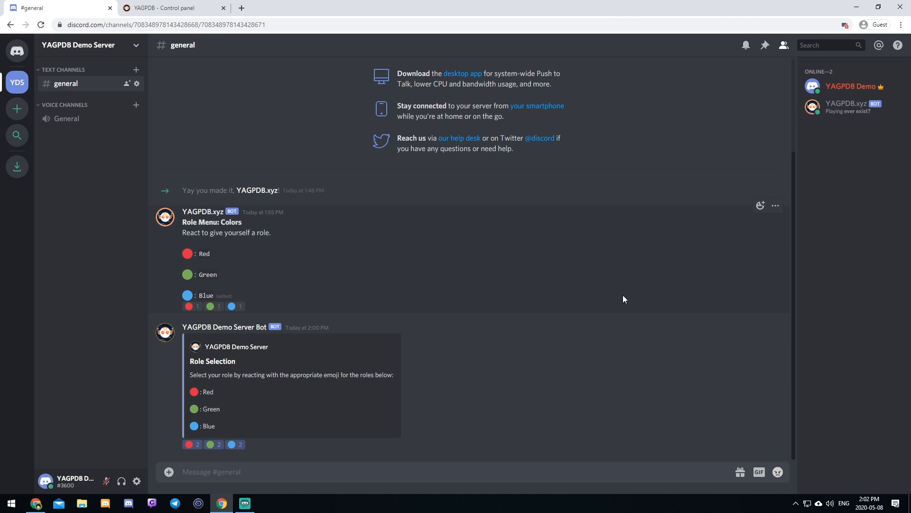